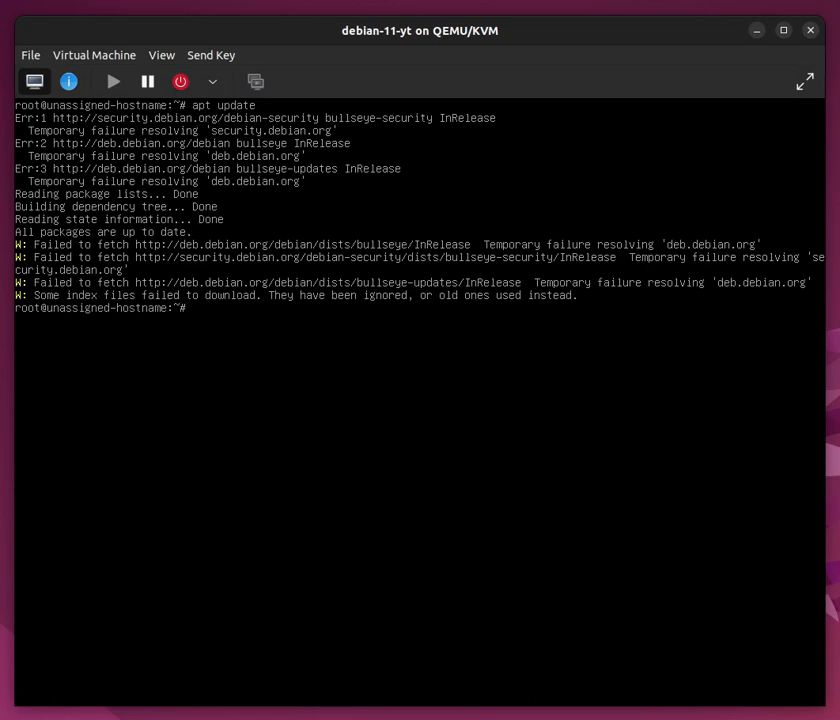
Step: Run 'ip address' to list interfaces, showing enp1s0 down with no IP address
type("ip addres")
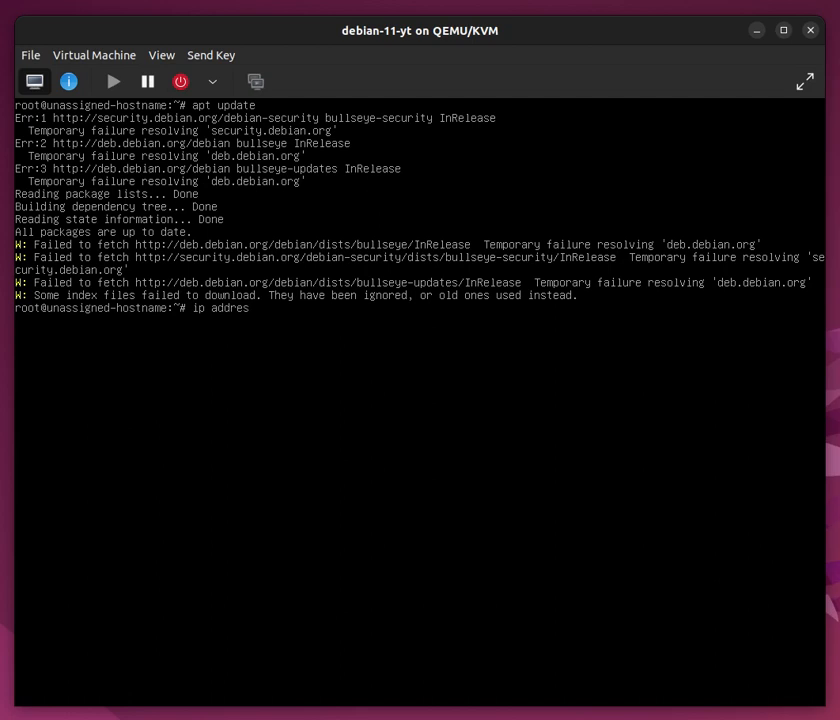
key("Return")
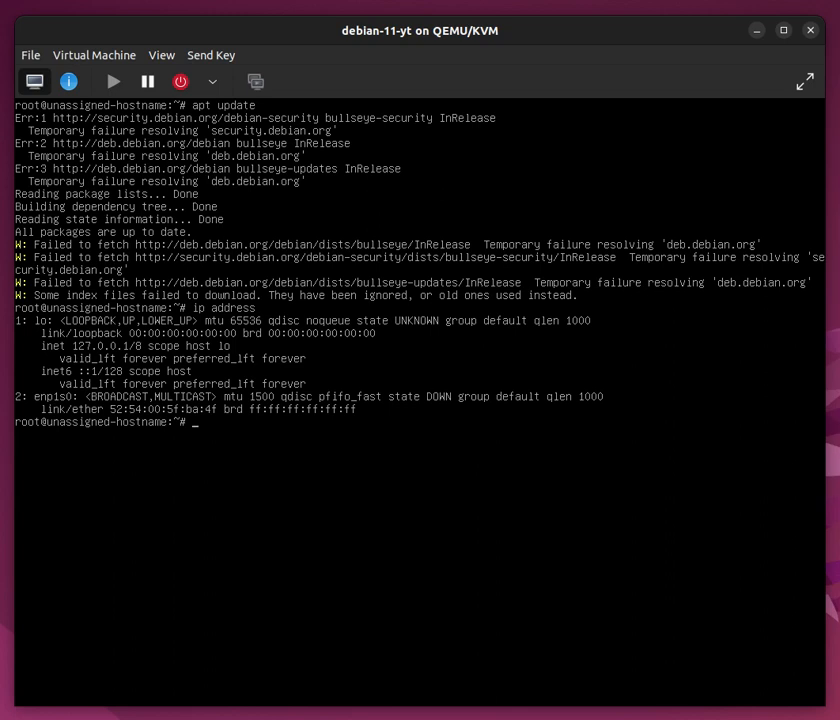
type("ip link set")
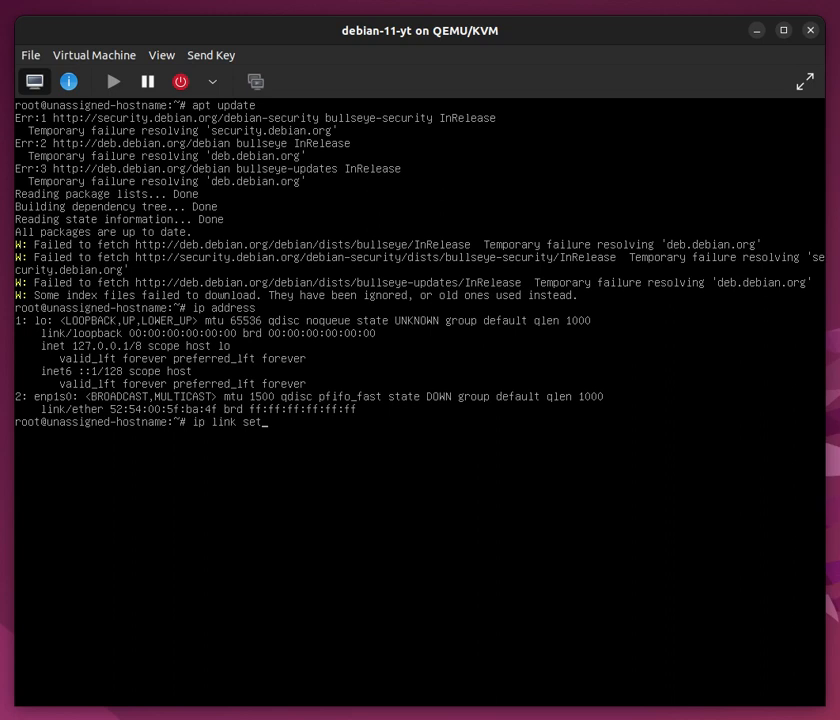
Step: Set enp1s0 up and recheck 'ip address', seeing only a link-local IPv6 address
type("enp1s0 up")
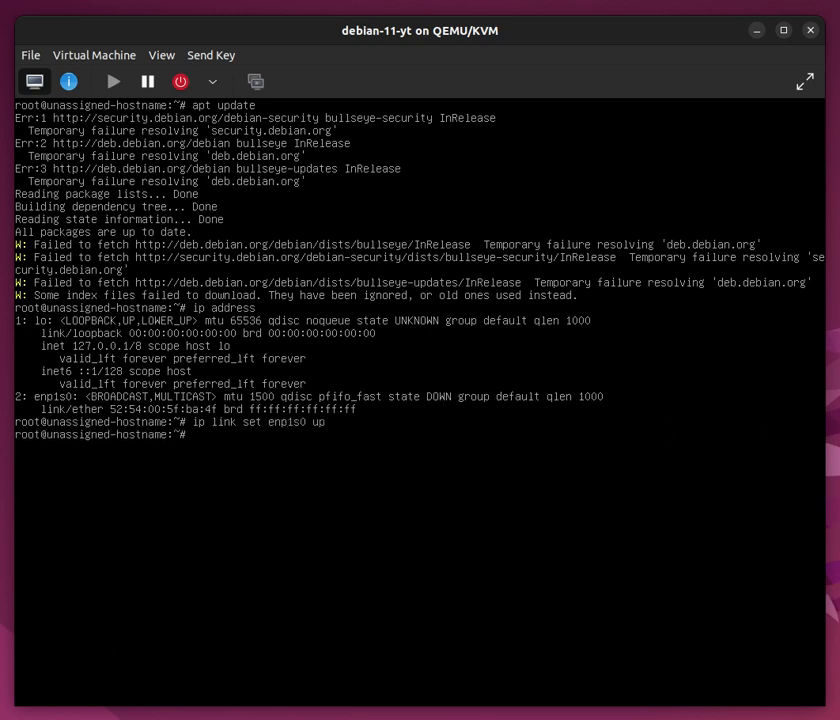
type("ip add")
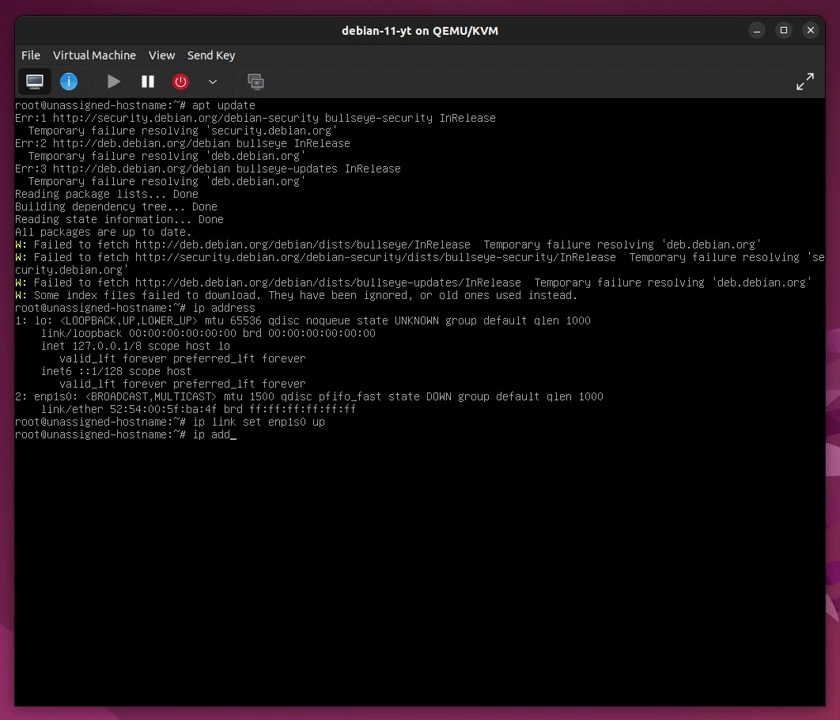
key("Return")
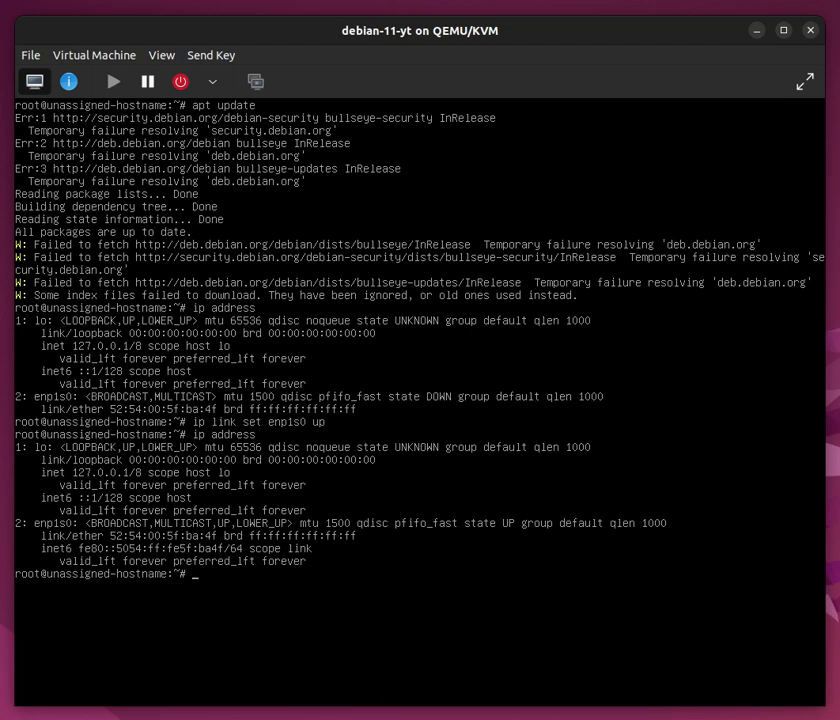
type("nmcli connection")
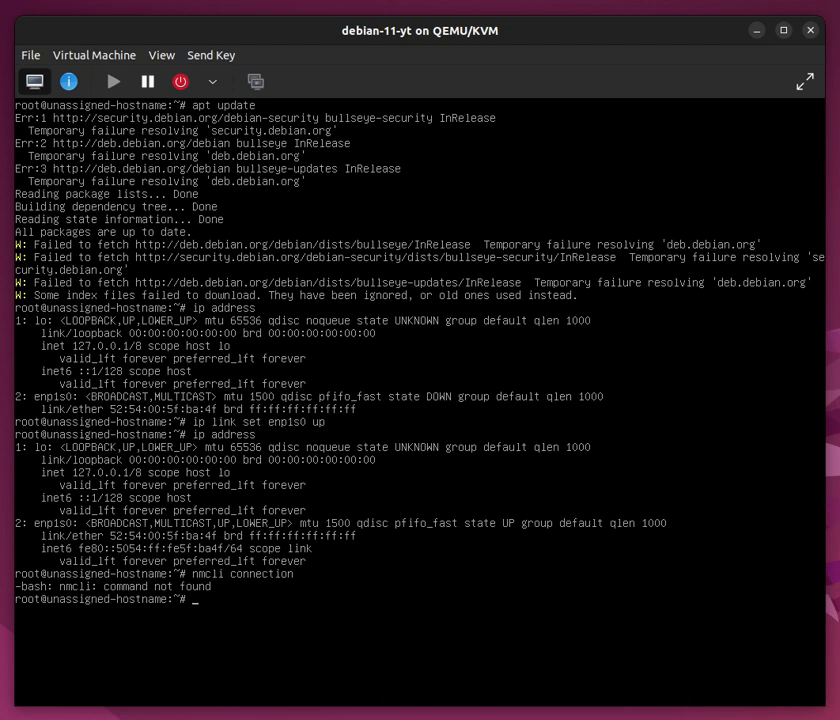
Step: Query systemctl status for NetworkManager and networking, finding networking.service active (exited)
type("sys")
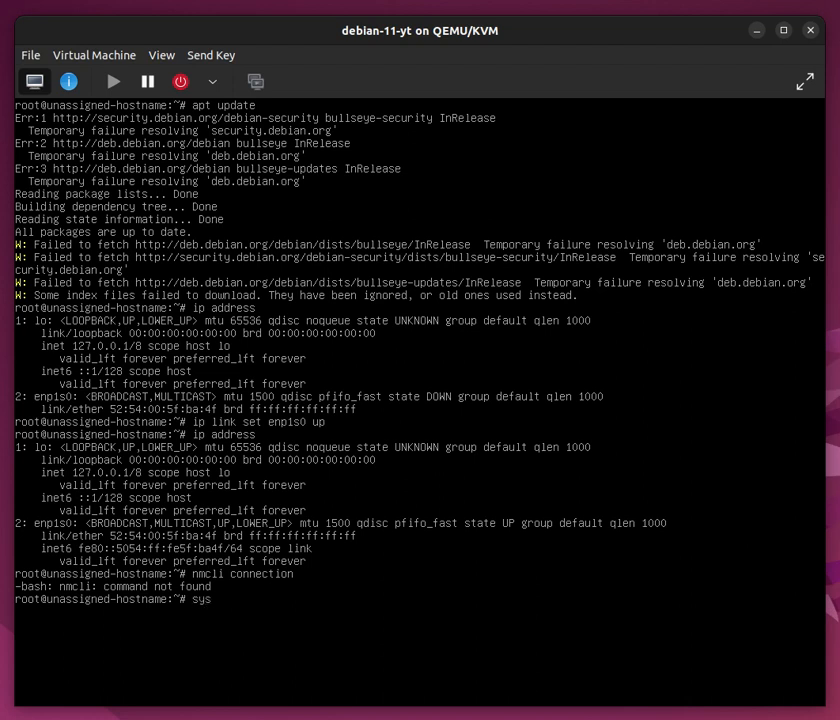
type("ystemctl status")
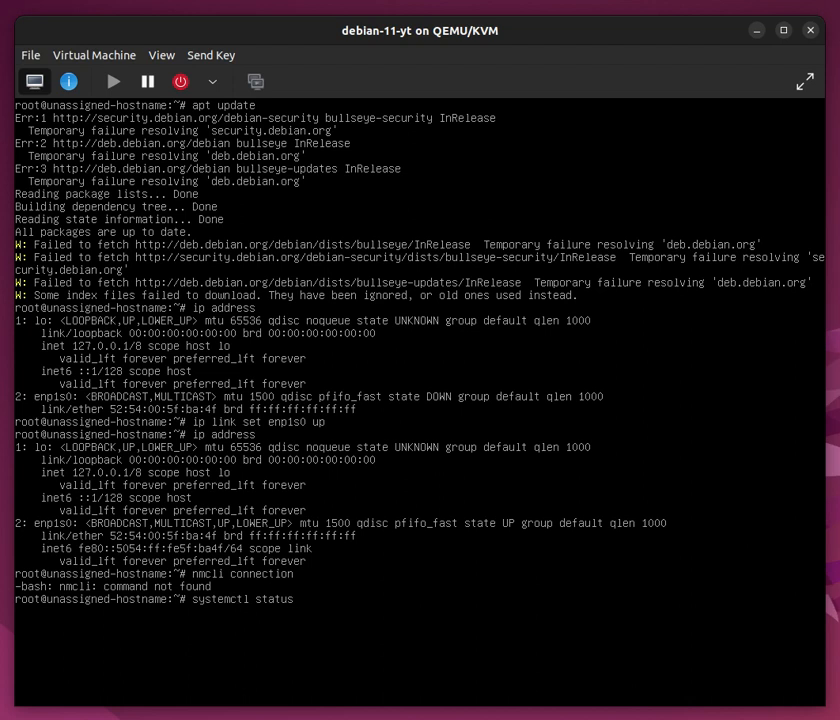
type("N")
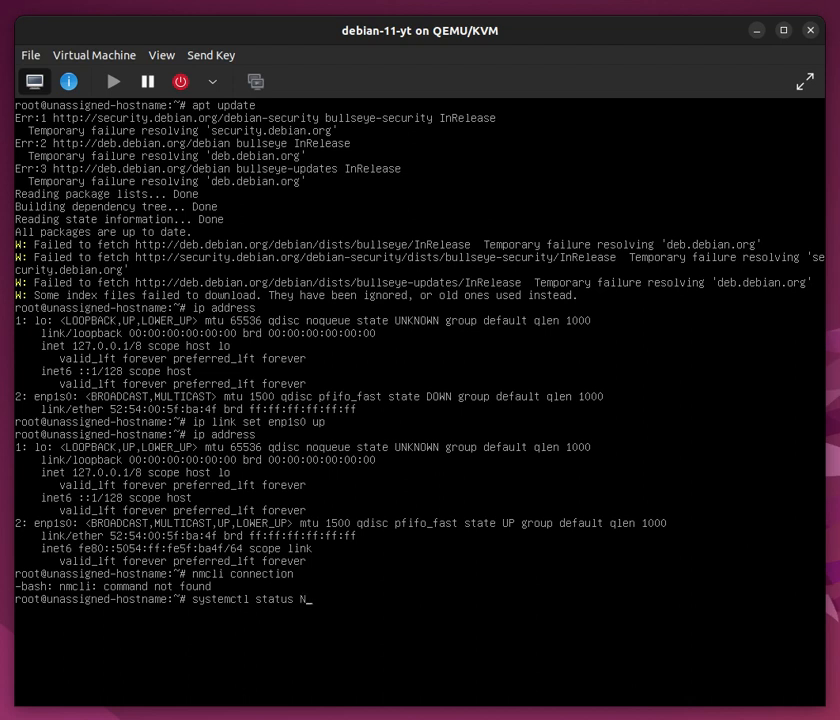
type("etworkManager")
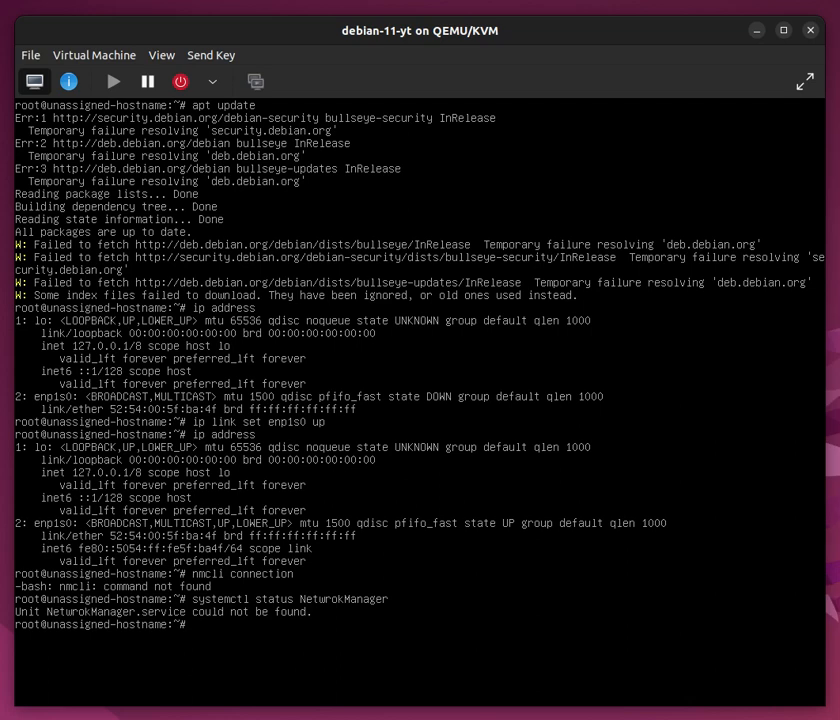
type("systm")
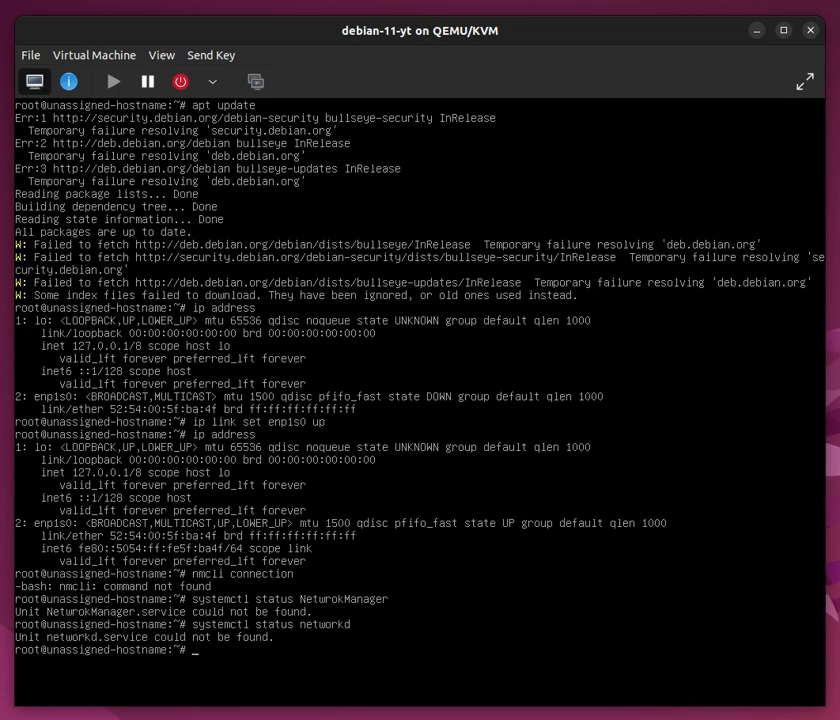
type("system")
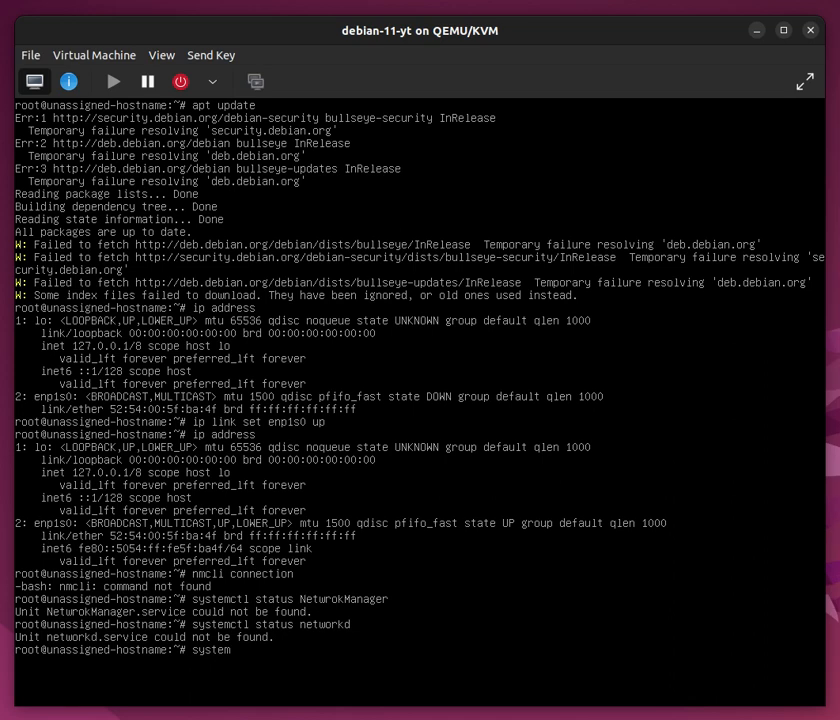
type("ctl status")
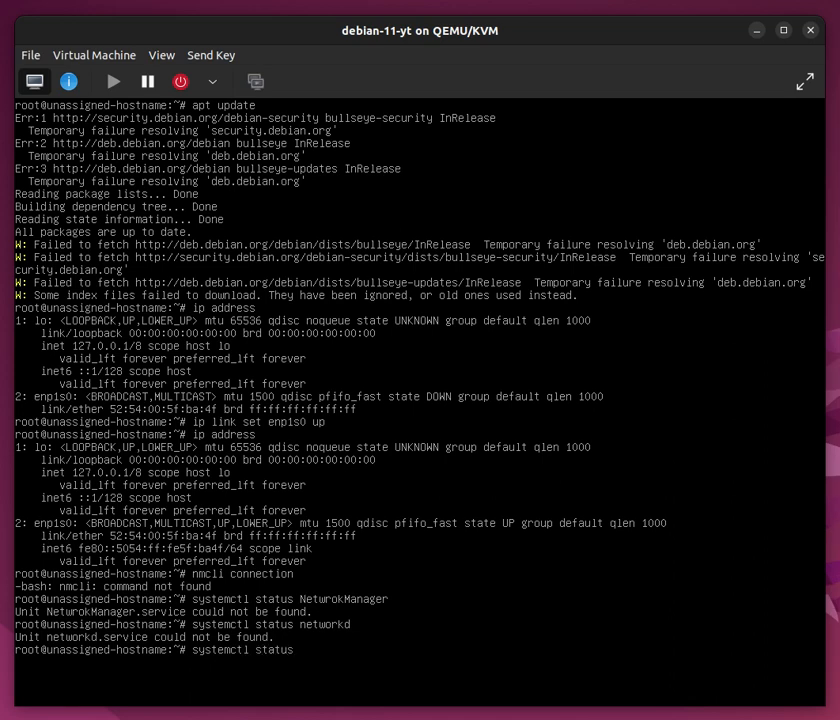
type("networking")
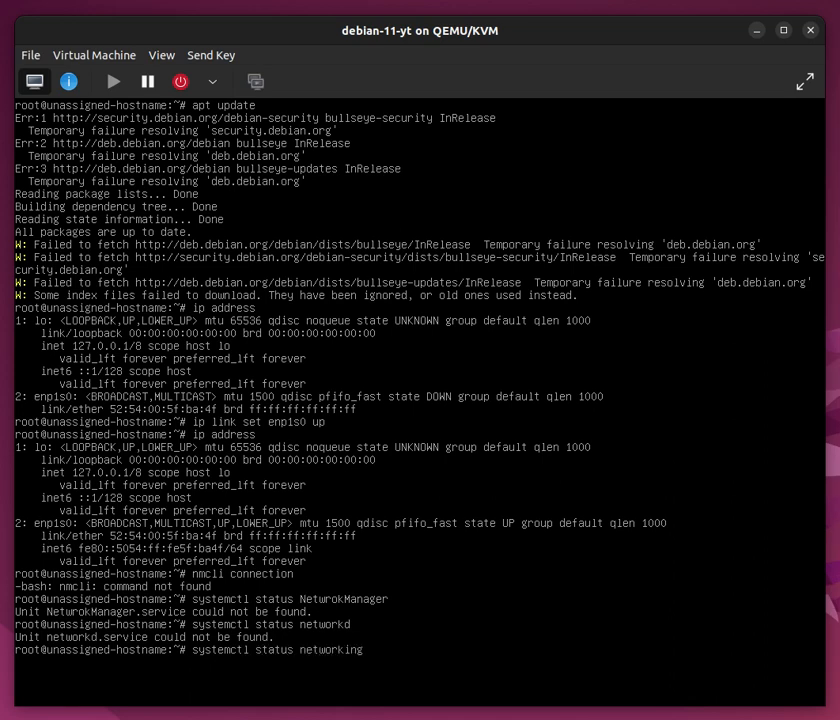
key("Return")
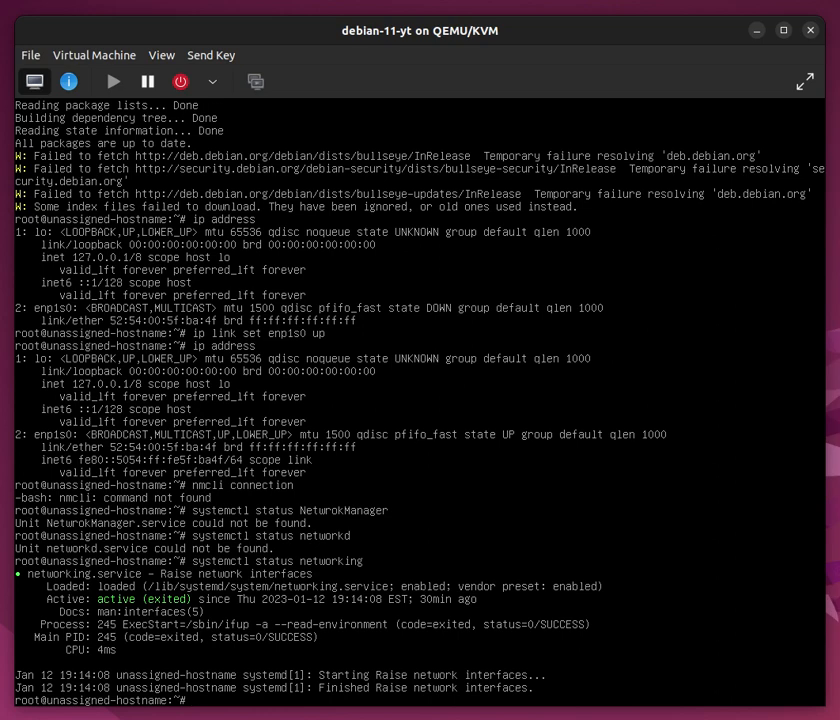
Step: Print /etc/network/interfaces, revealing a DHCP stanza for the nonexistent ens2
type("/e")
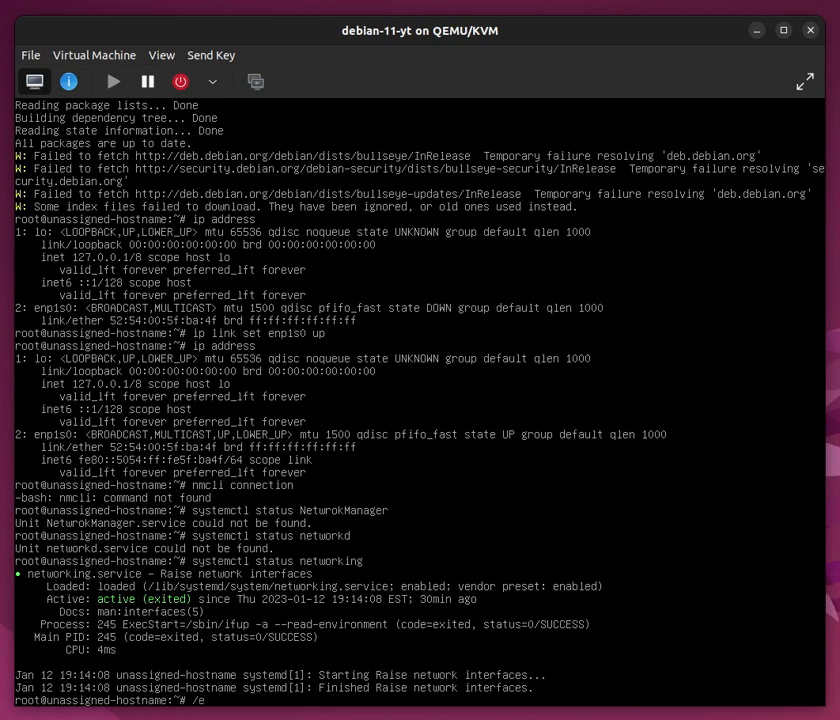
type("cat")
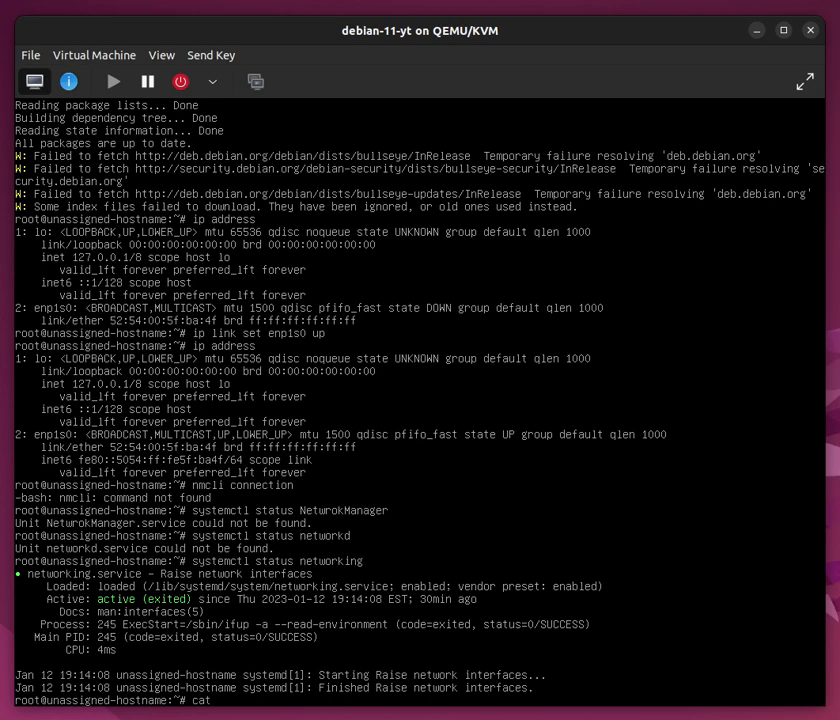
type("/etc/ne")
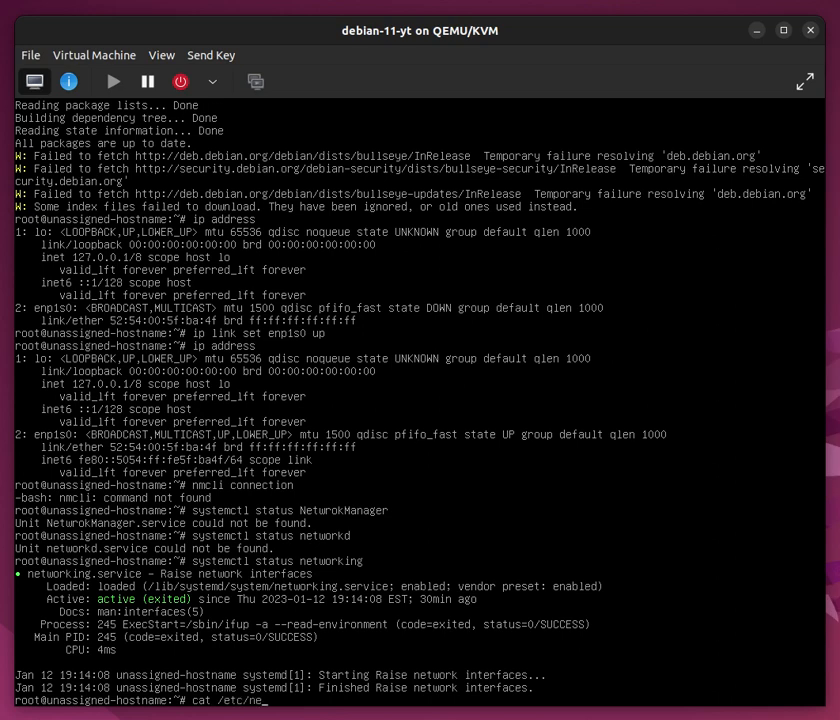
type("twork/i")
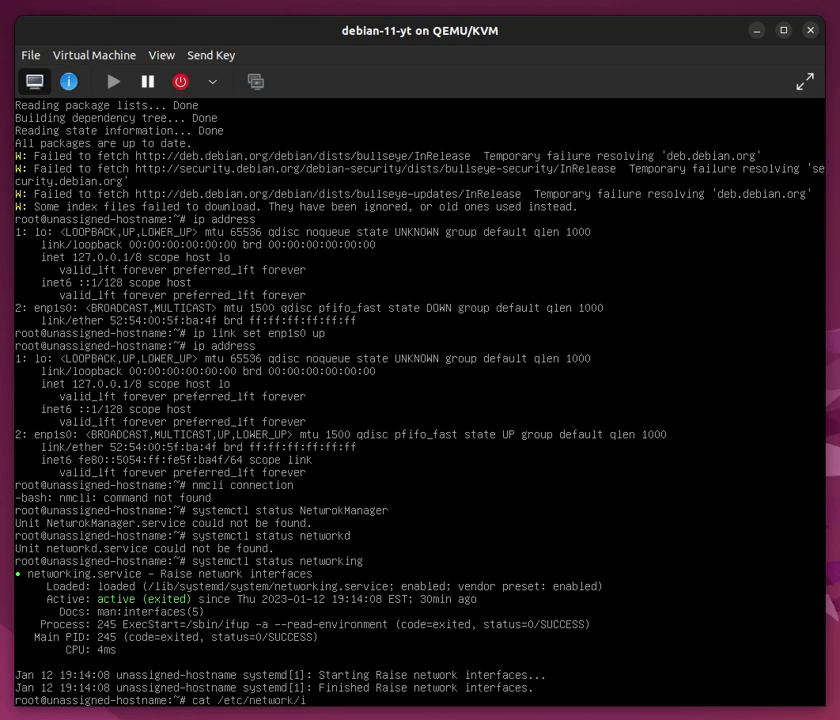
type("nterfaces")
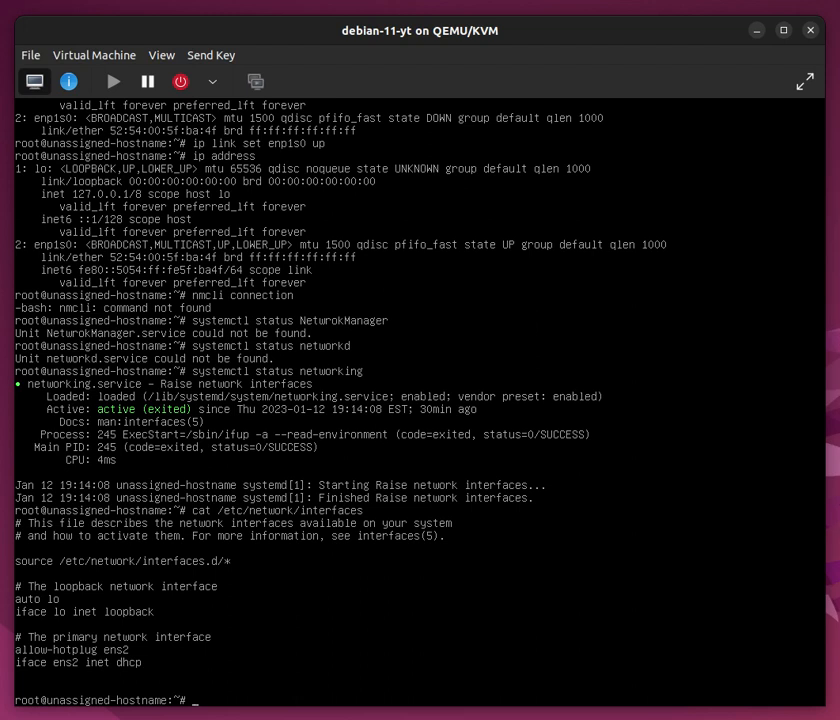
type("n")
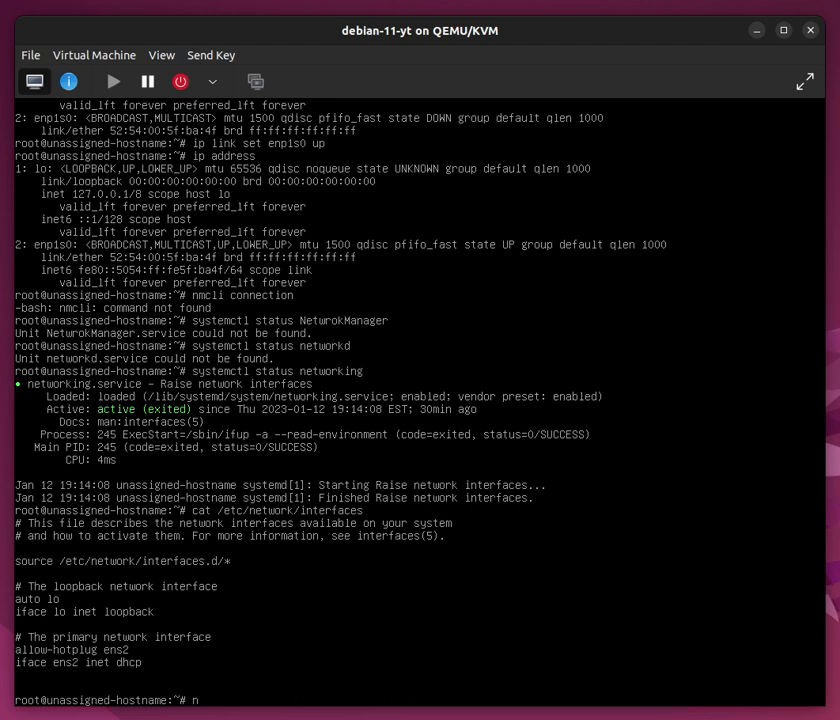
Step: Open /etc/network/interfaces in nano
type("ano /etc/network/")
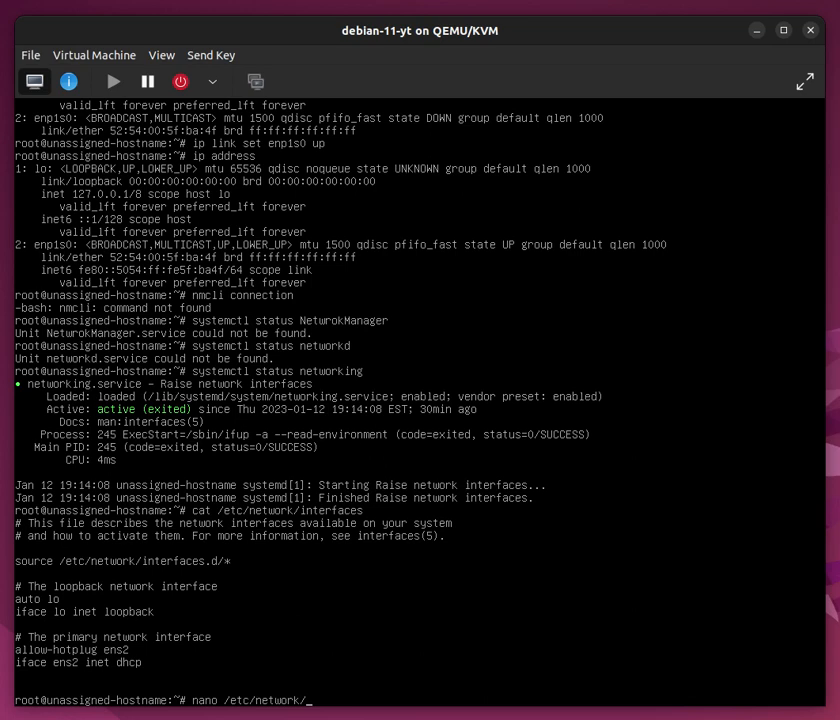
type("interf")
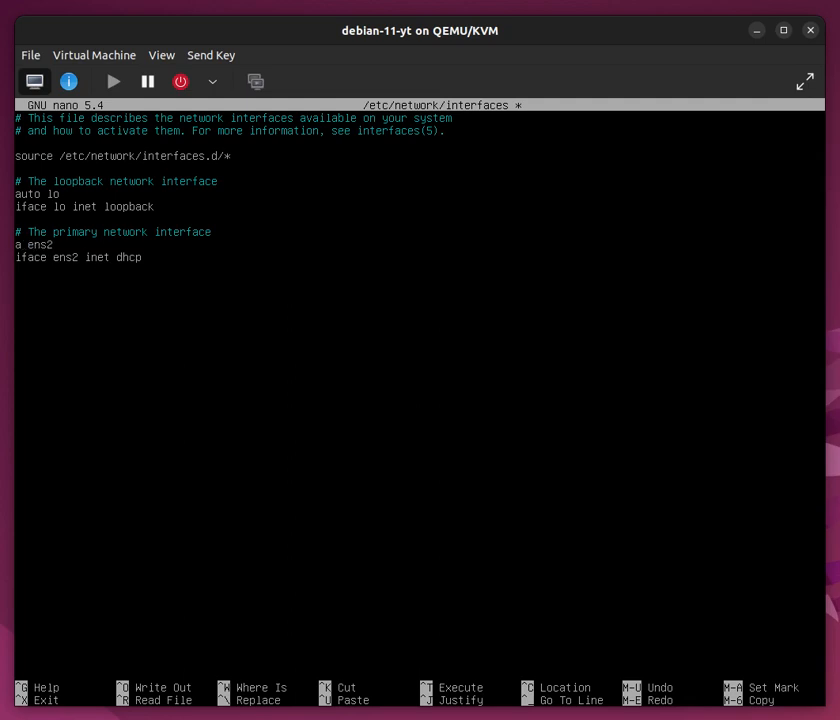
Step: Replace ens2 with 'auto enp1s0' and 'iface enp1s0 inet dhcp'
type("uto")
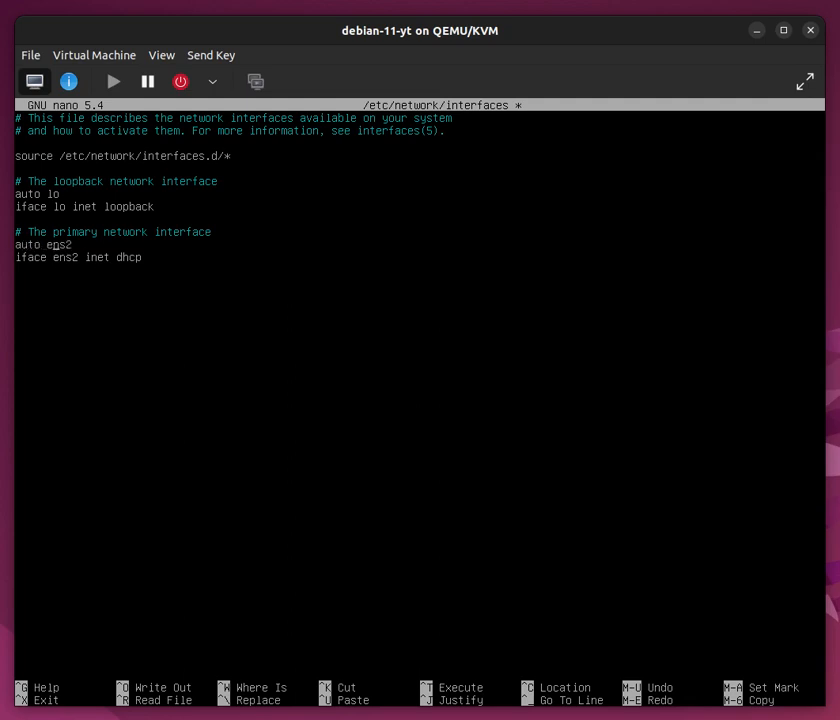
key("BackSpace")
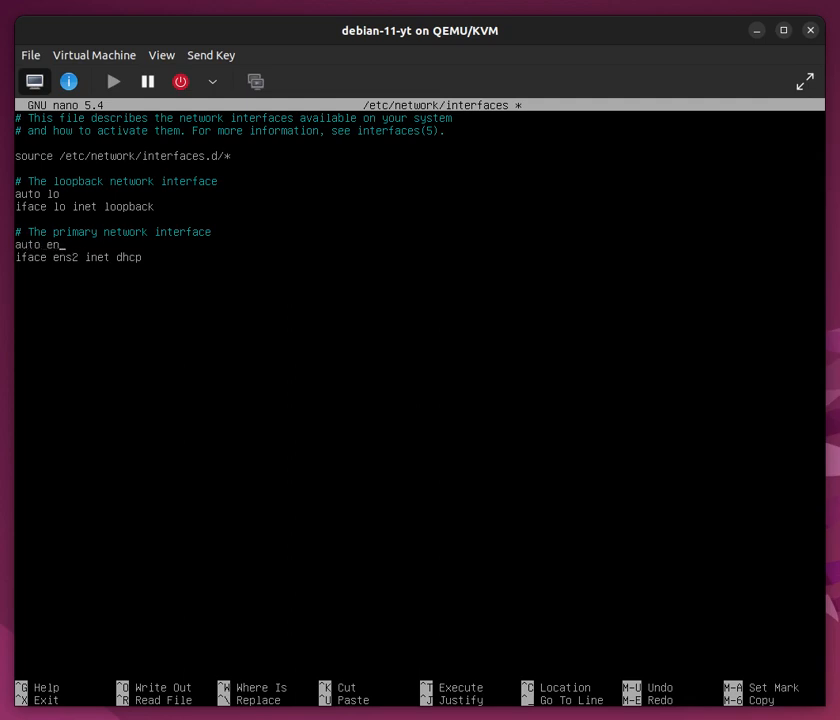
type("p1")
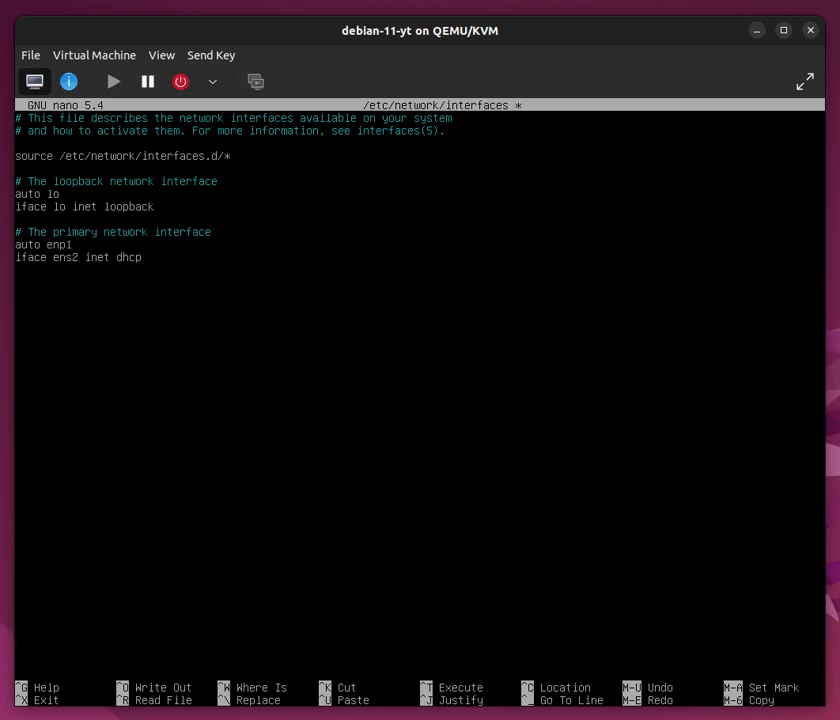
type("s")
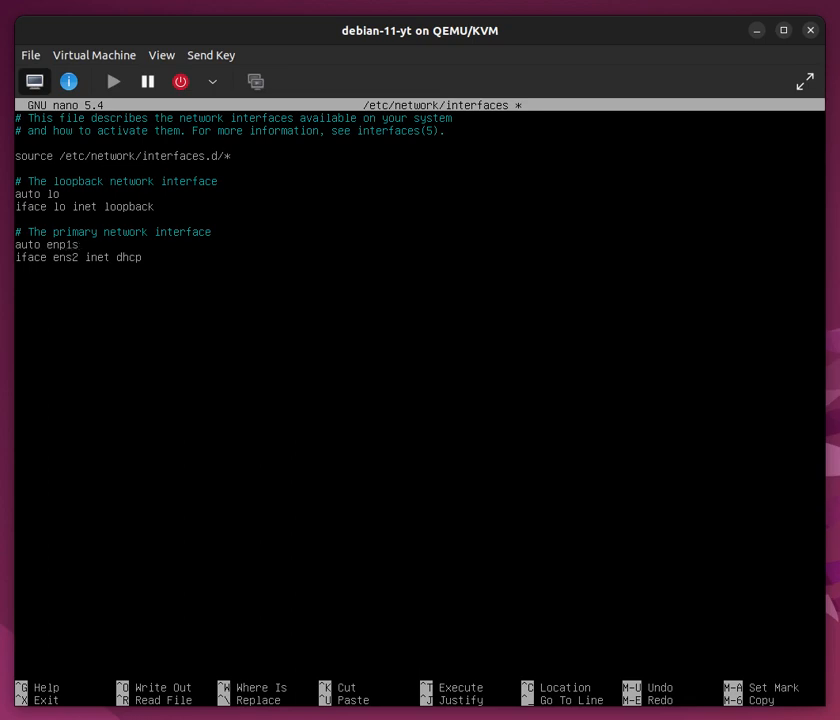
type("0")
type("p1s0")
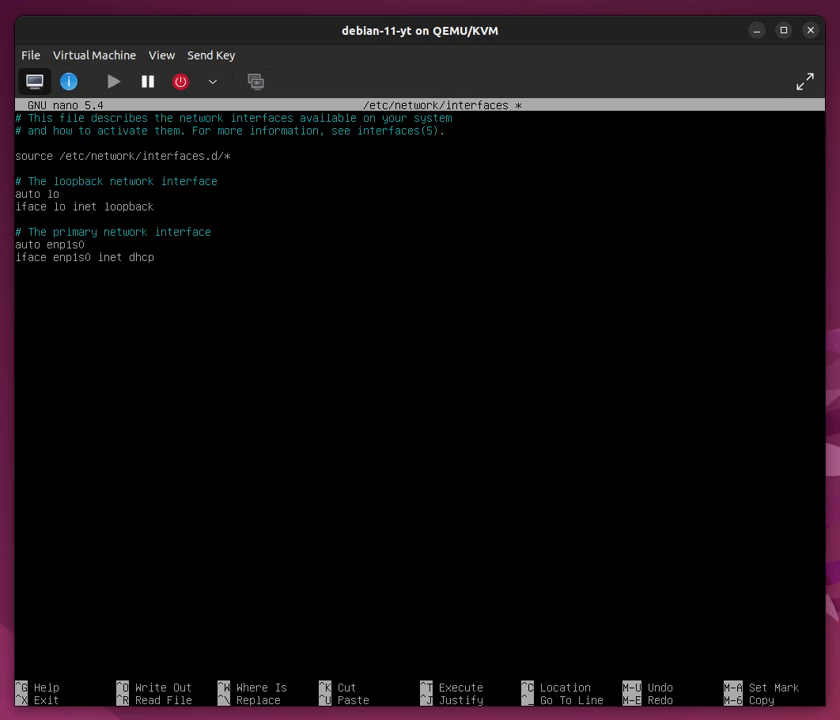
Step: Change the enp1s0 stanza from dhcp to static and start an address line
key("BackSpace")
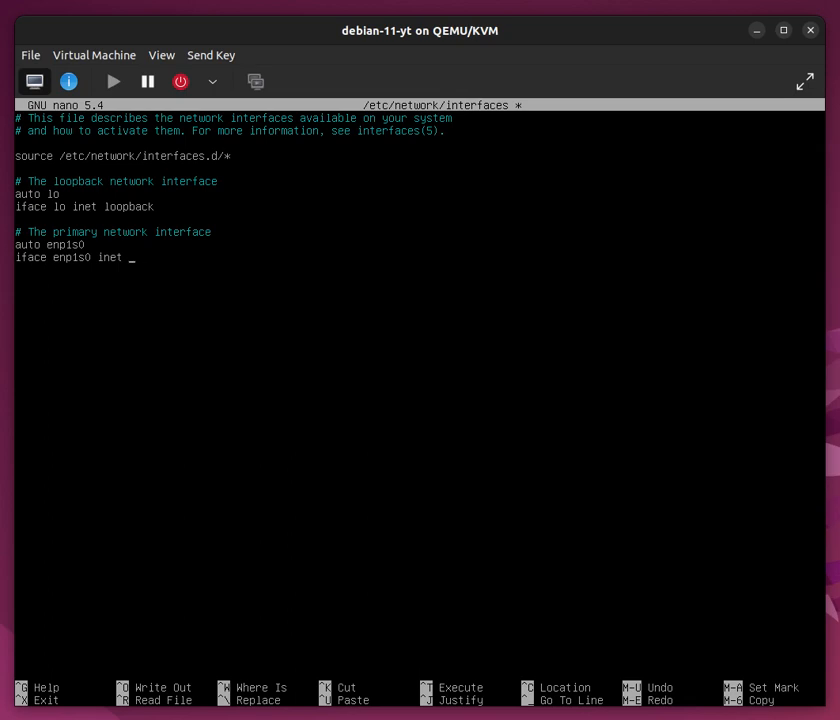
type("static")
type("address")
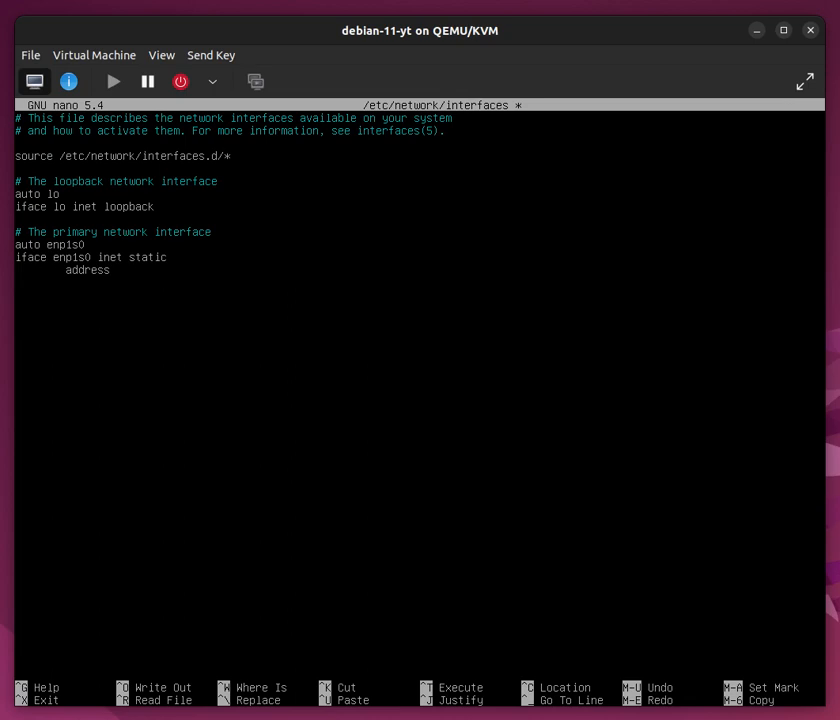
left_click(110, 270)
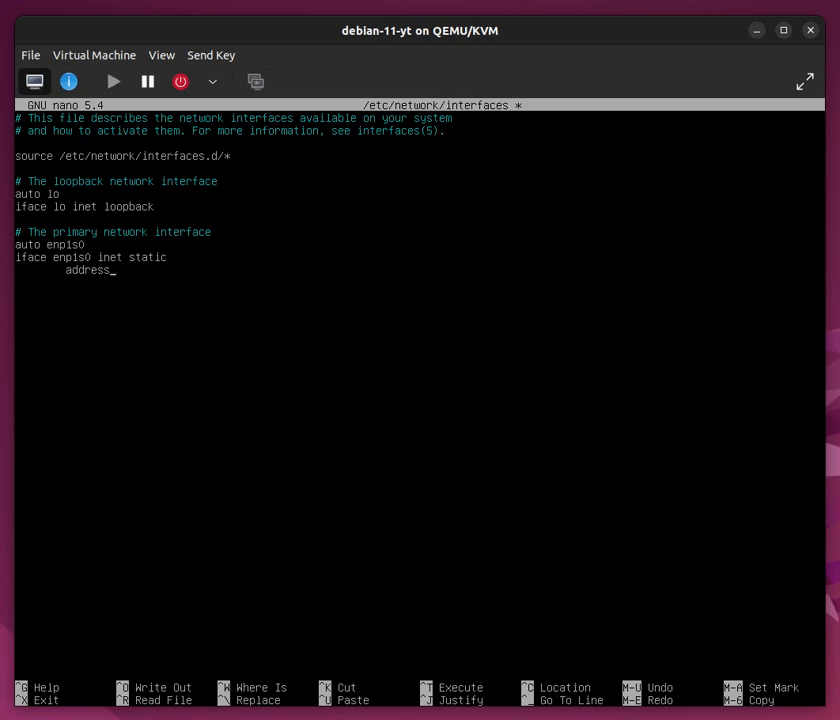
Step: Enter 192.168.122.67 as the enp1s0 address
type("192.")
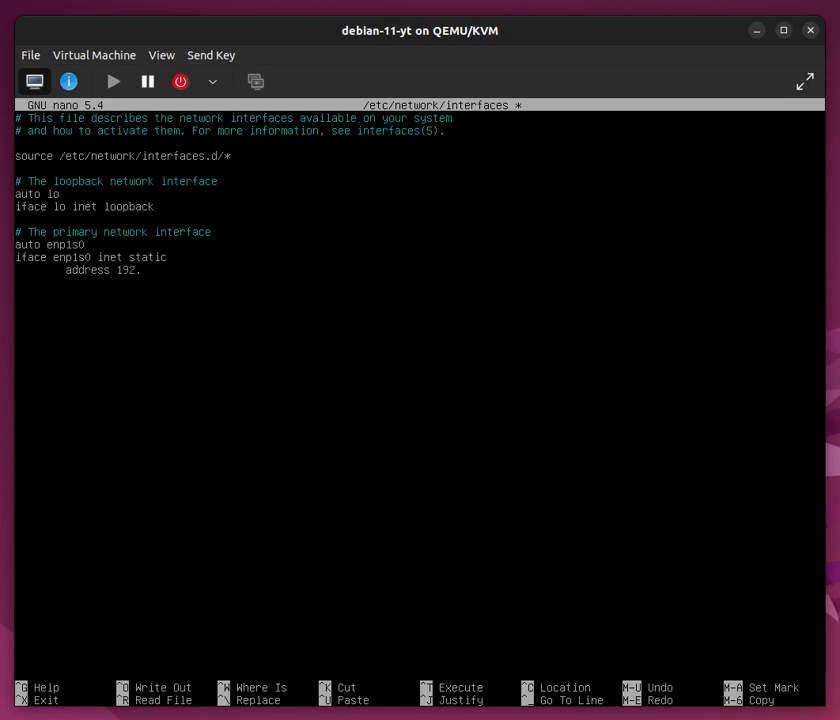
type("1")
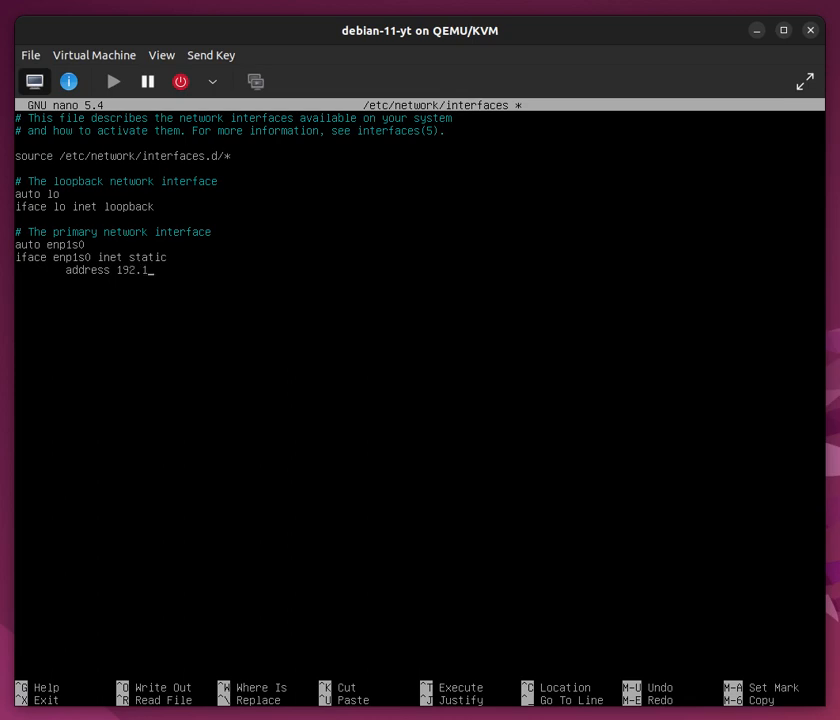
type("68.122.")
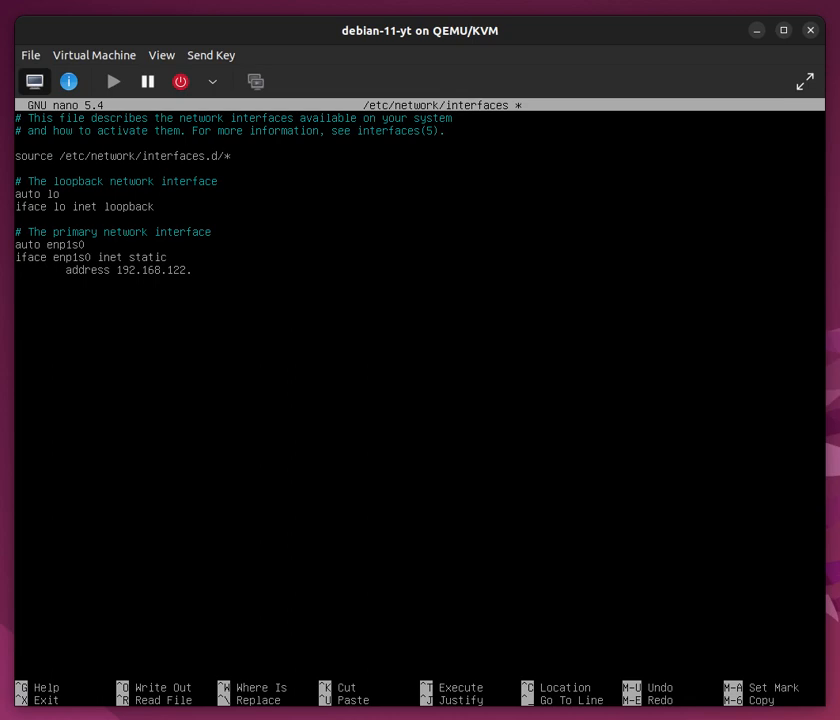
type("67")
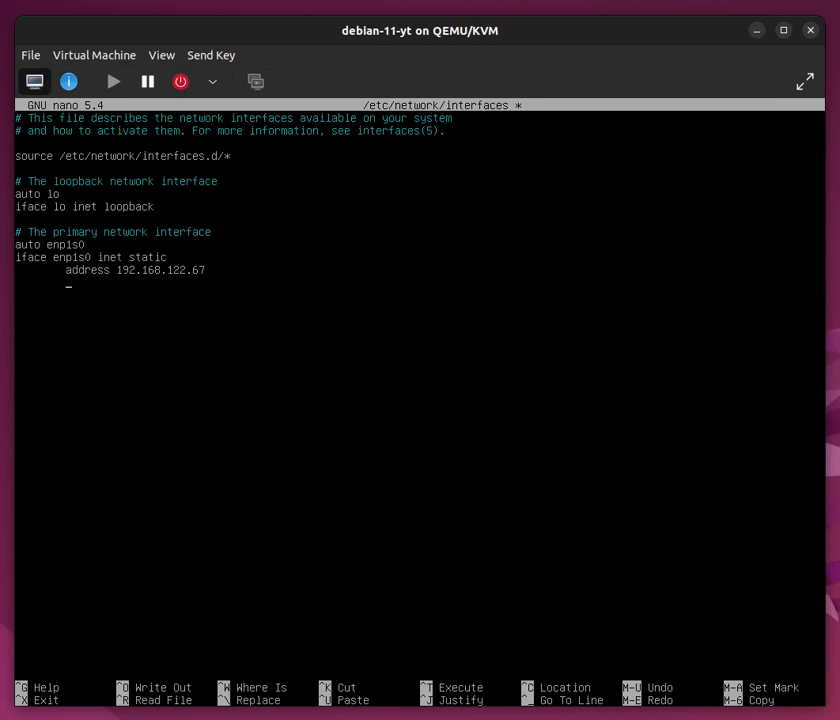
Step: Add 'gateway 192.168.122.1' and save the interfaces file, exiting nano
type("gatewat")
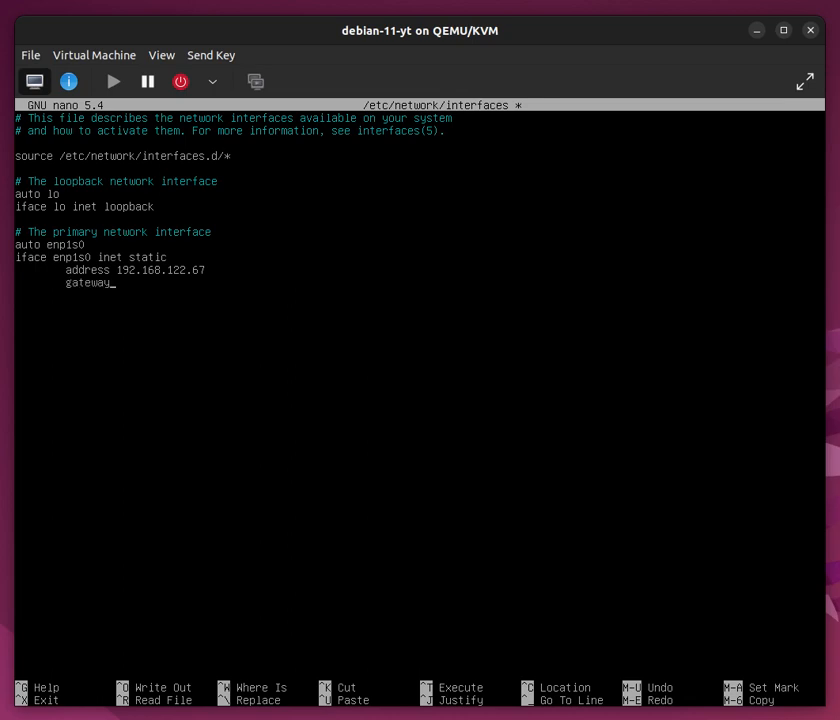
type("192")
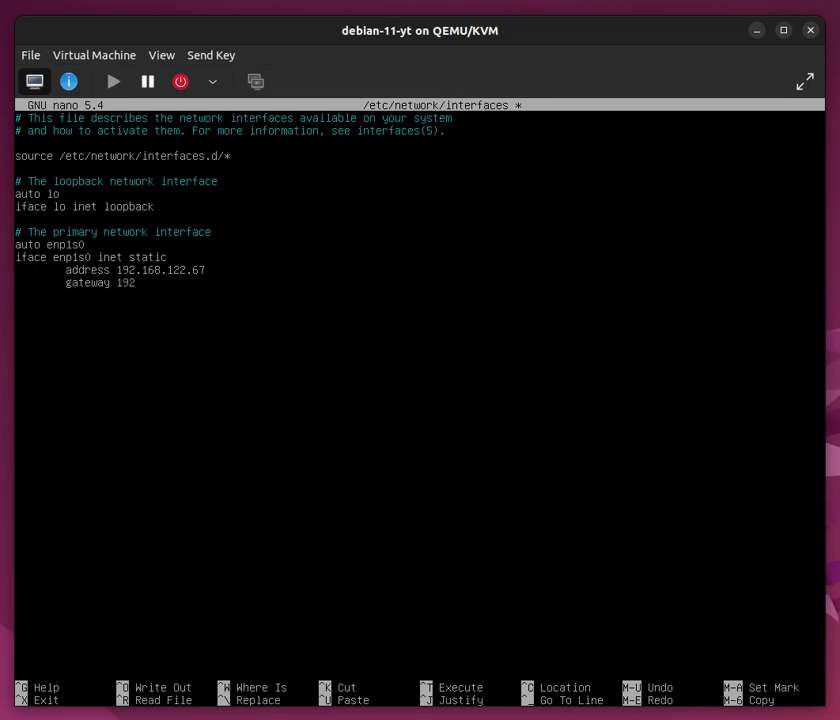
type(".")
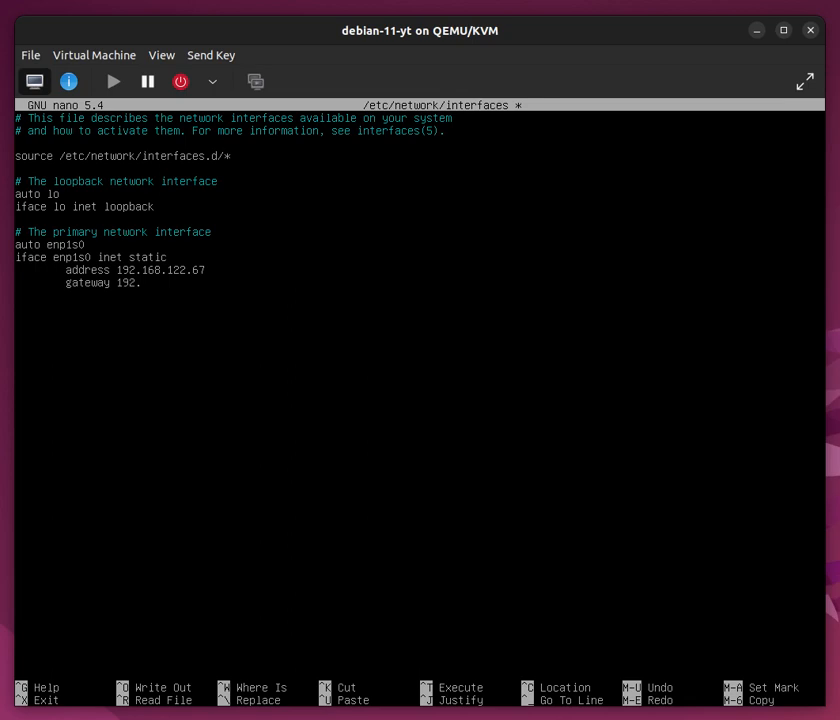
type("168.1")
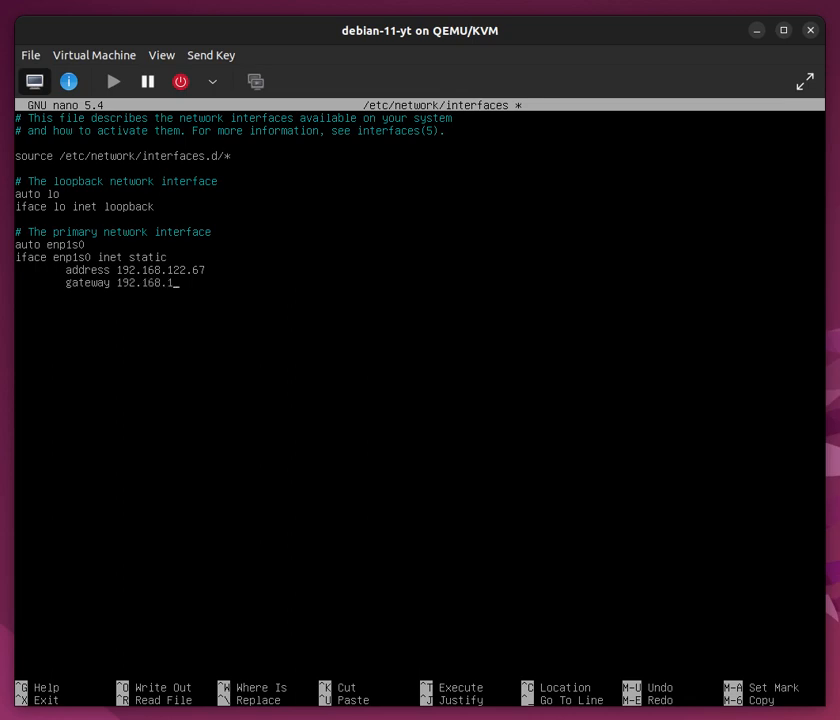
type("22.1")
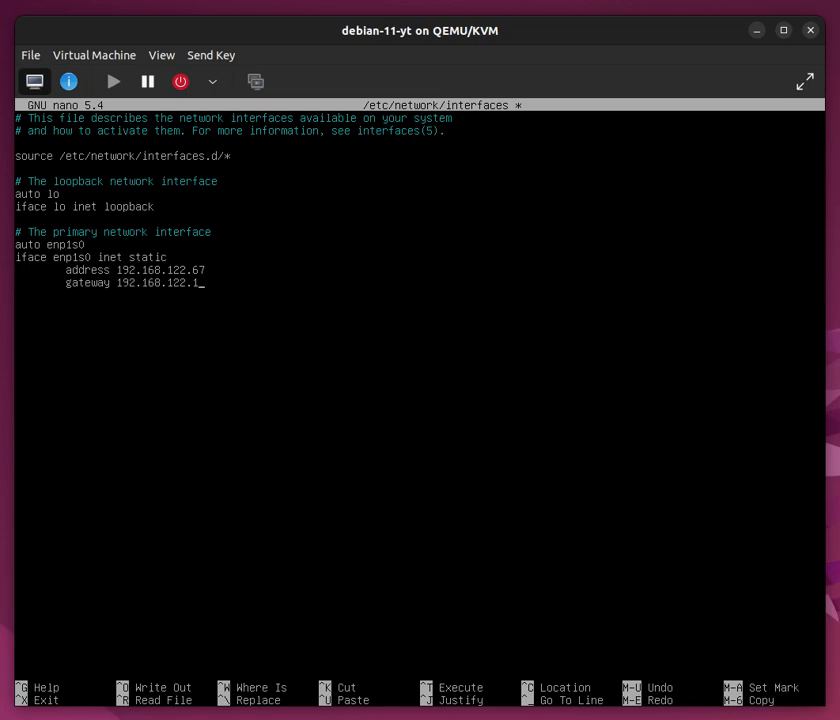
key("ctrl+x")
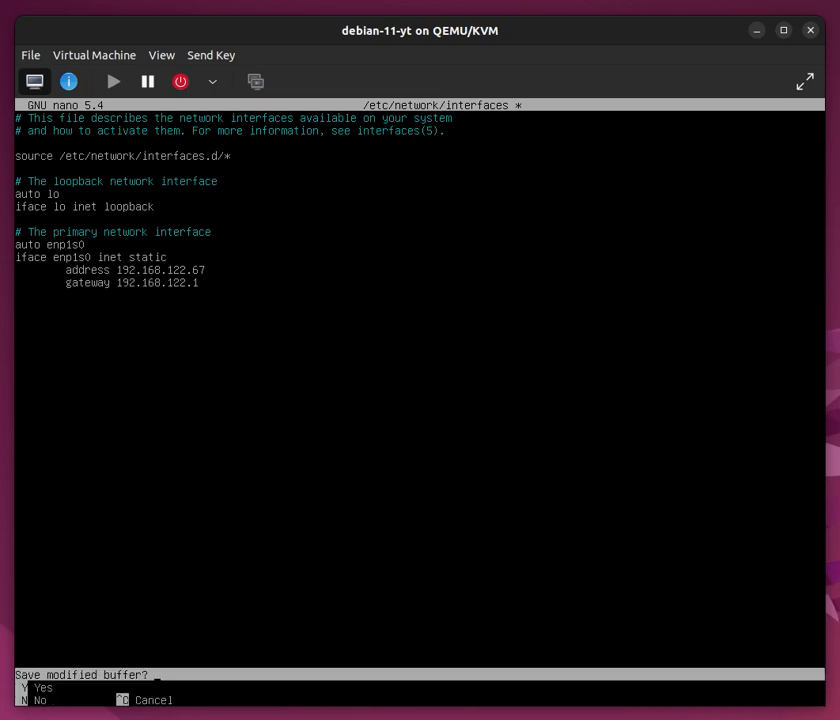
key("y")
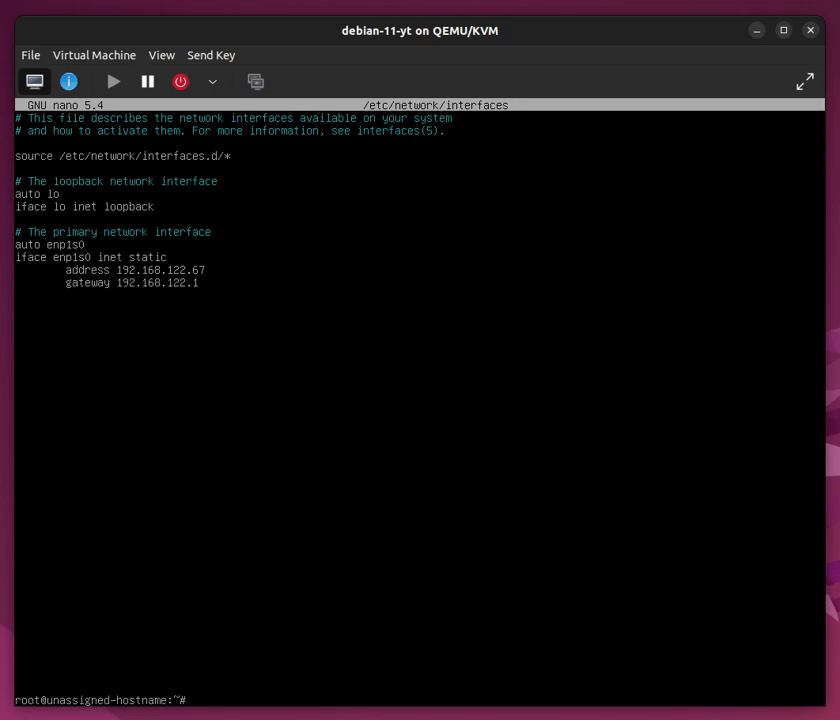
Step: Restart networking and verify enp1s0 holds 192.168.122.67/24
type("syst")
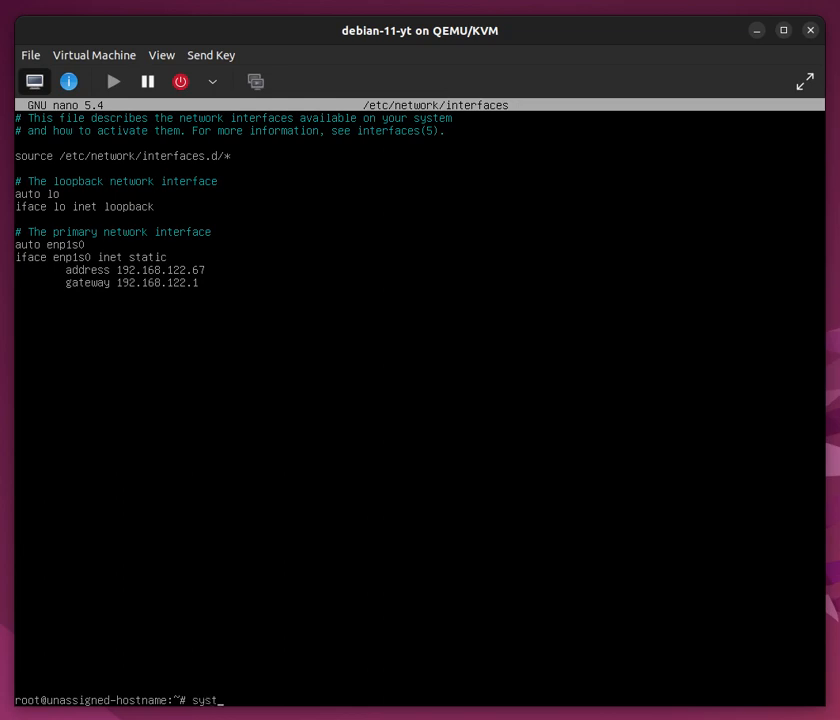
type("emctl restart networking")
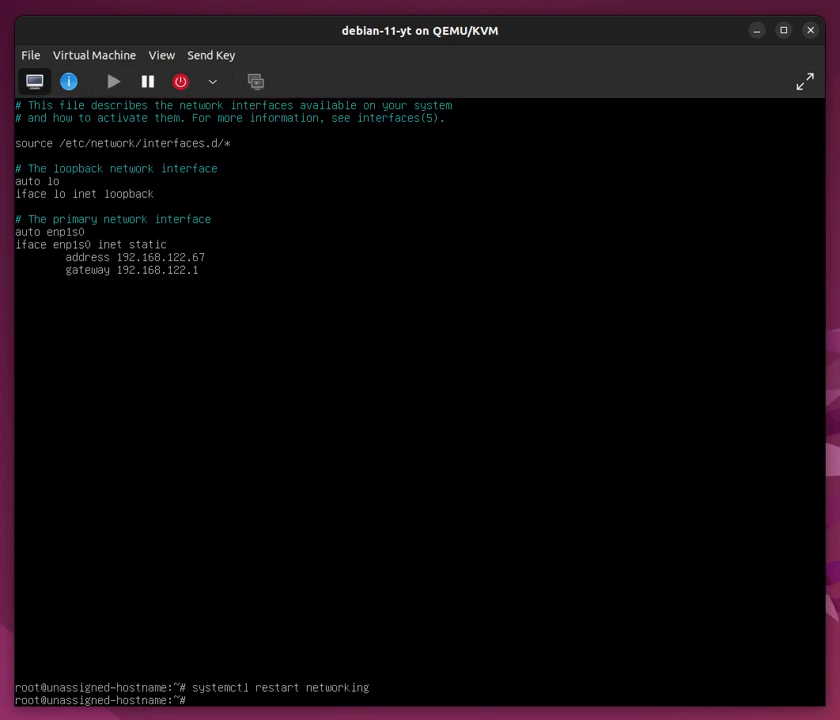
type("ip")
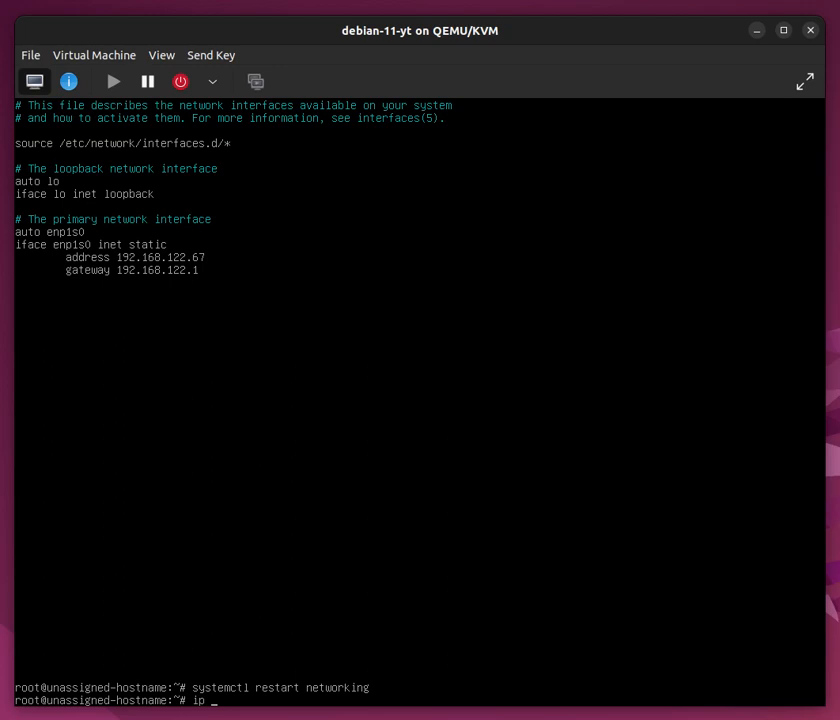
type("address")
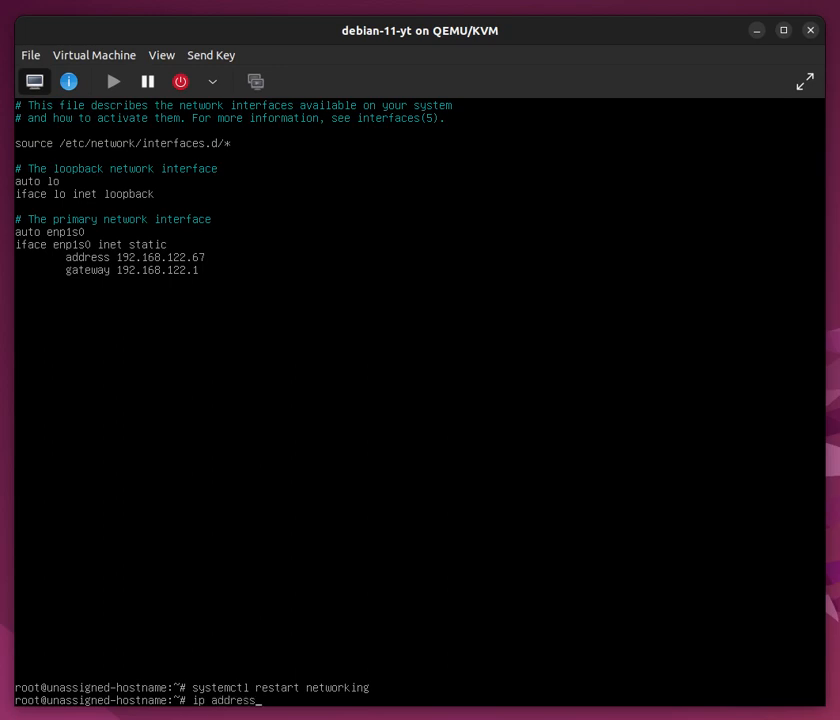
key("Return")
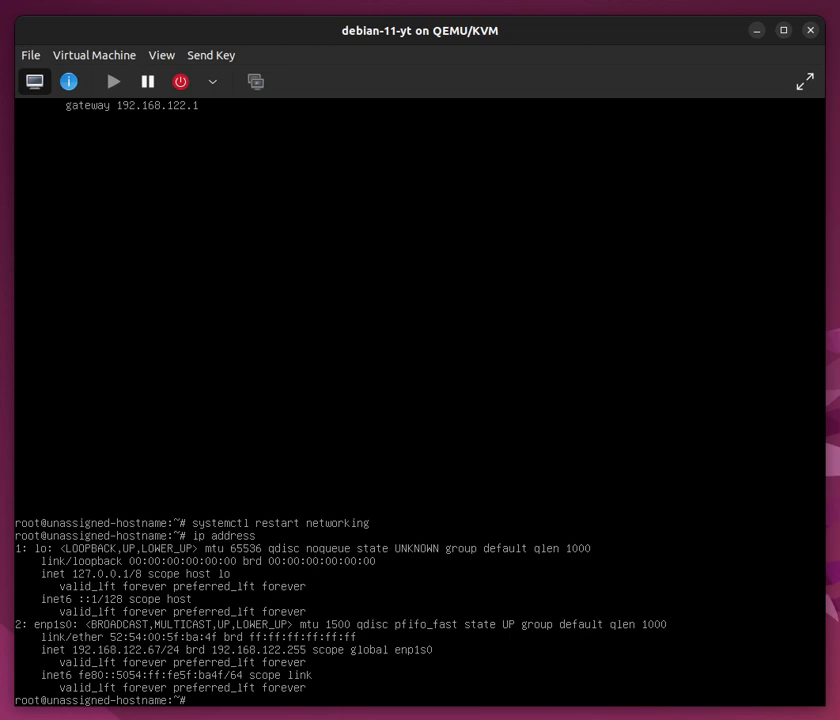
Step: Ping the gateway 192.168.122.1, then 8.8.8.8, and confirm both reply with 0% loss
type("ping")
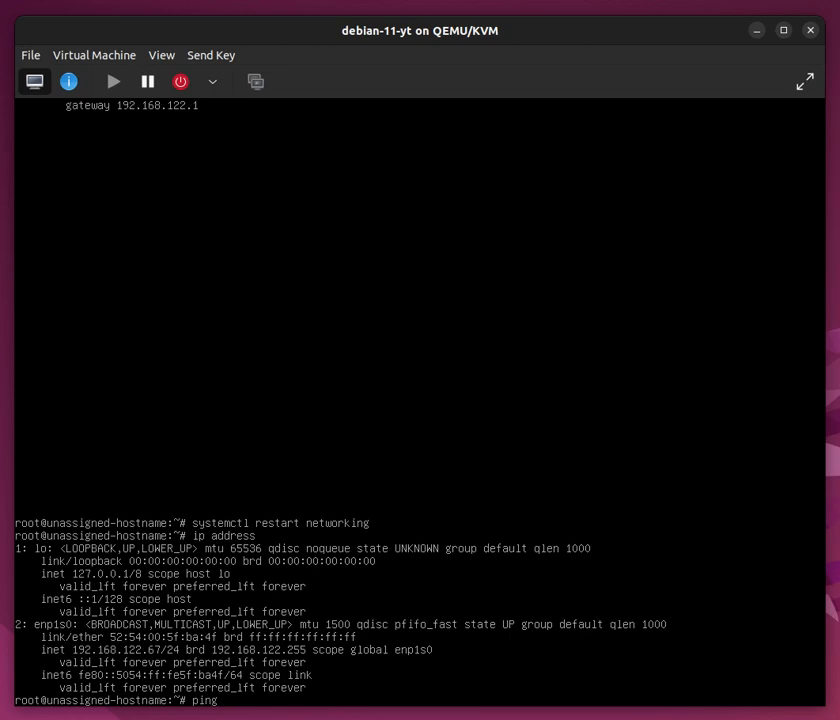
type("192.1")
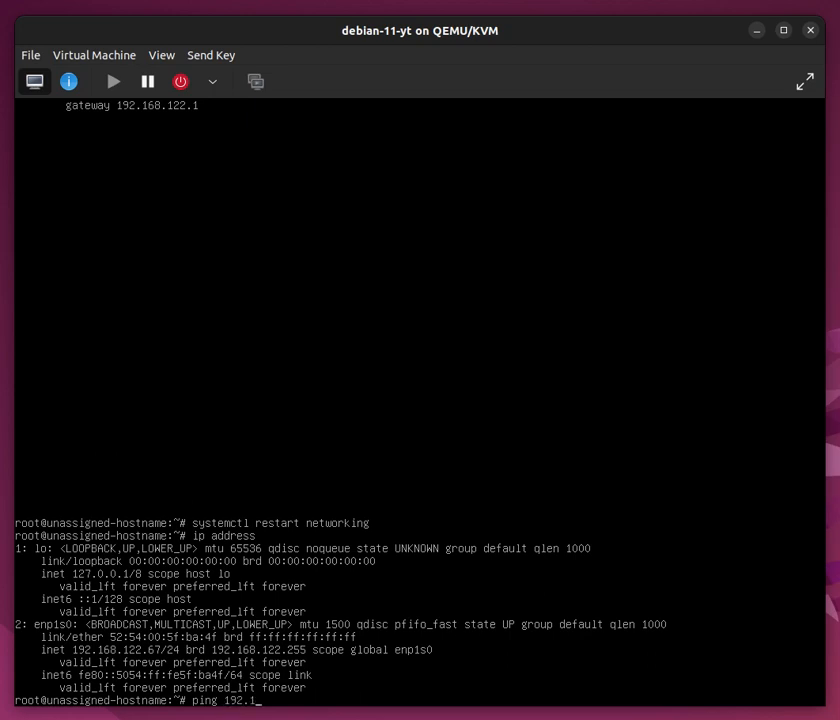
type("68.122.1")
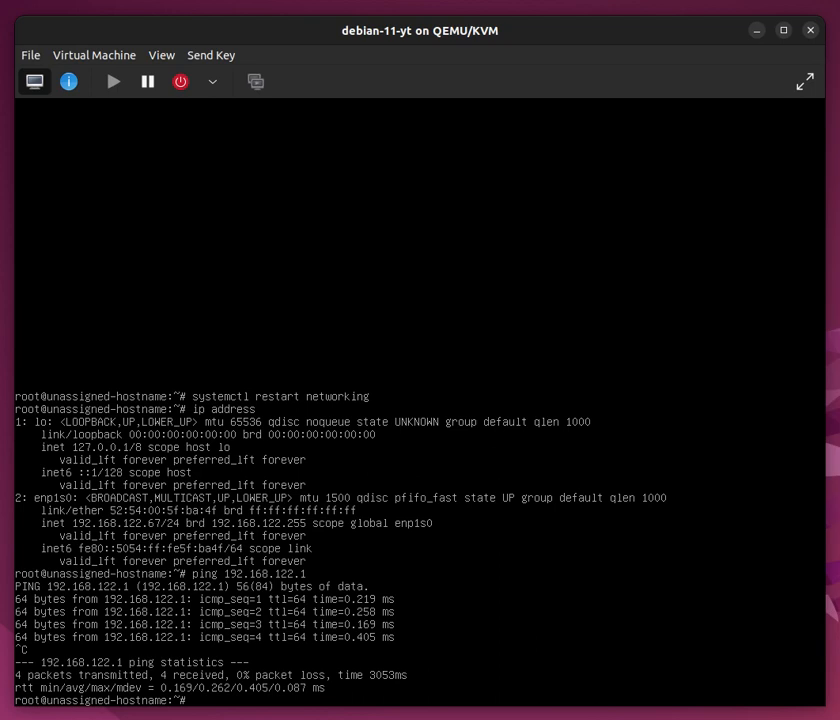
type("pi")
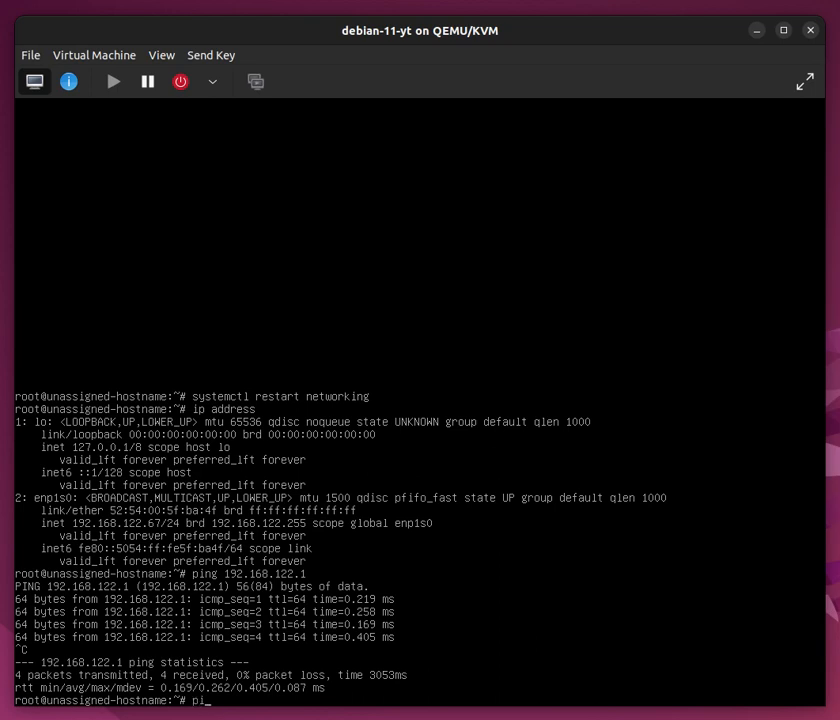
type("ng")
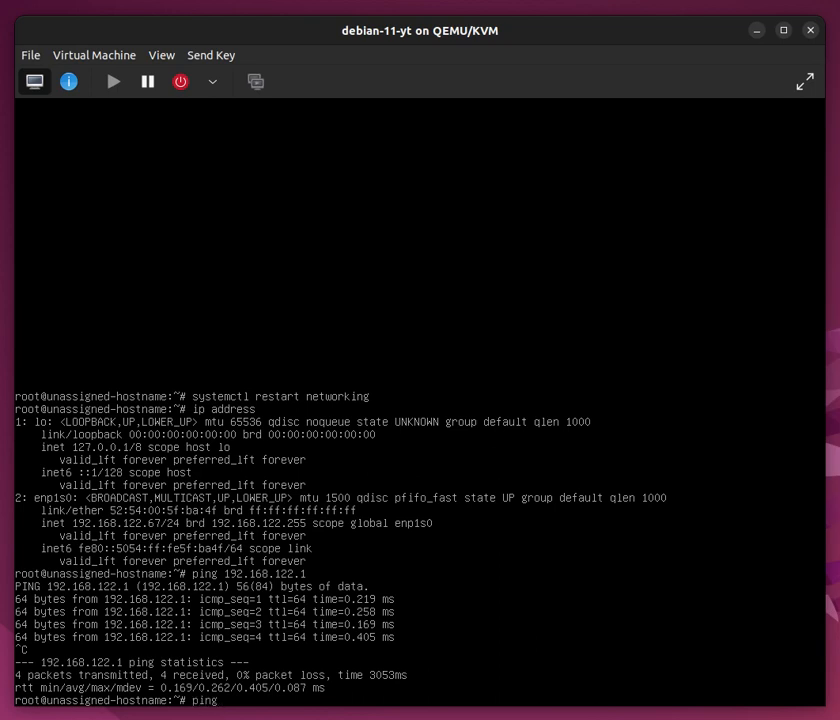
type("8.8")
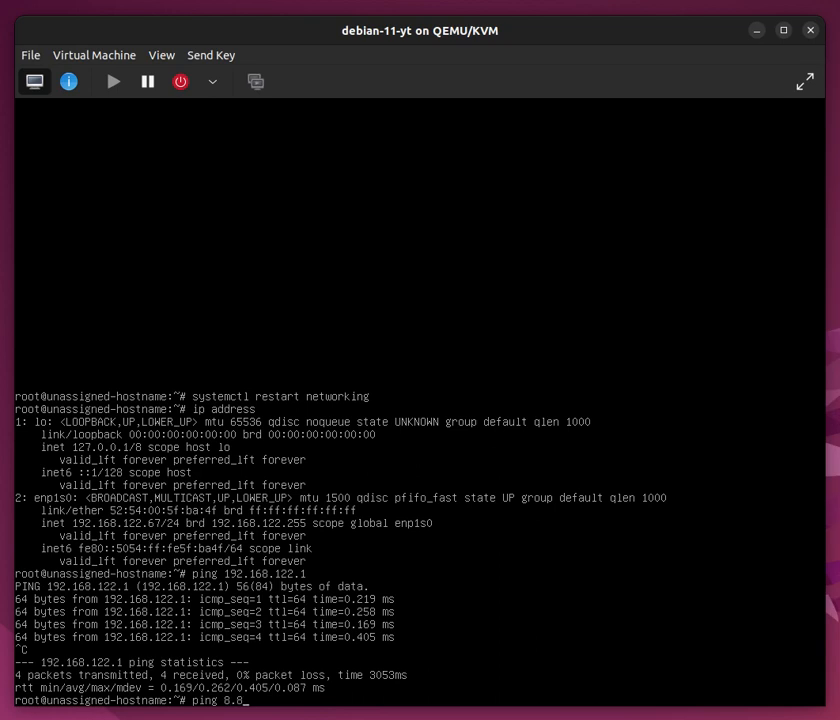
type(".8.8")
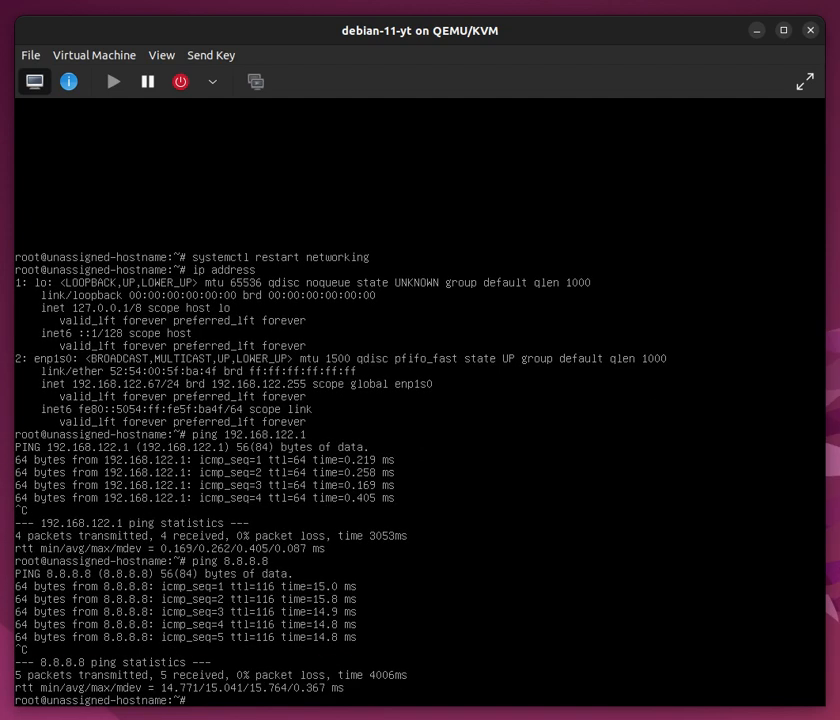
Step: Ping google.com and facebook.com, which get no reply, then localhost, which succeeds
type("ping google")
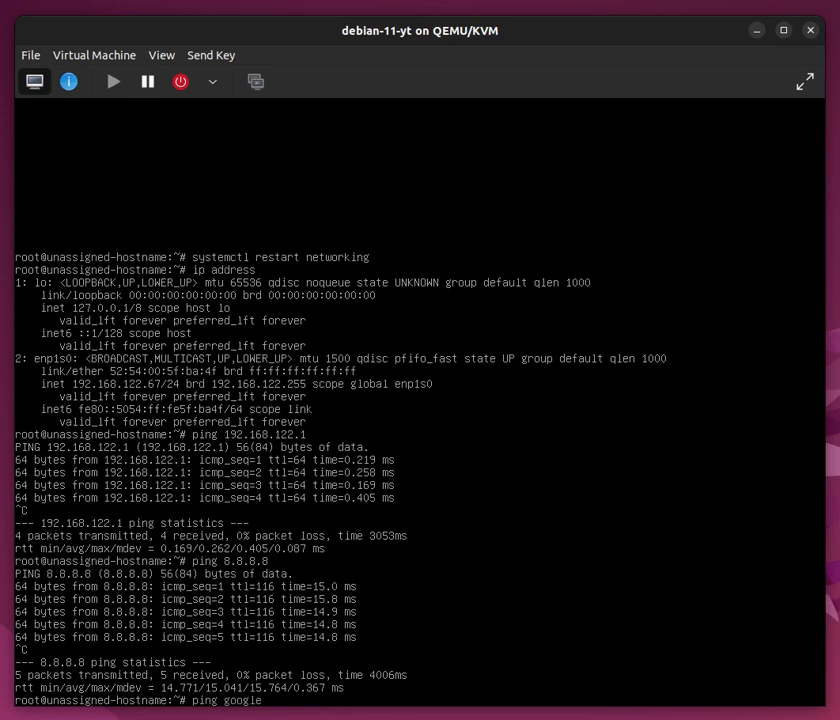
type(".com")
type("ping f")
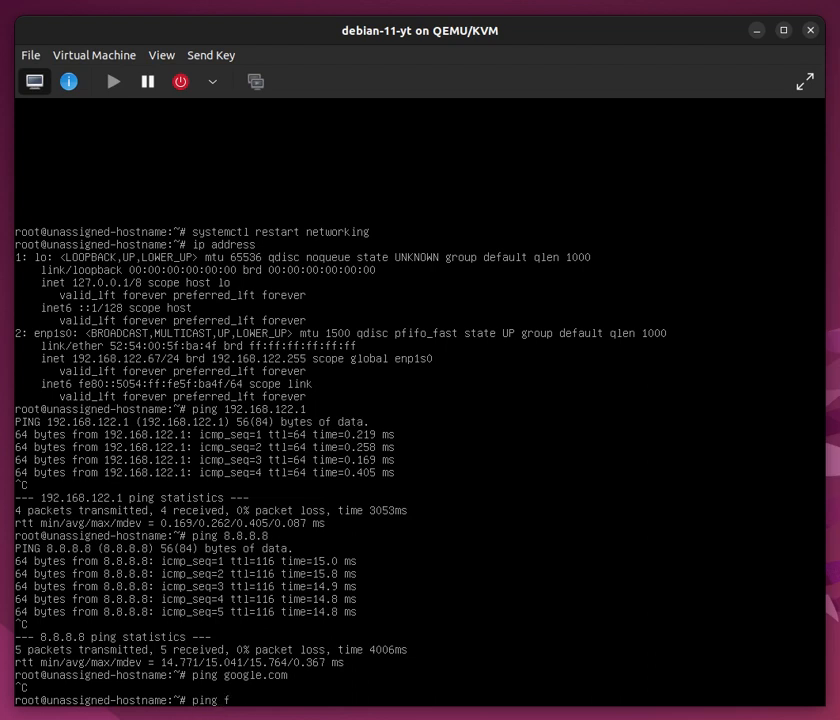
type("acebook")
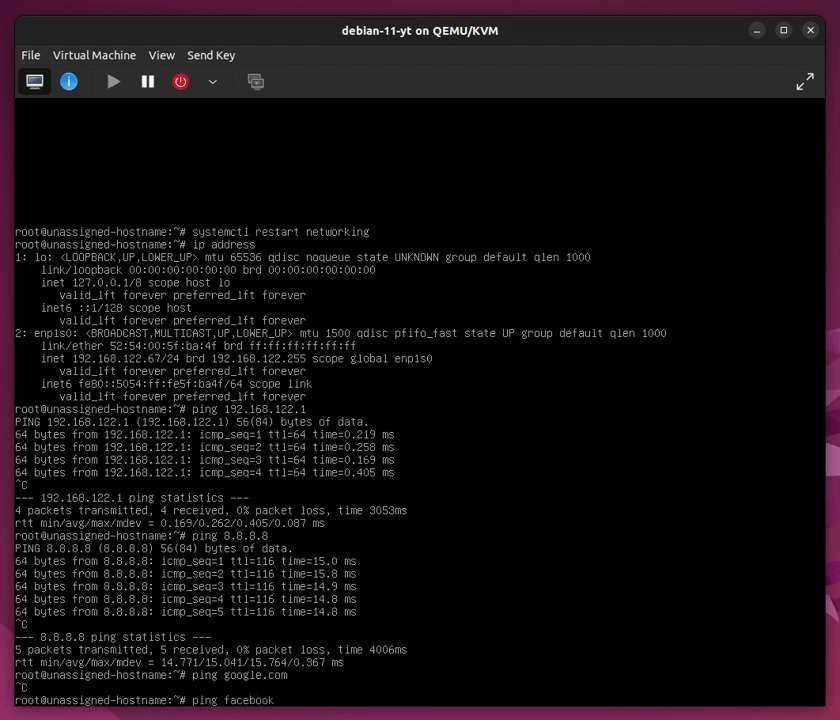
type(".com")
type("ping")
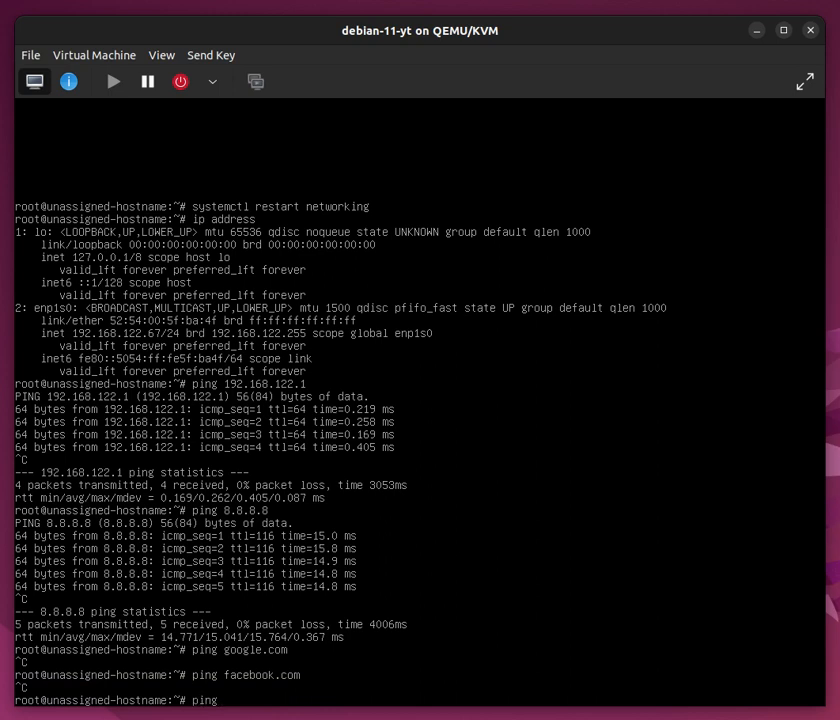
type("localhost")
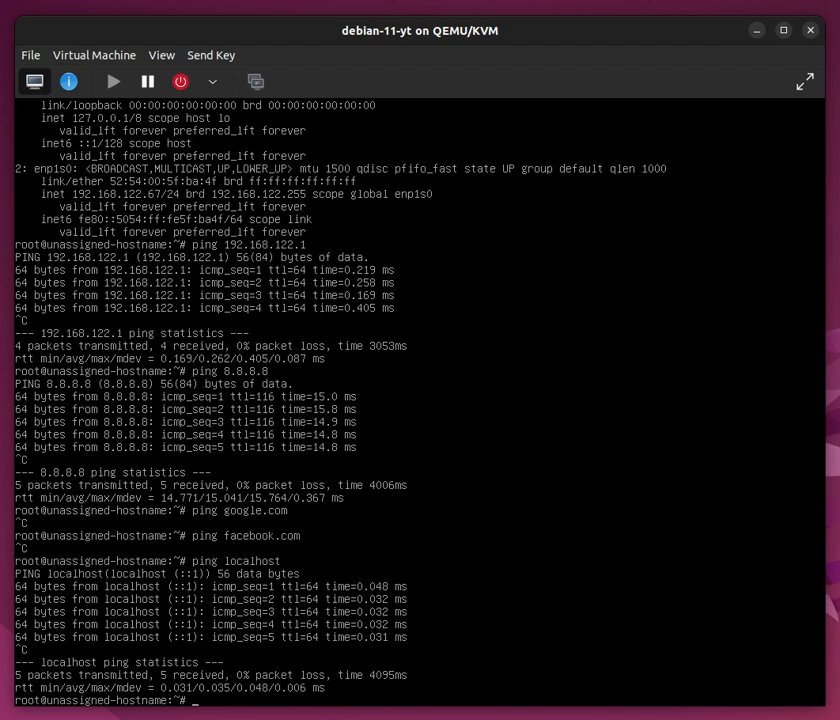
Step: Open /etc/resolv.conf in nano, showing the search domain and nameserver 10.0.2.3
type("nano")
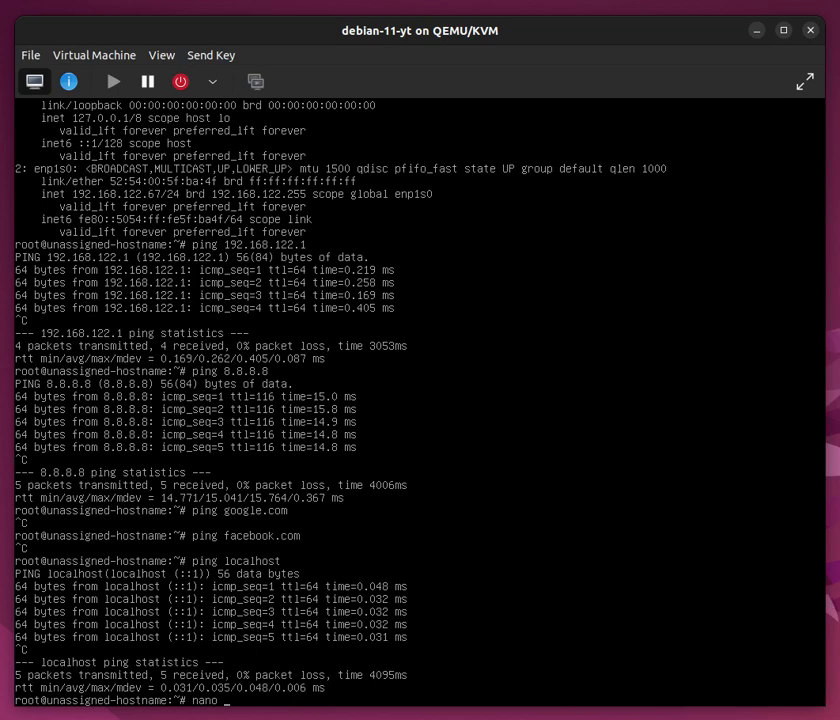
type("/etc/reso")
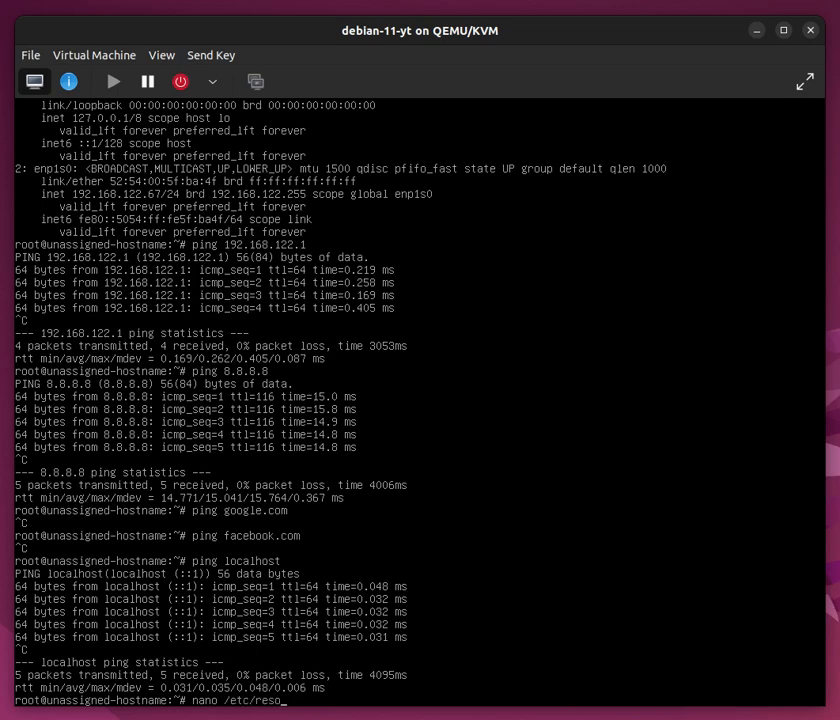
type("lv.conf")
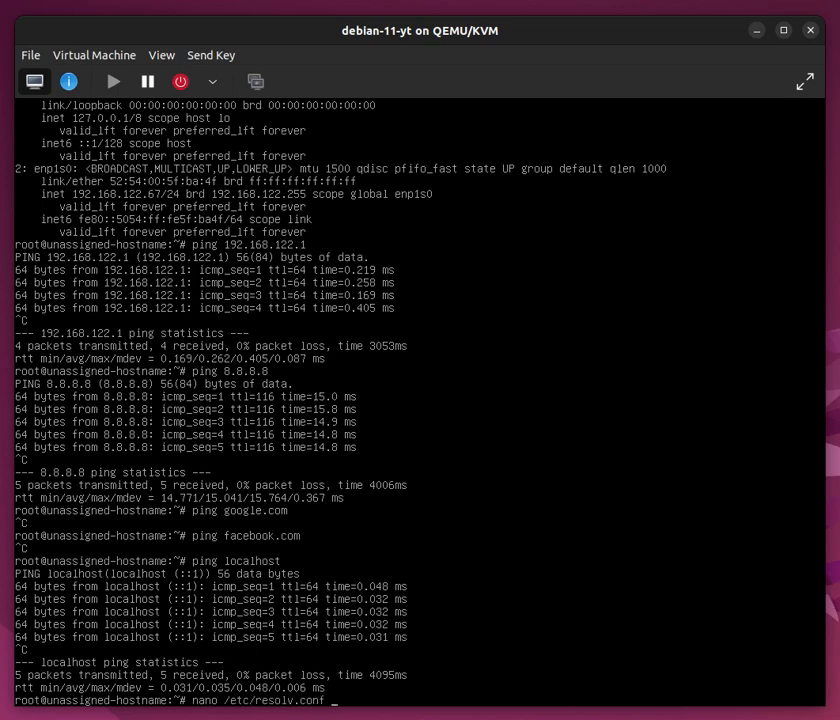
key("Return")
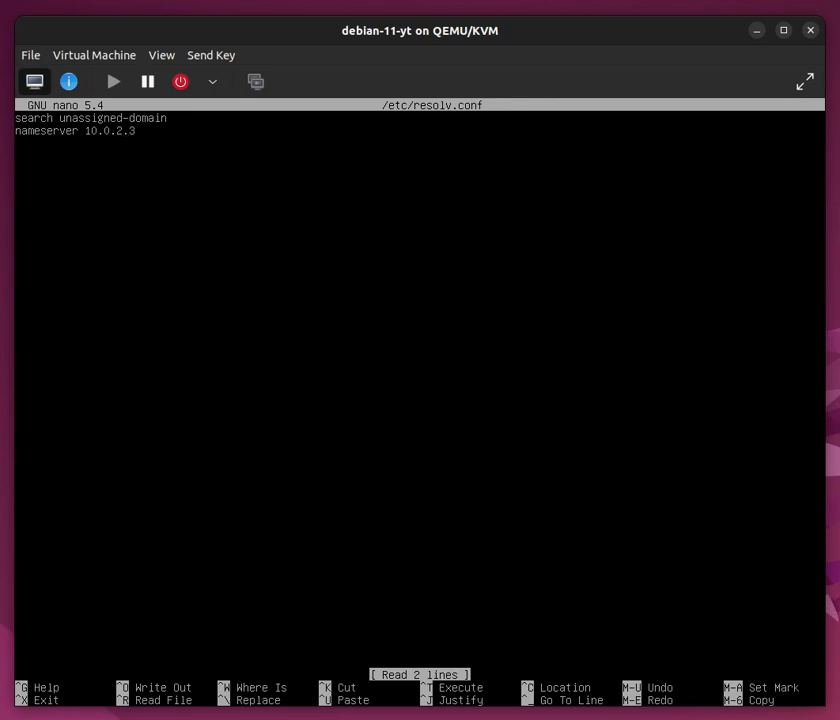
Step: Replace nameserver 10.0.2.3 with 192.168.122.1 in resolv.conf
key("BackSpace")
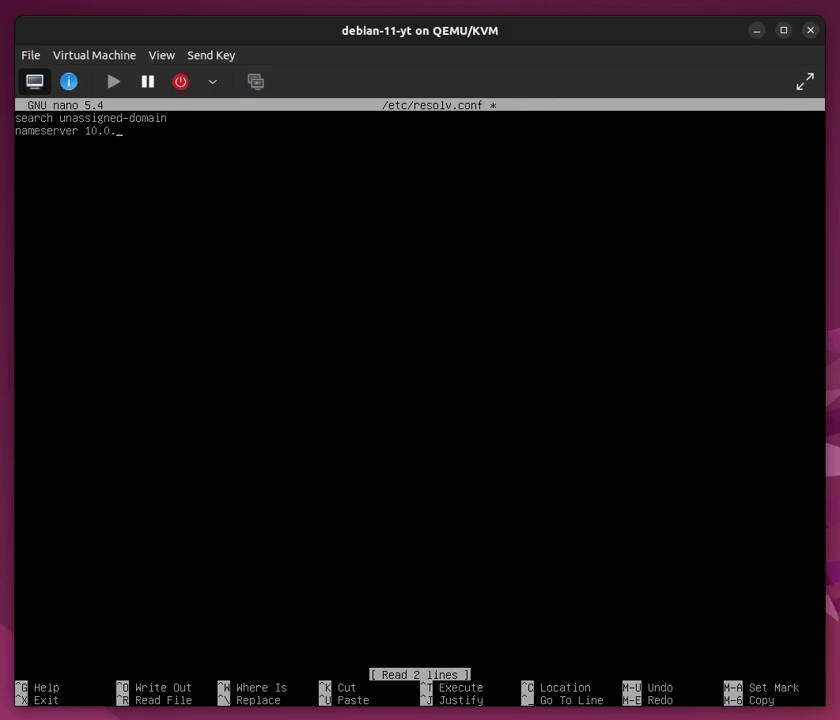
key("BackSpace")
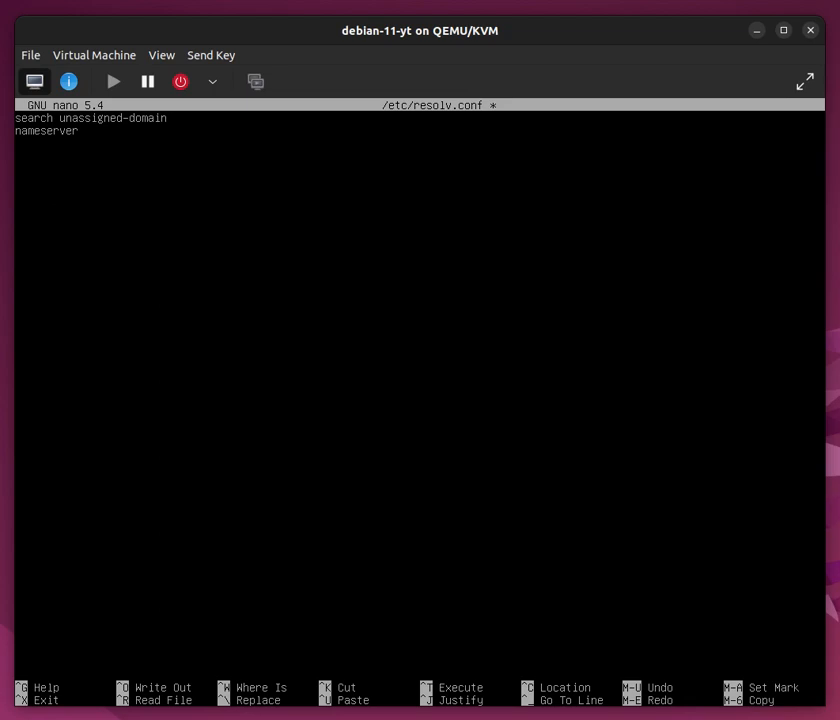
type("\" \"")
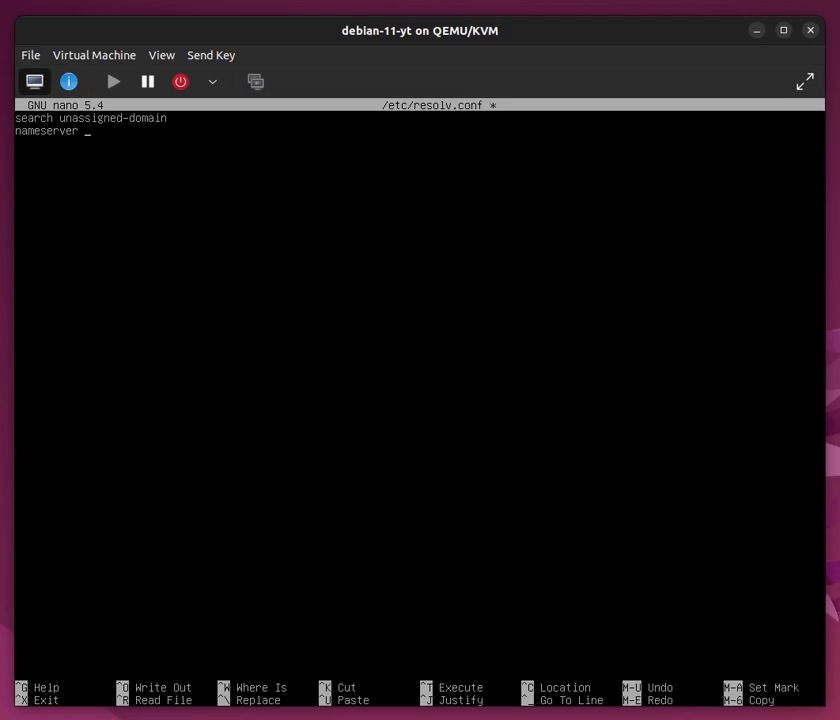
type("19")
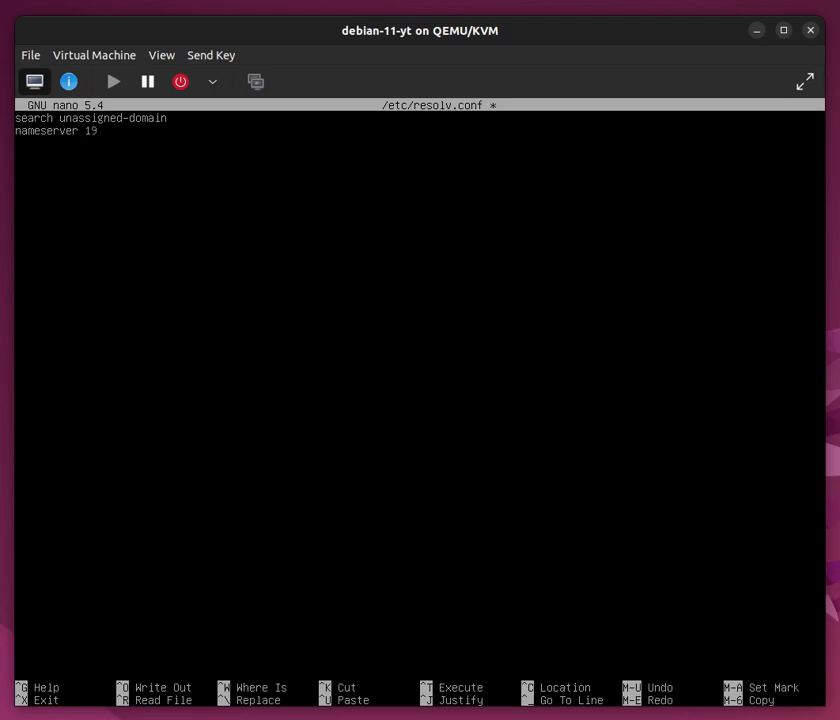
type("2.16")
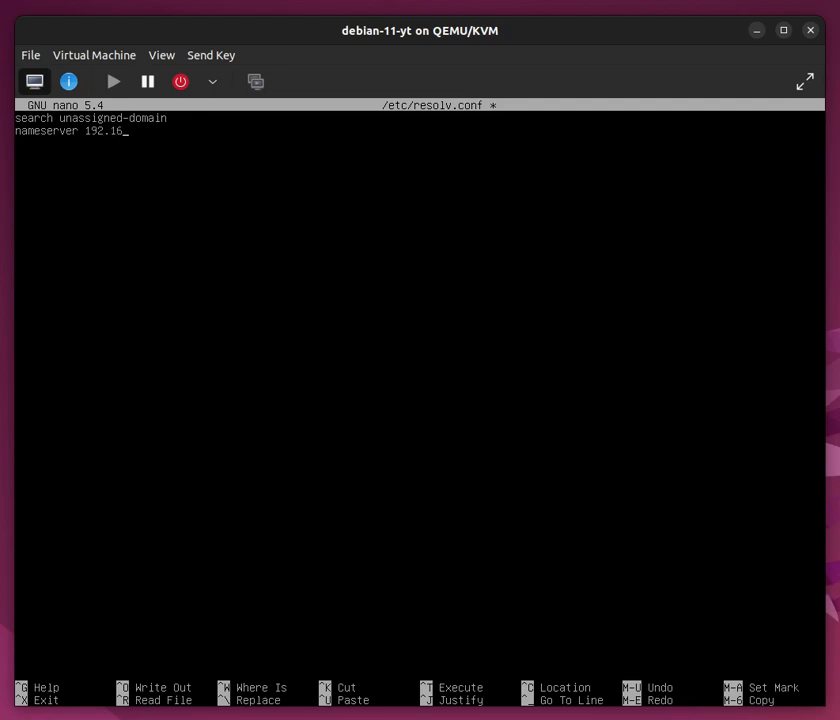
type("8.1")
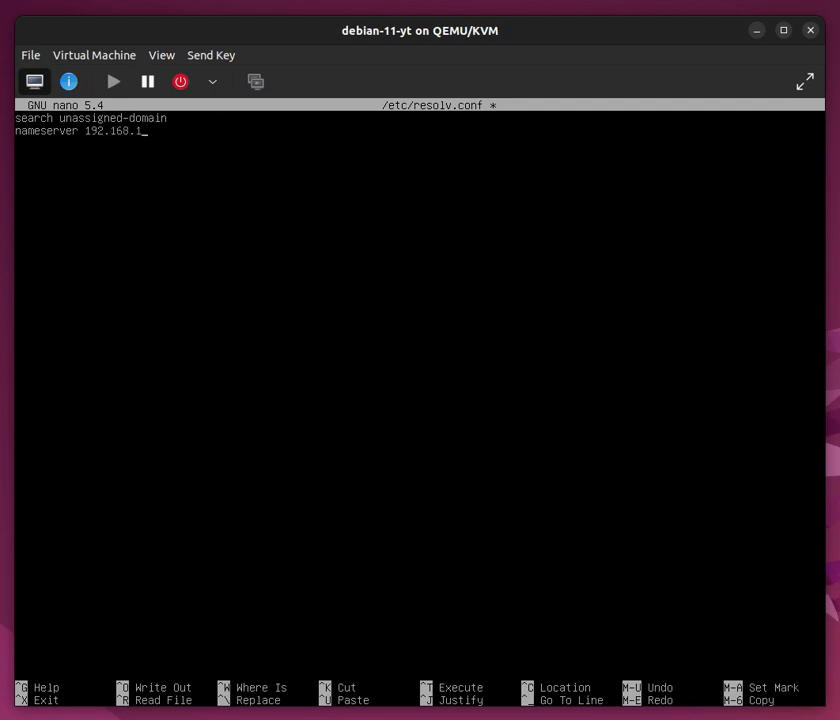
type("22.1")
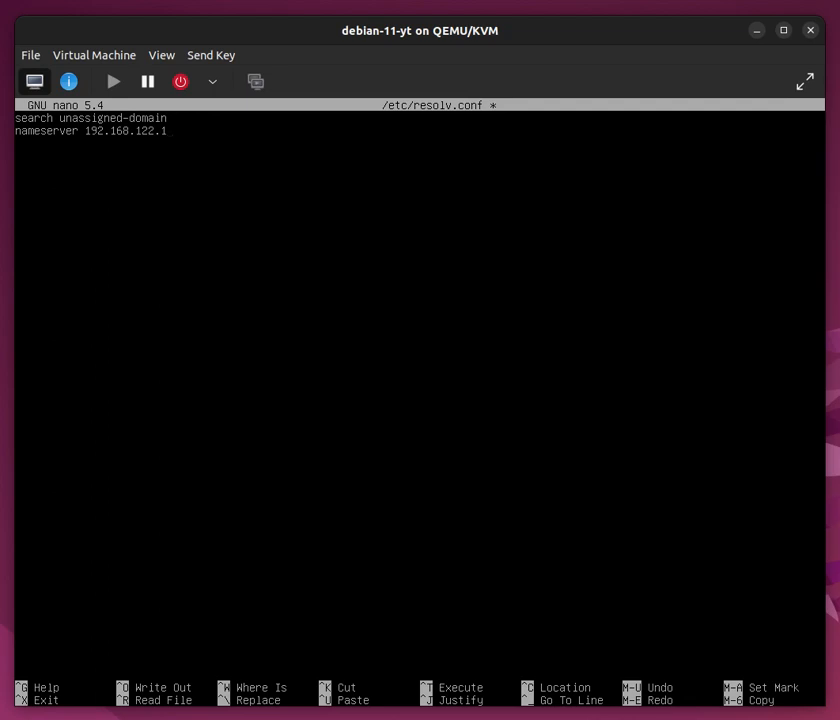
Step: Add a second line 'nameserver 9.9.9.9' to resolv.conf
type("n")
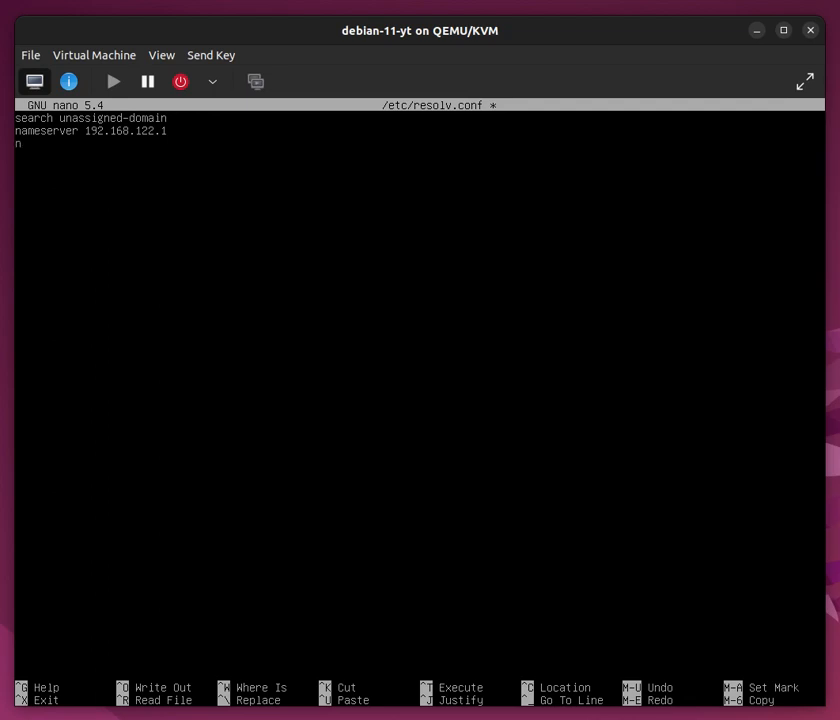
type("ameserver 9")
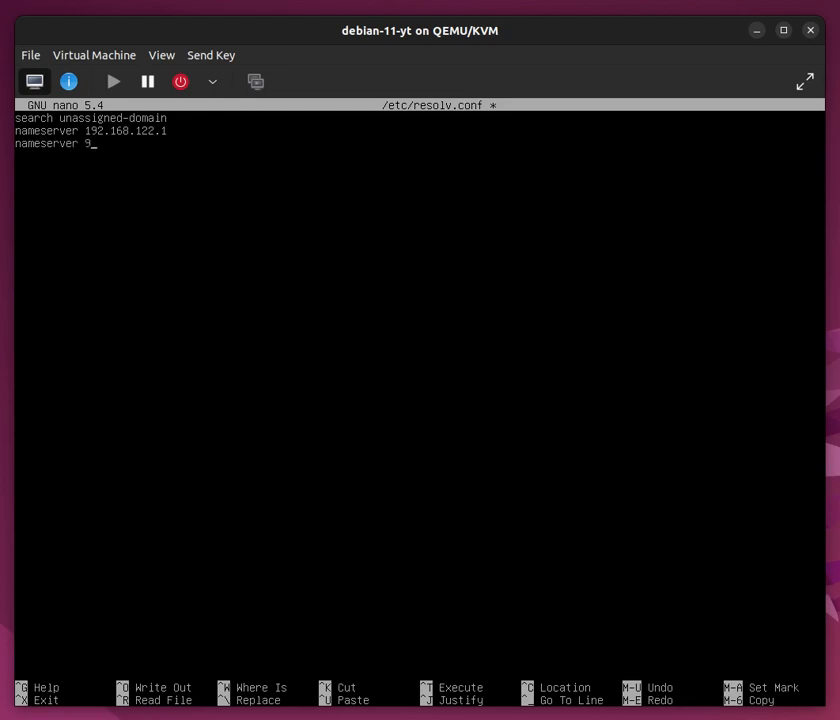
type("/")
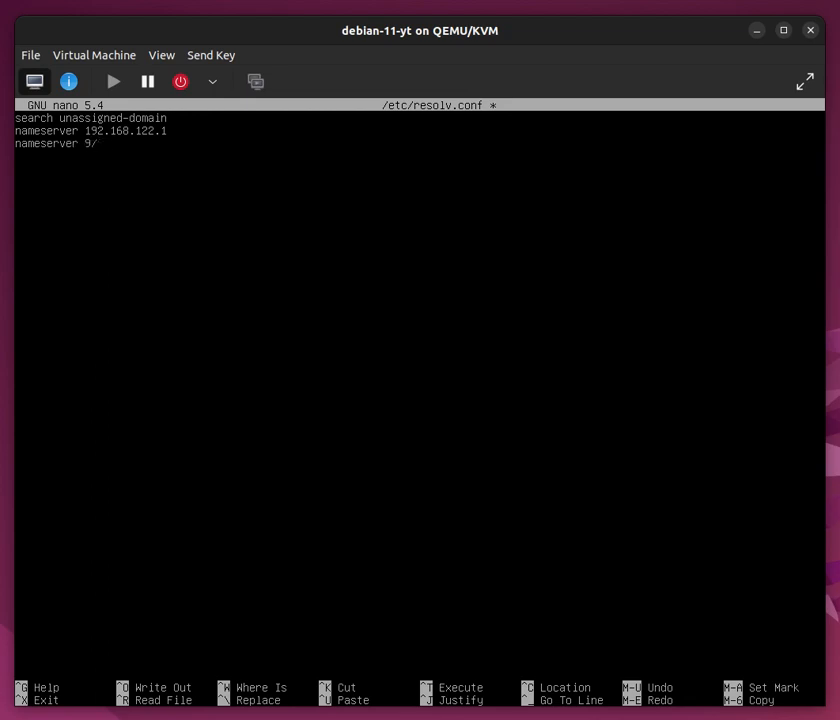
type(".9.9")
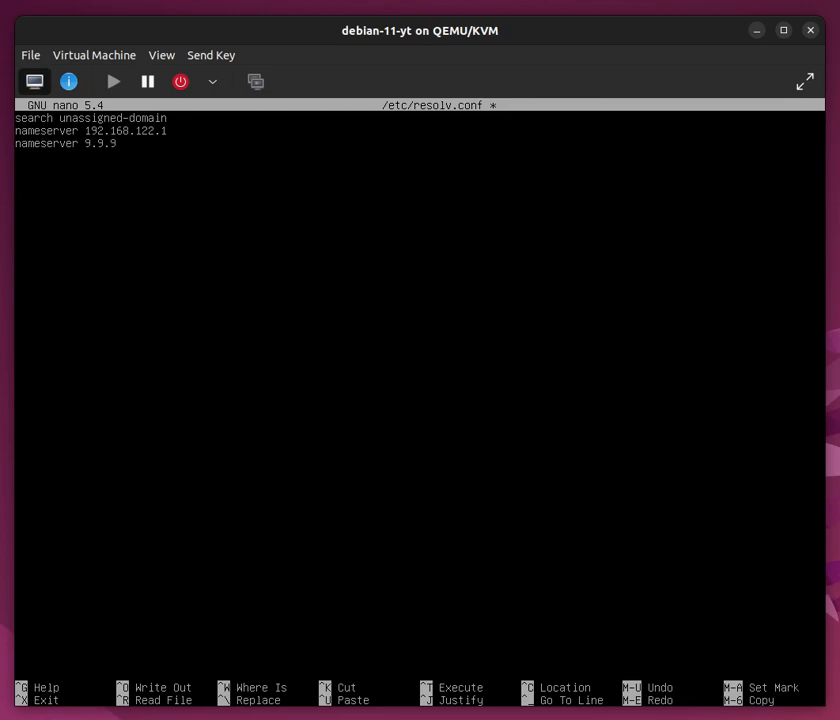
type(".9")
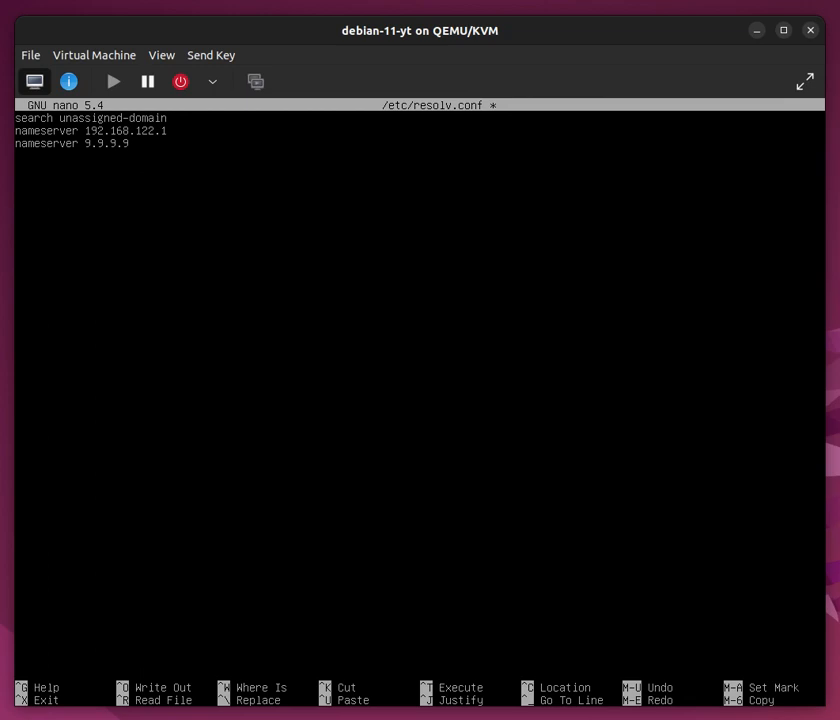
Step: Save resolv.conf and ping google.com, which now resolves with 0% packet loss
key("ctrl+x")
type("ping google.com")
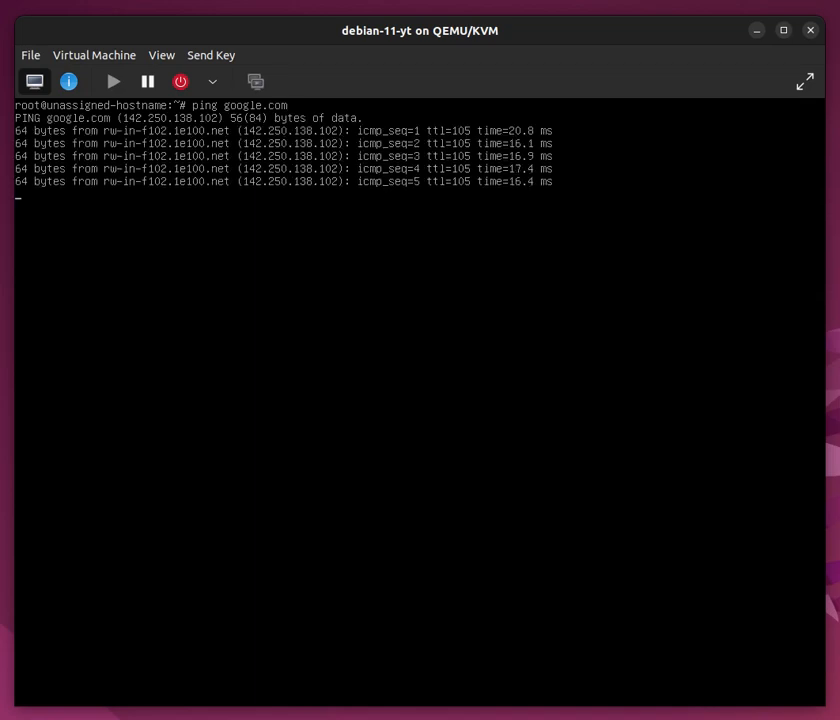
key("ctrl+c")
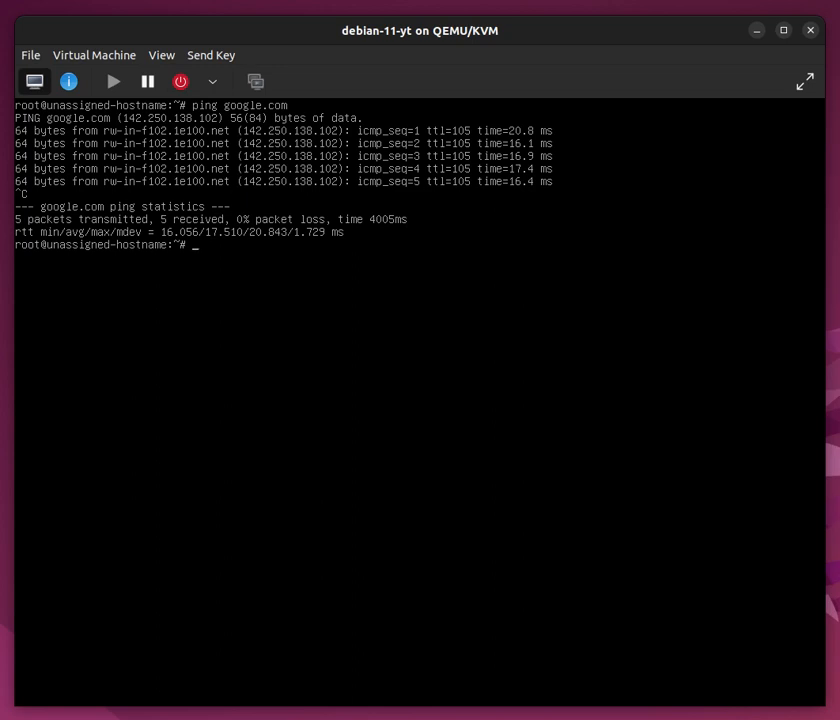
Step: Run apt update, fetching 23.9 MB and reporting 88 upgradable packages
type("apt update")
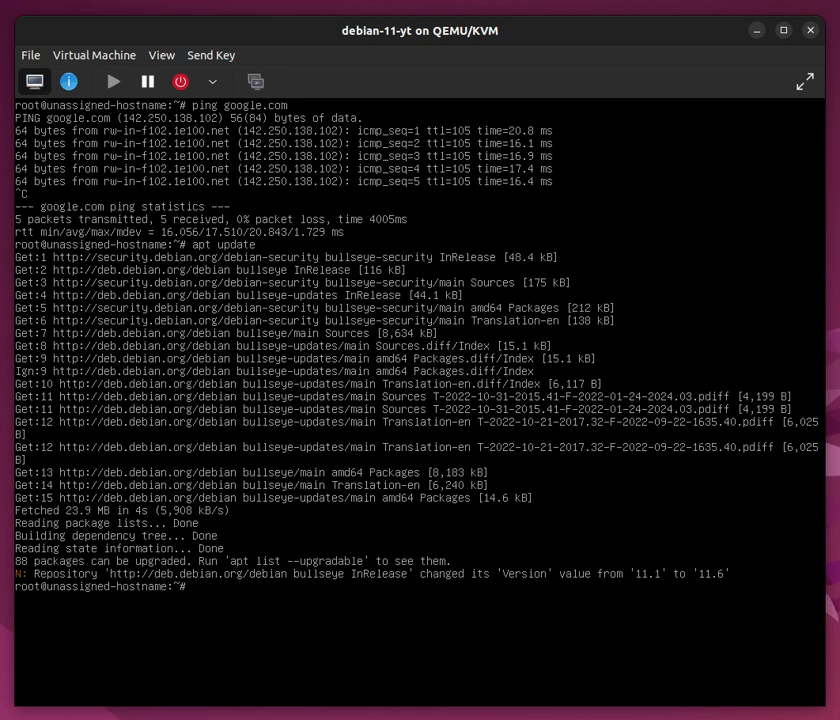
Step: Run ip address, showing enp1s0 UP at 192.168.122.67/24
type("l")
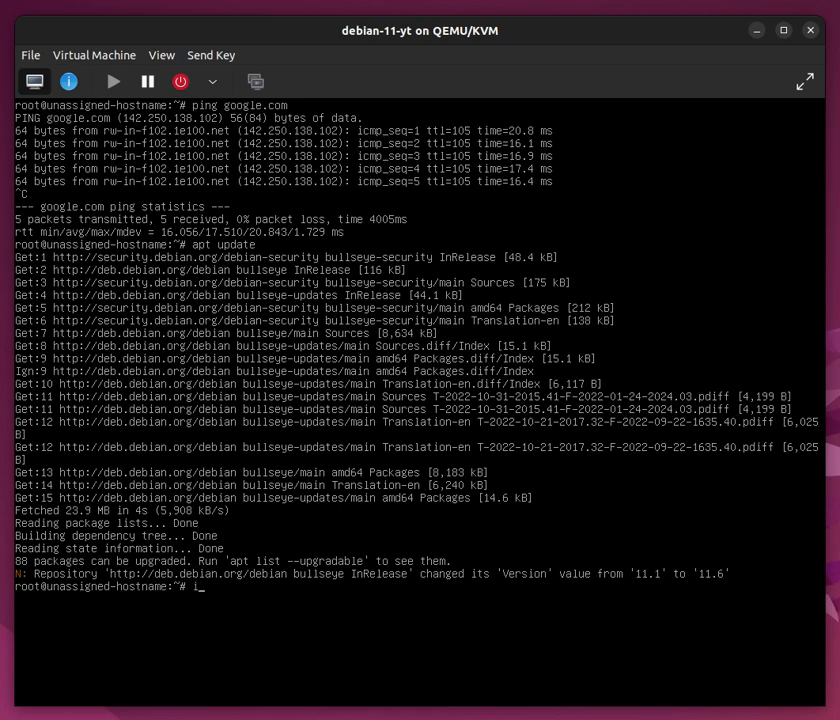
type("ip addres")
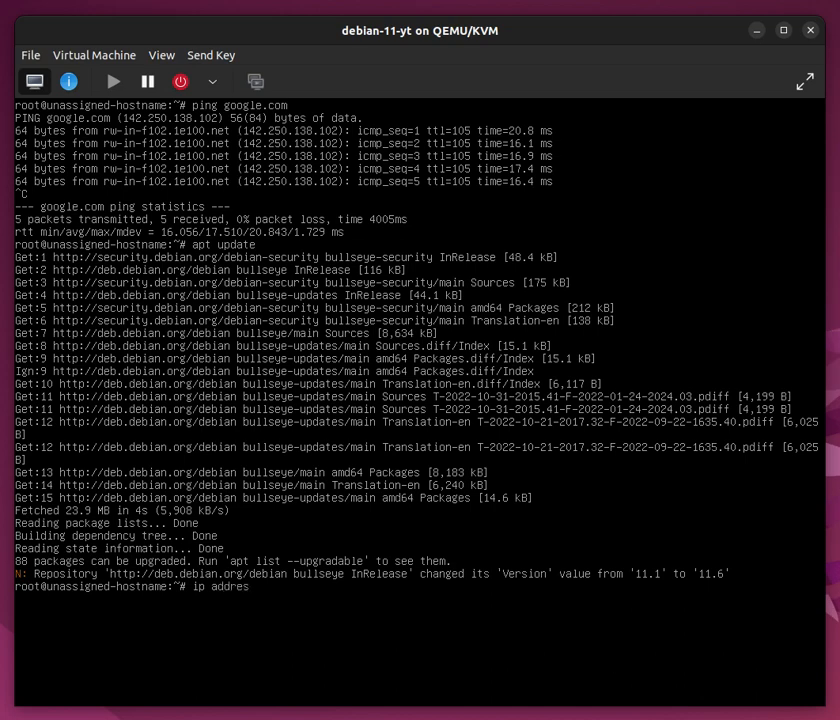
key("Return")
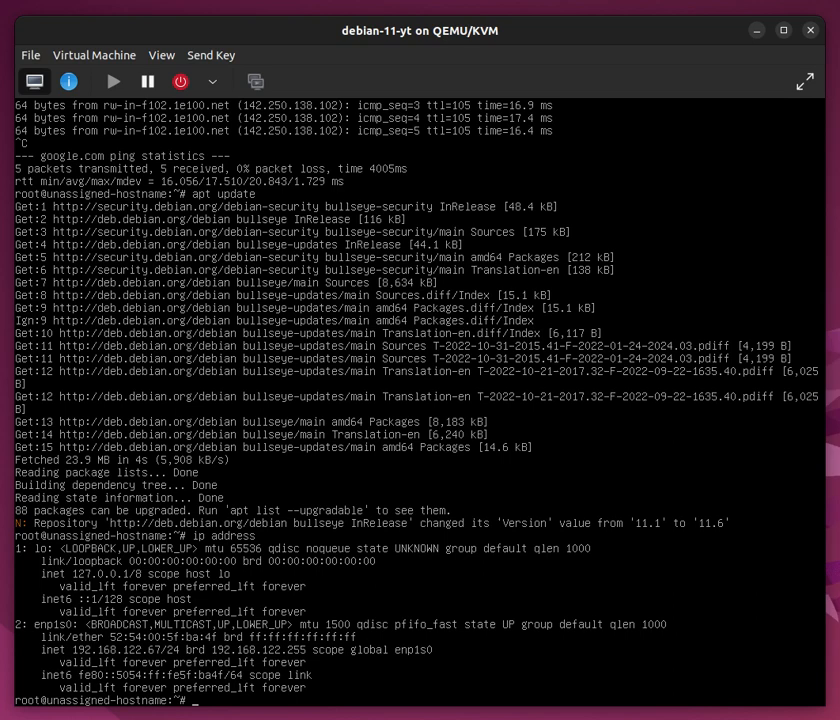
type("nano")
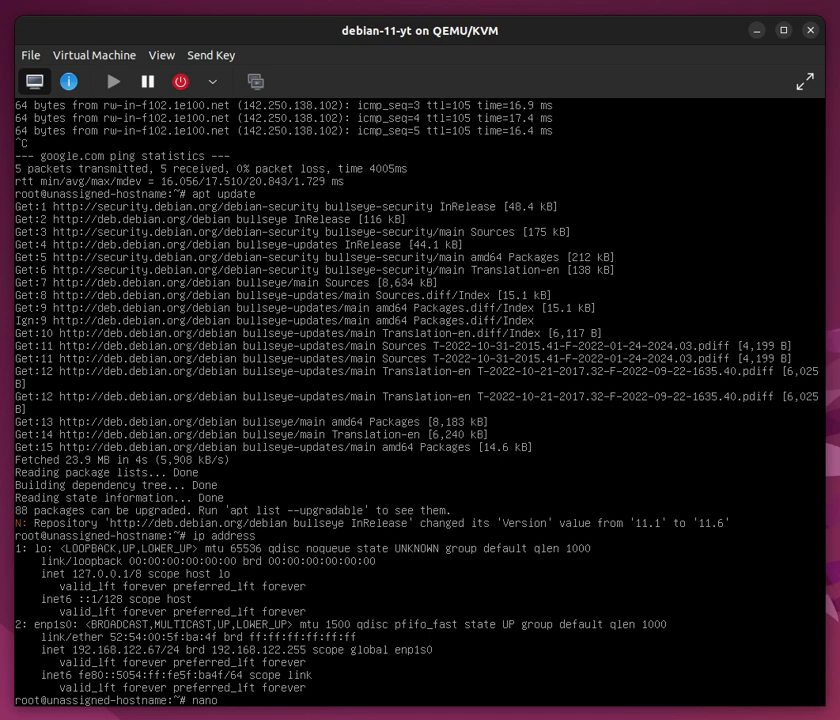
Step: Set resolv.conf back to the single nameserver 10.0.2.3 and save it
type("ping google.com")
type("nameserver 10")
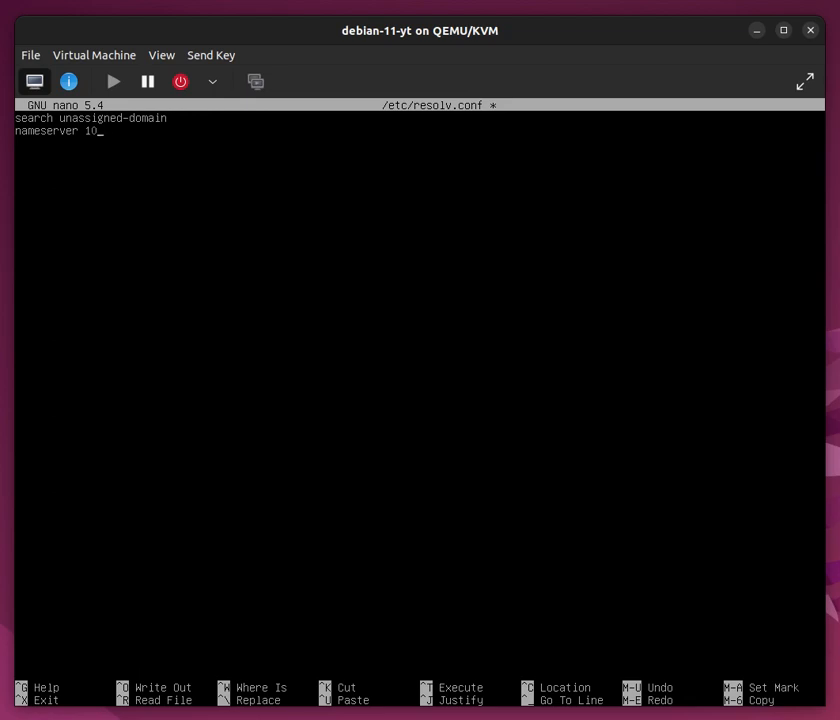
type(".0.")
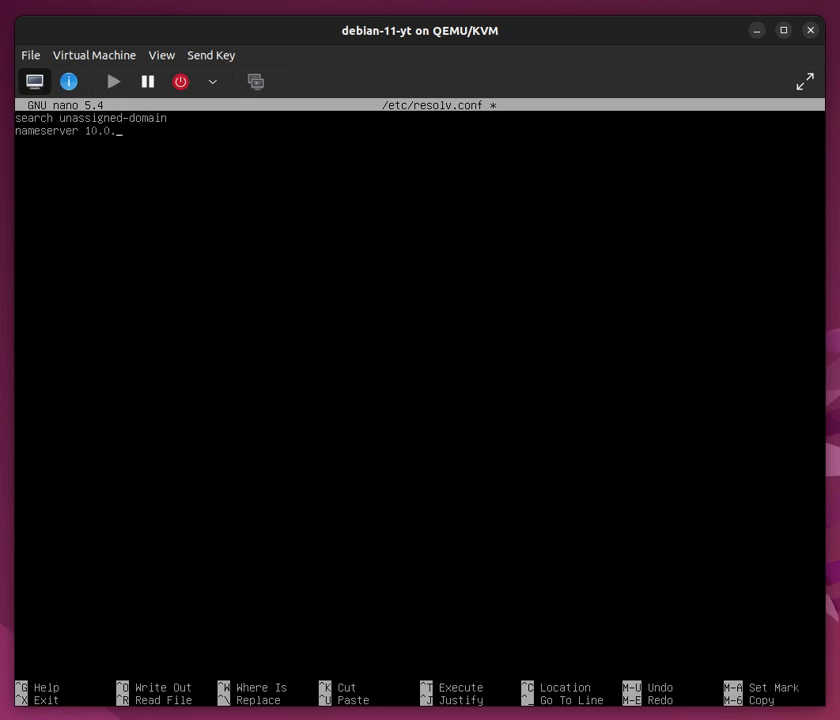
type("2.3")
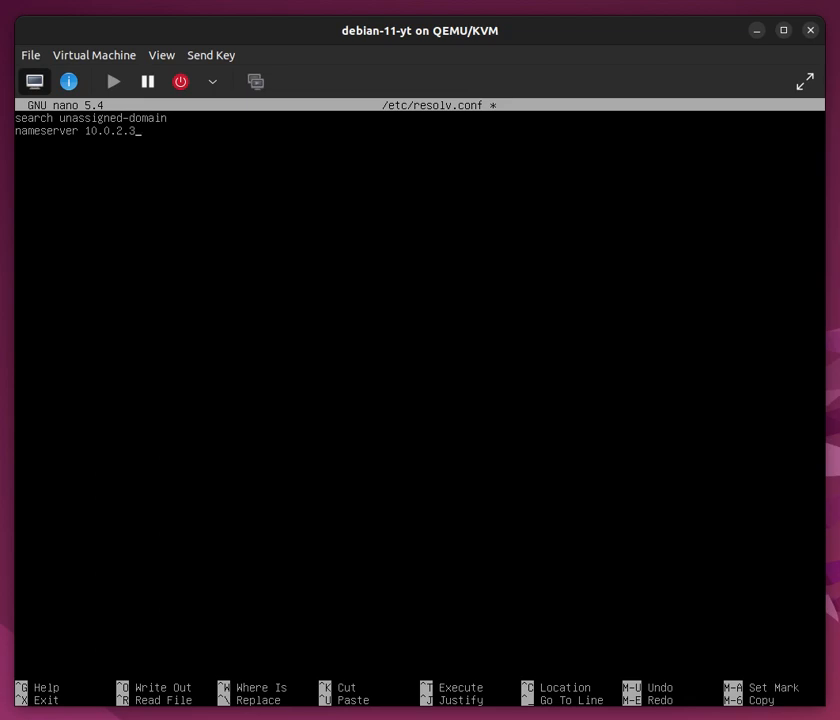
key("ctrl+x")
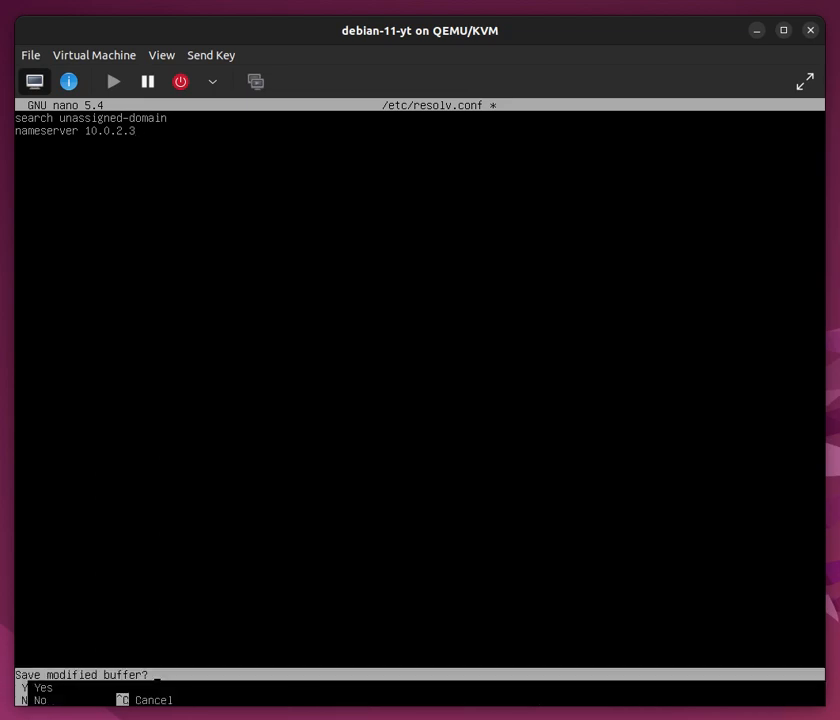
key("y")
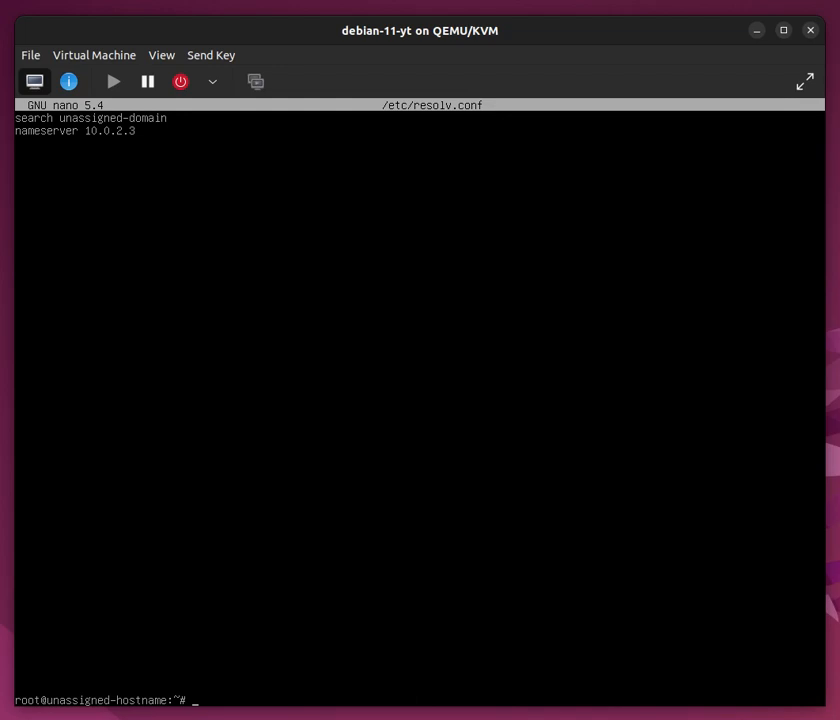
type("nano /")
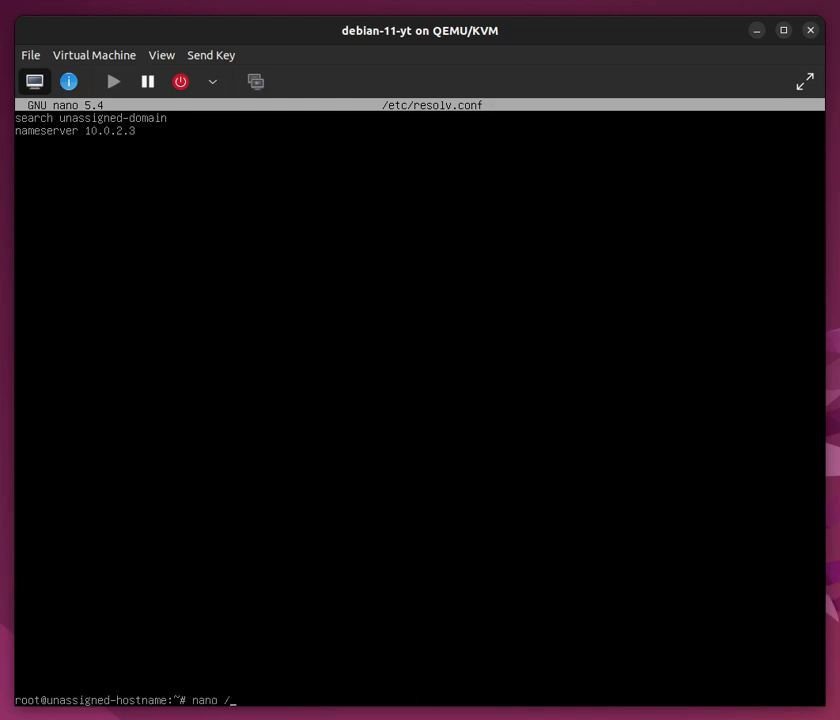
Step: In /etc/network/interfaces, remove the static address and gateway and set enp1s0 to inet dhcp, then save
type("etc/network/inte")
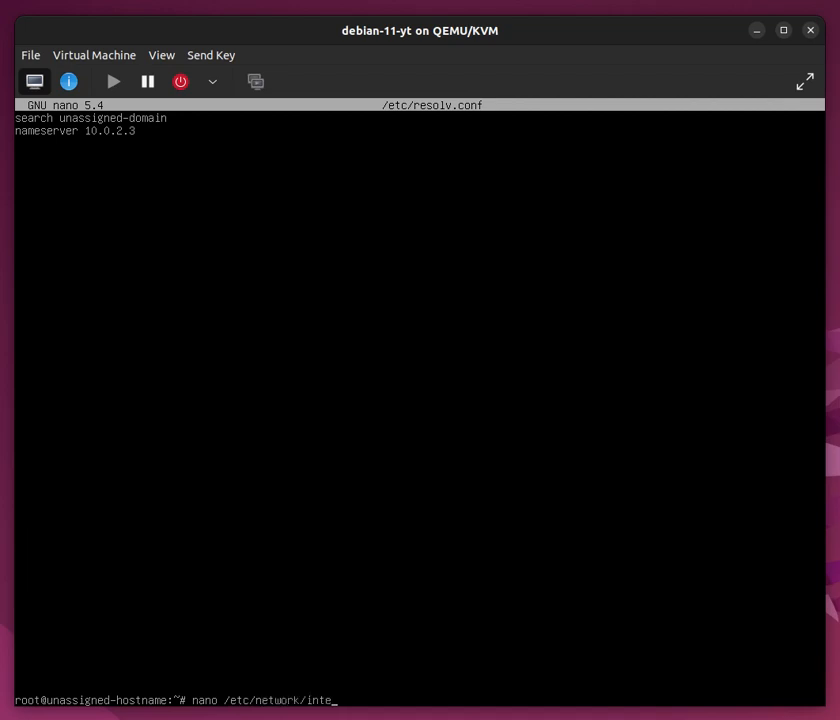
key("Return")
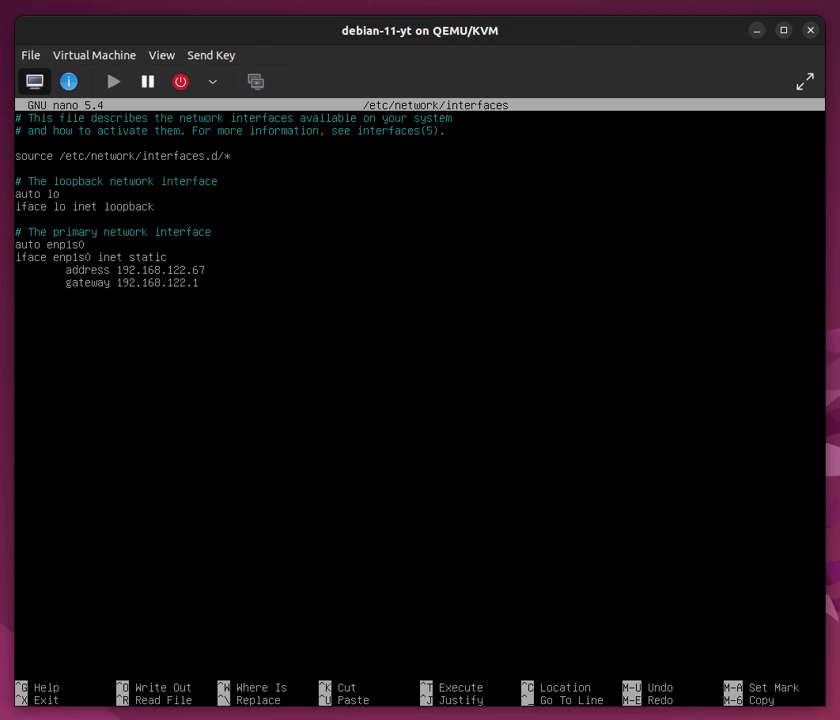
key("BackSpace")
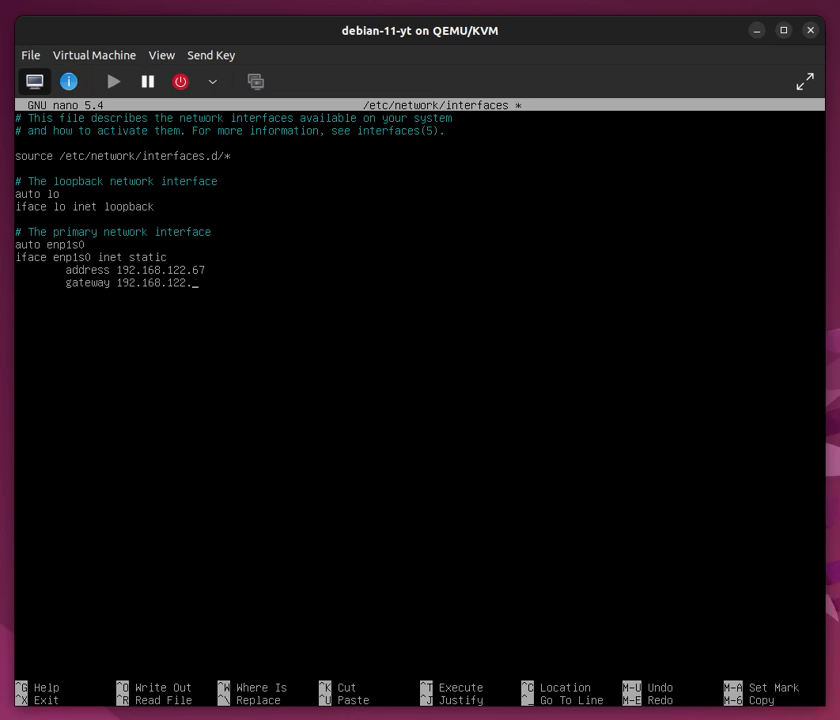
key("BackSpace")
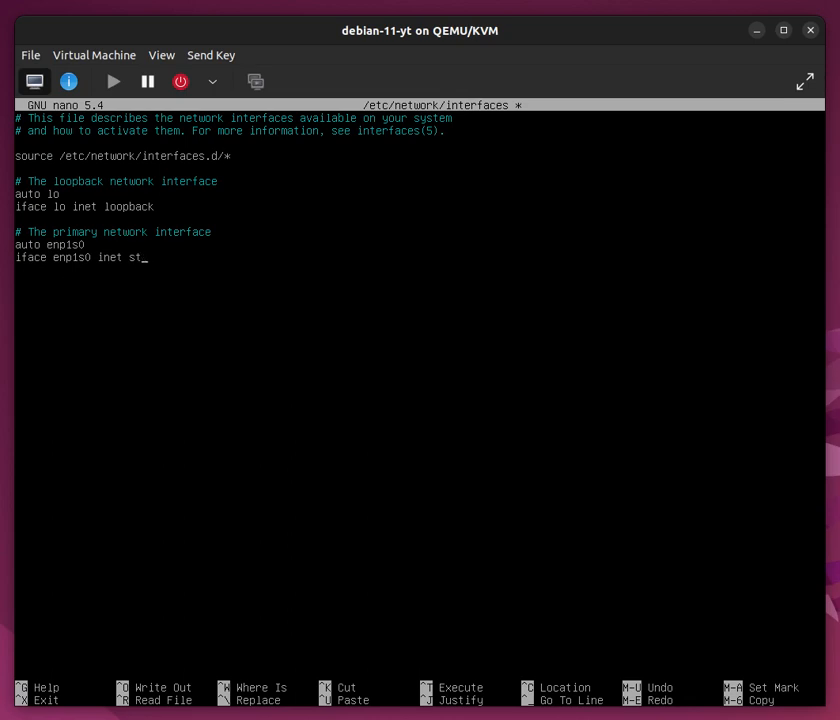
type("dhc")
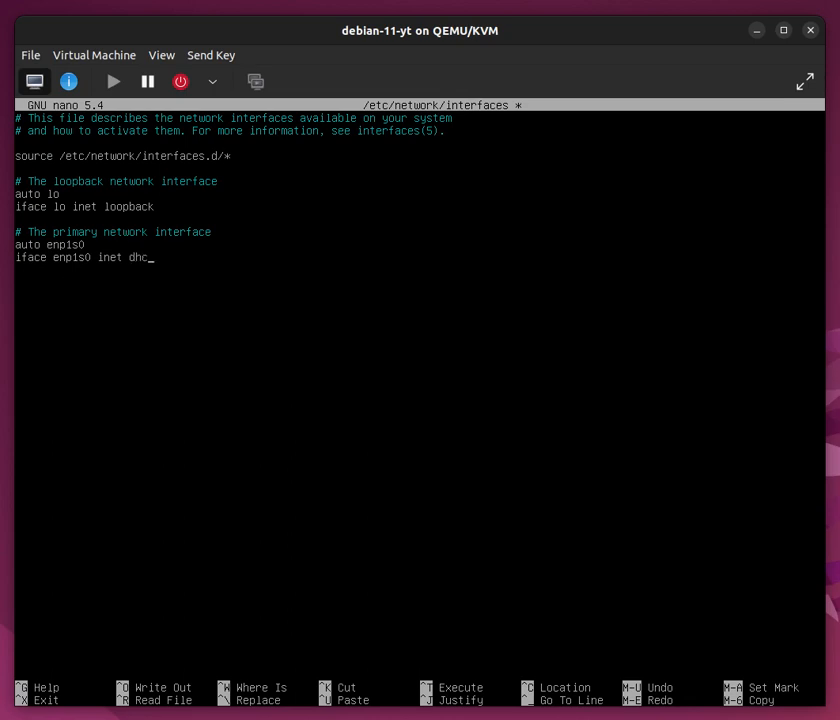
type("p")
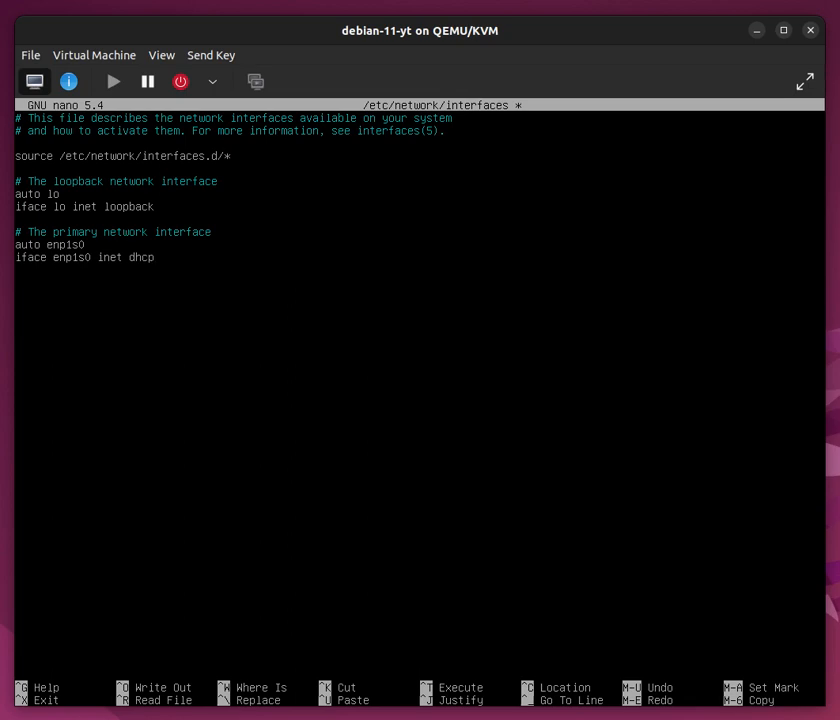
key("ctrl+x")
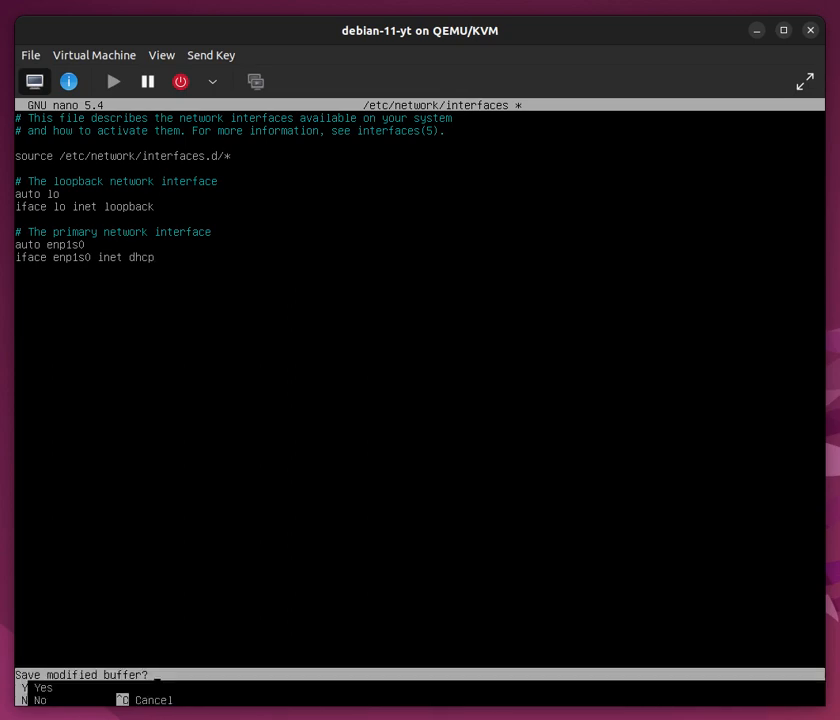
key("y")
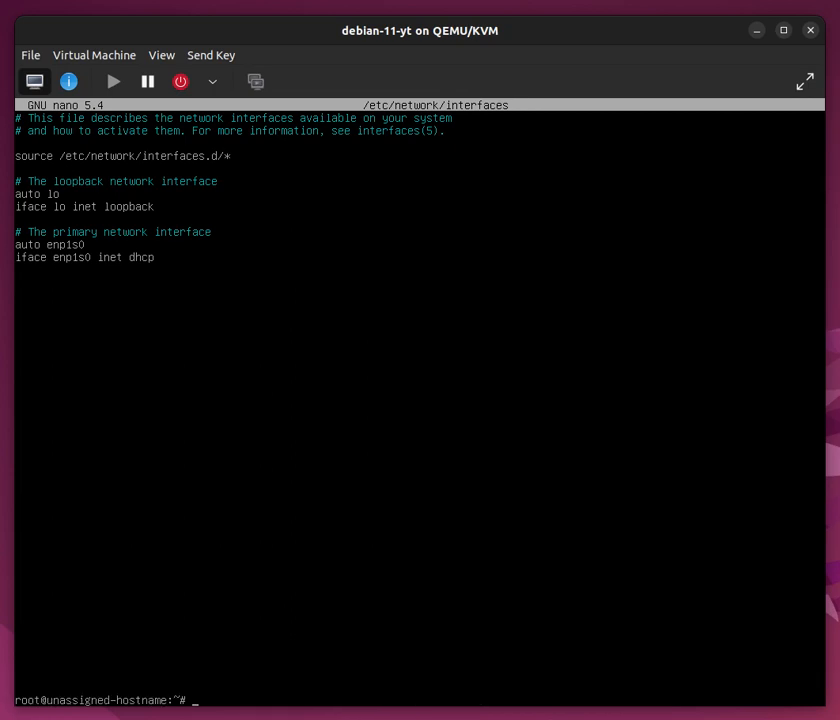
type("systemctl restart n")
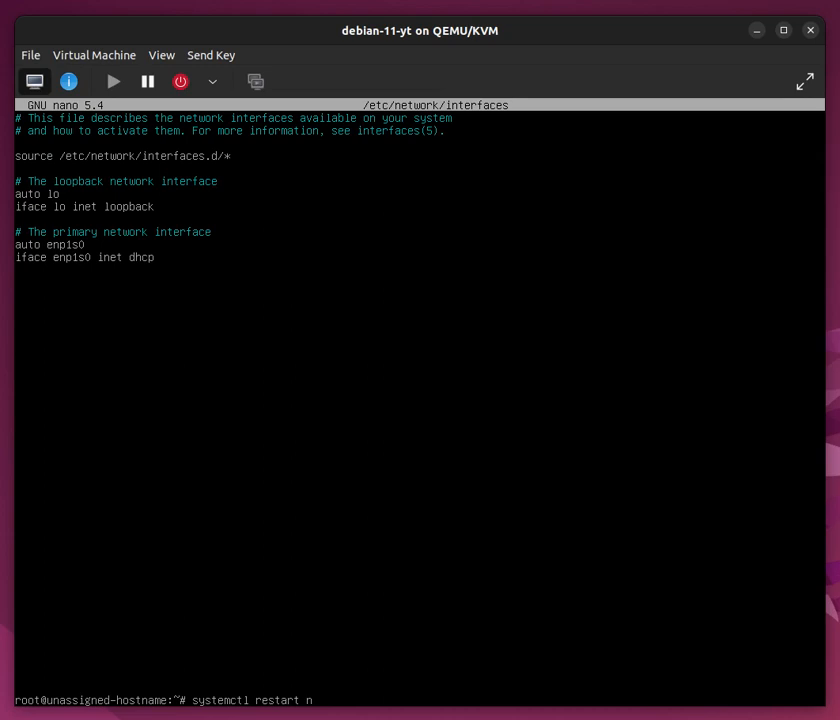
Step: Restart the networking service with systemctl restart networking
type("etwork")
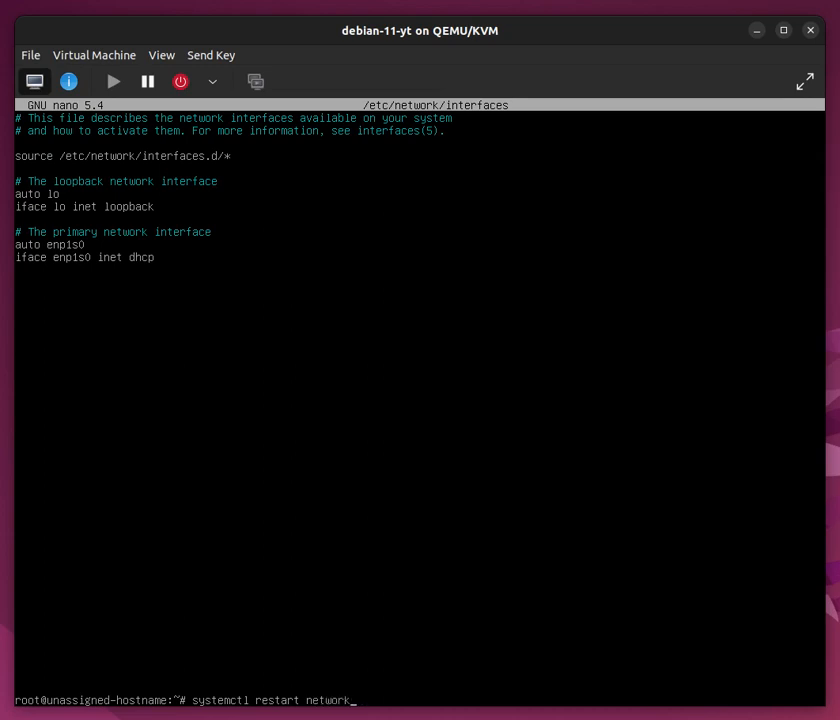
type("ing")
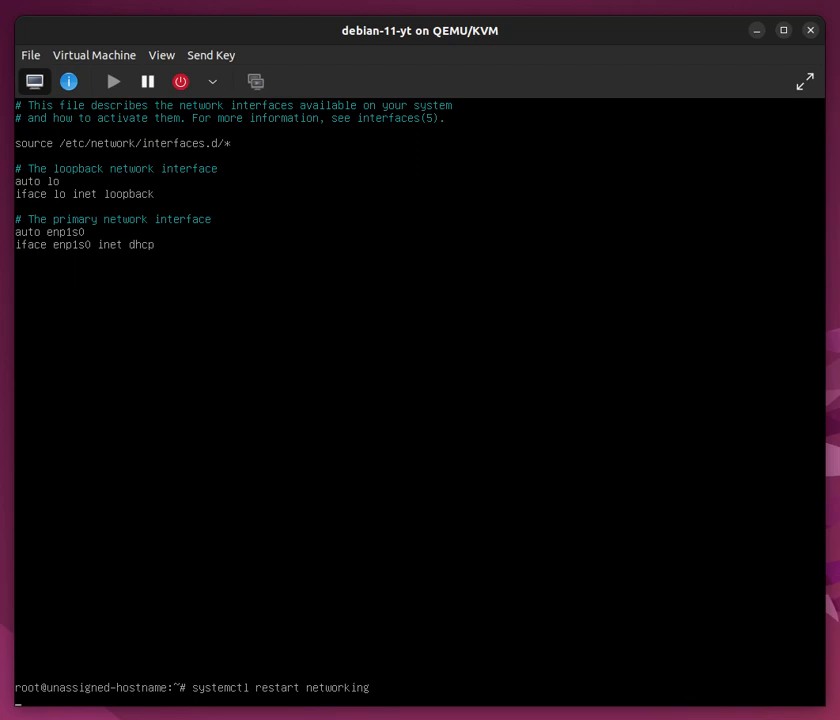
key("Return")
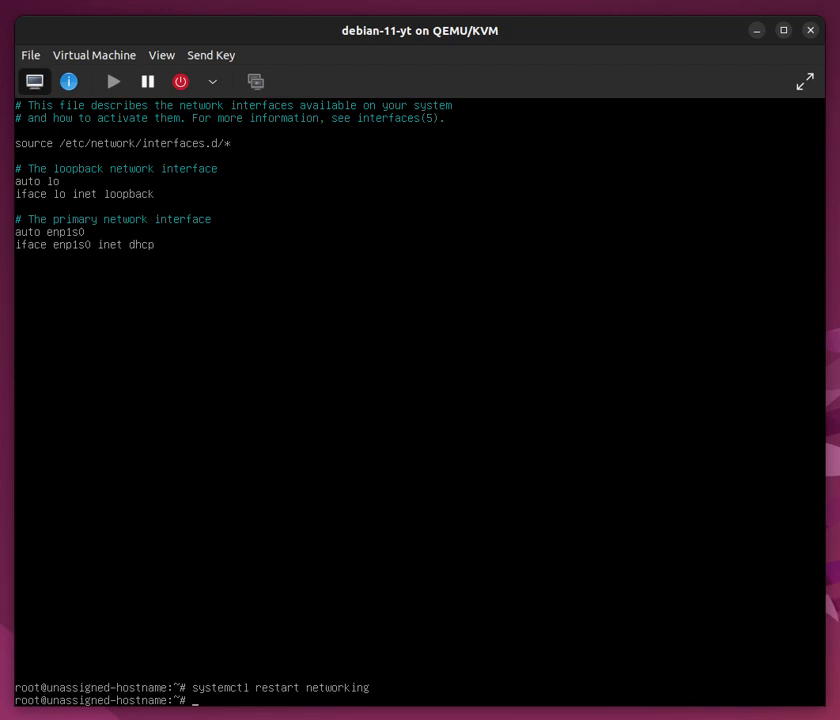
Step: Recheck /etc/network/interfaces and list addresses, showing enp1s0 with dynamic 192.168.122.125/24
type("ip")
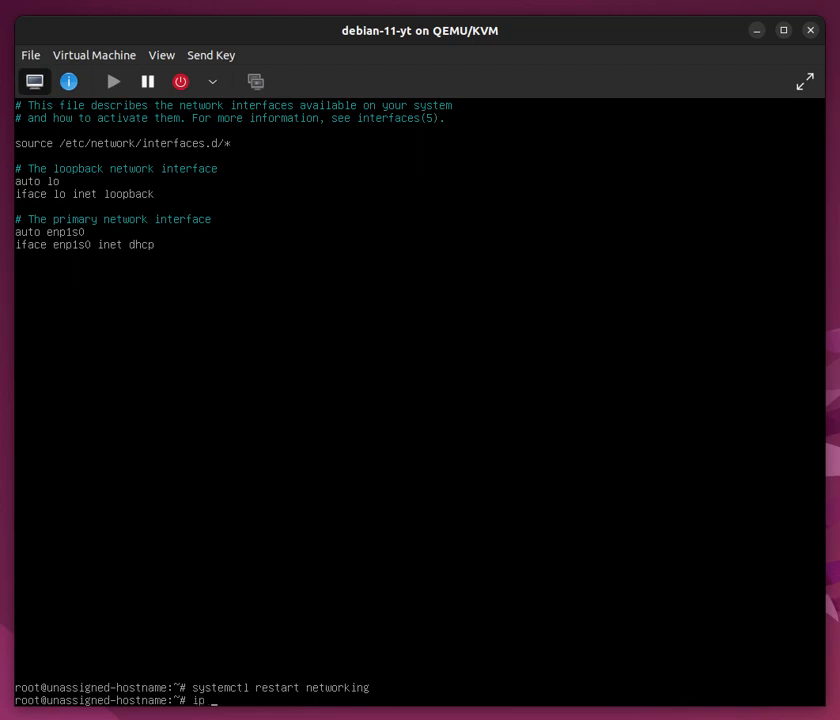
key("Return")
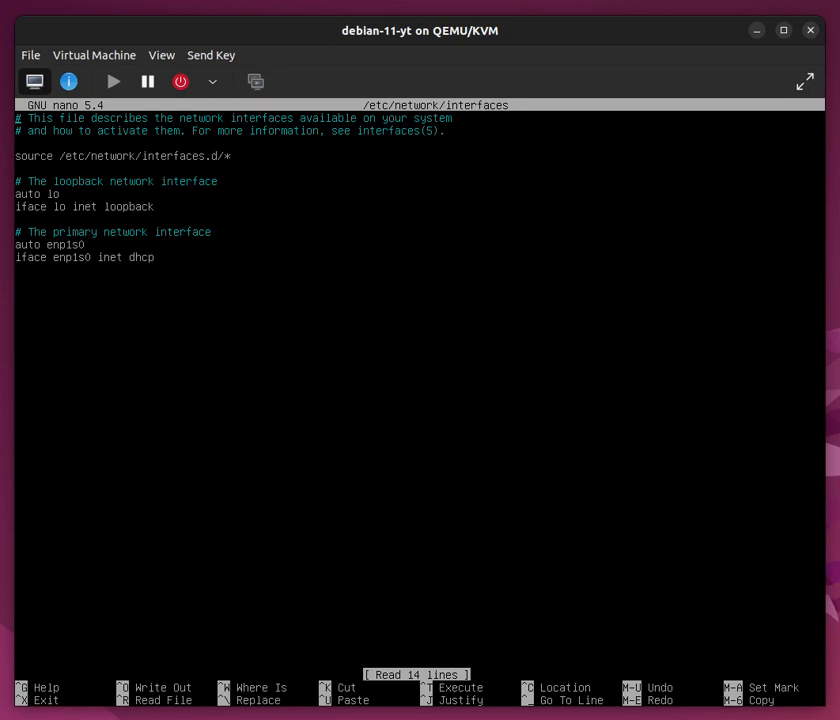
key("ctrl+x")
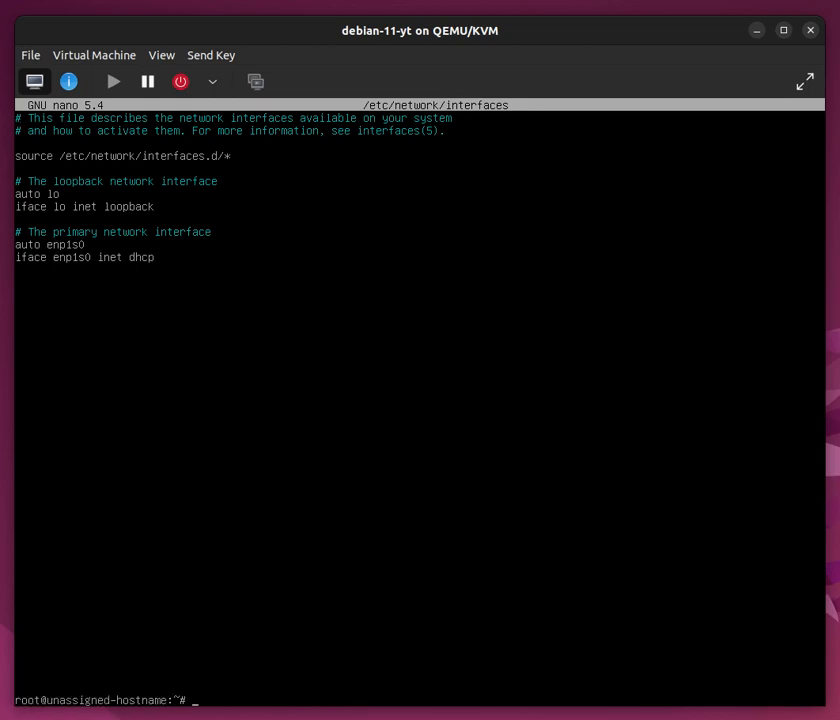
type("ip address")
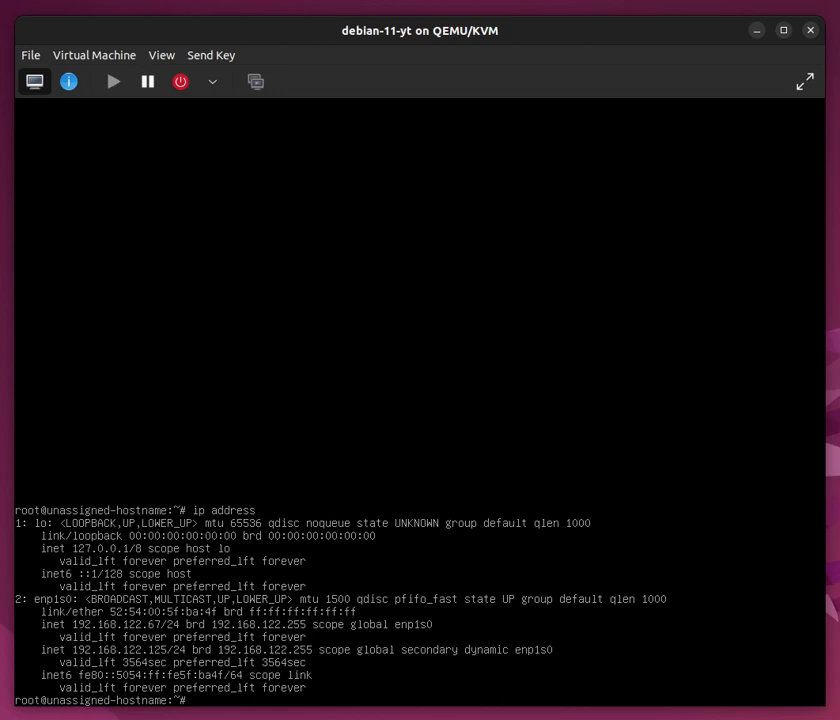
Step: Reboot the VM, log back in as root, and check enp1s0 shows only 192.168.122.125/24
type("reboot")
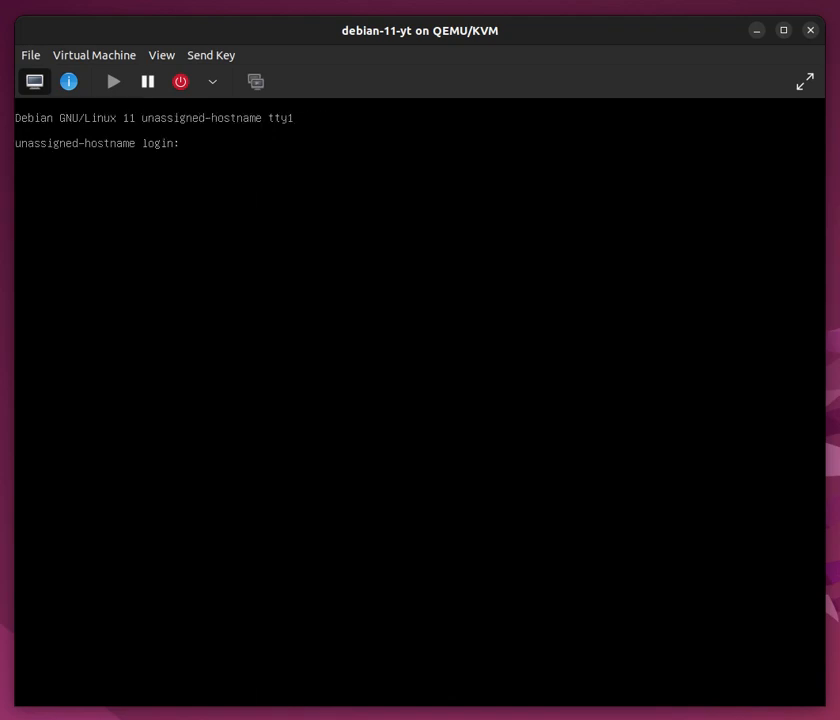
type("r")
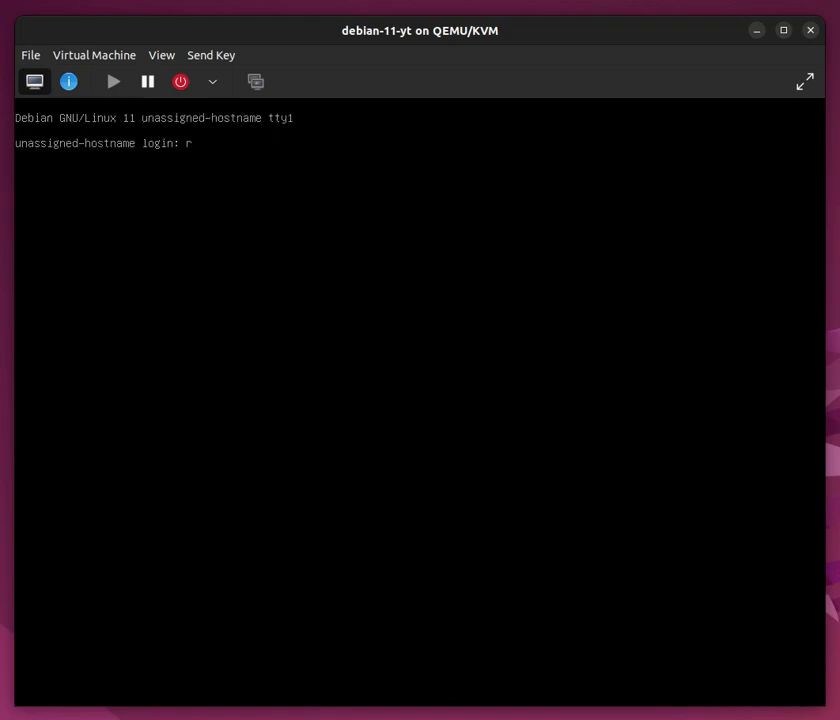
type("oot")
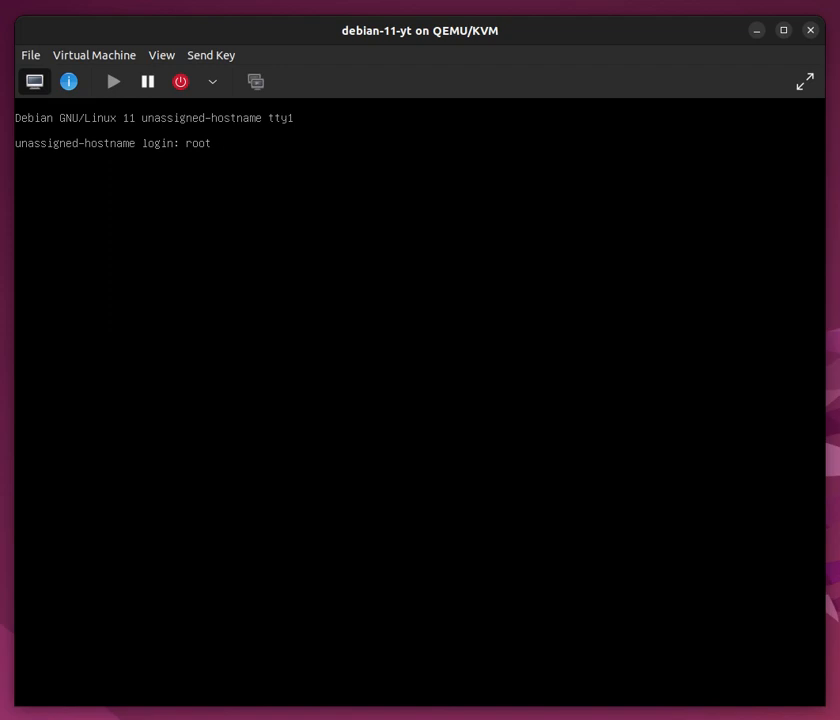
key("Return")
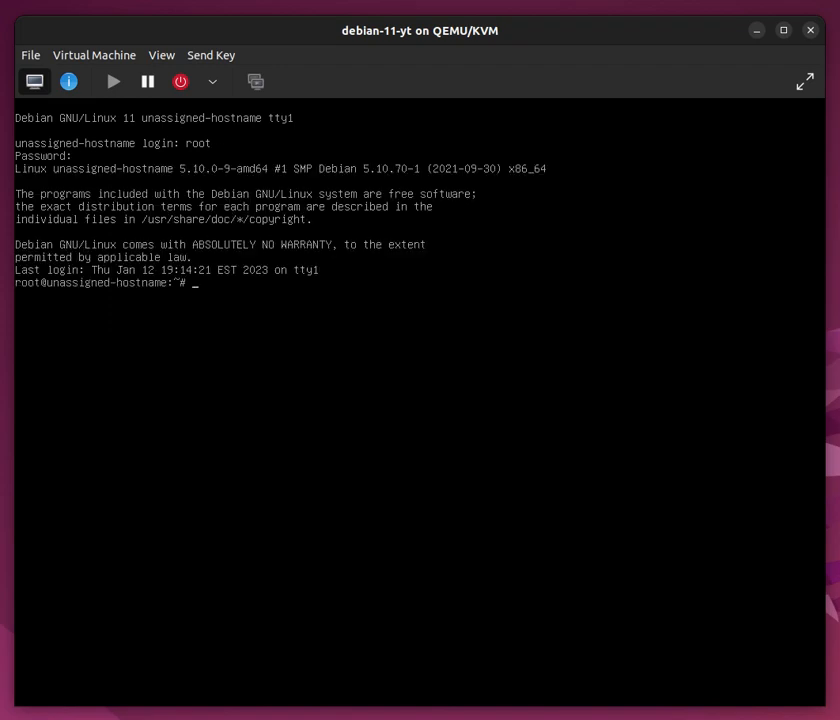
type("ip address")
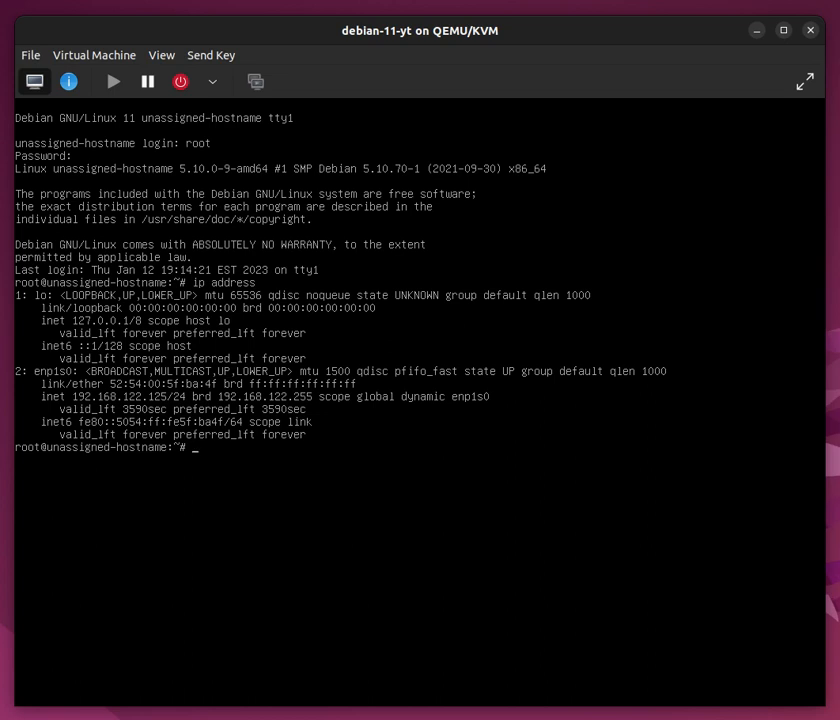
Step: Ping 8.8.8.8 and confirm 0% packet loss
type("ping")
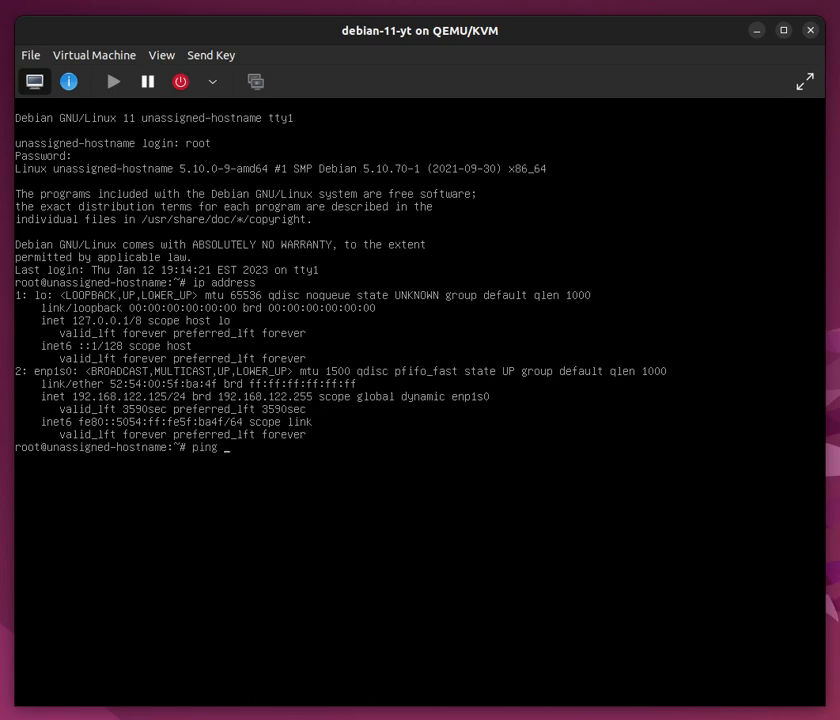
type("8.8.8.8")
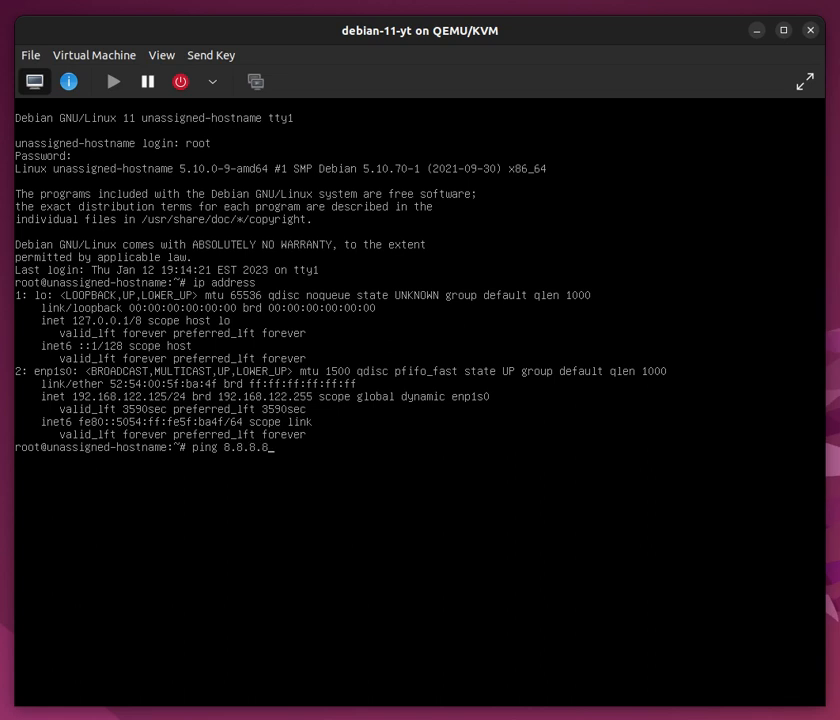
key("Return")
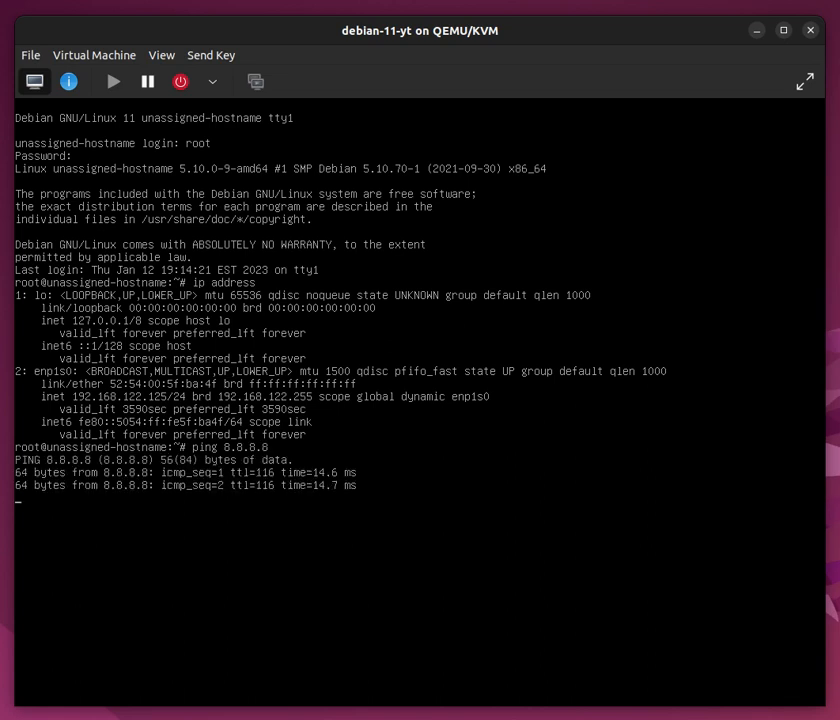
key("ctrl+c")
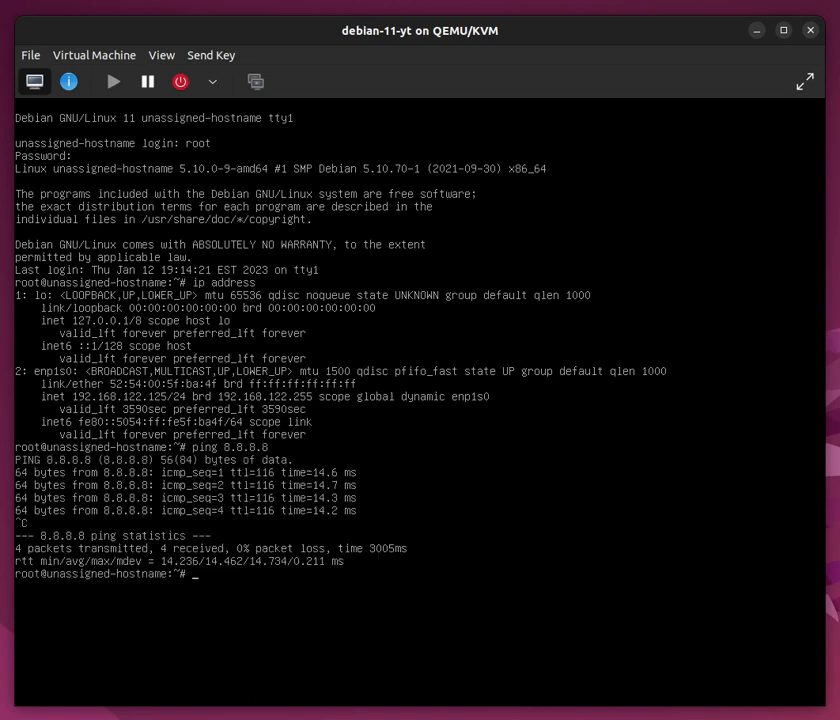
Step: Ping google.com to confirm name resolution, then begin a cat /etc/ command
type("ping google.com")
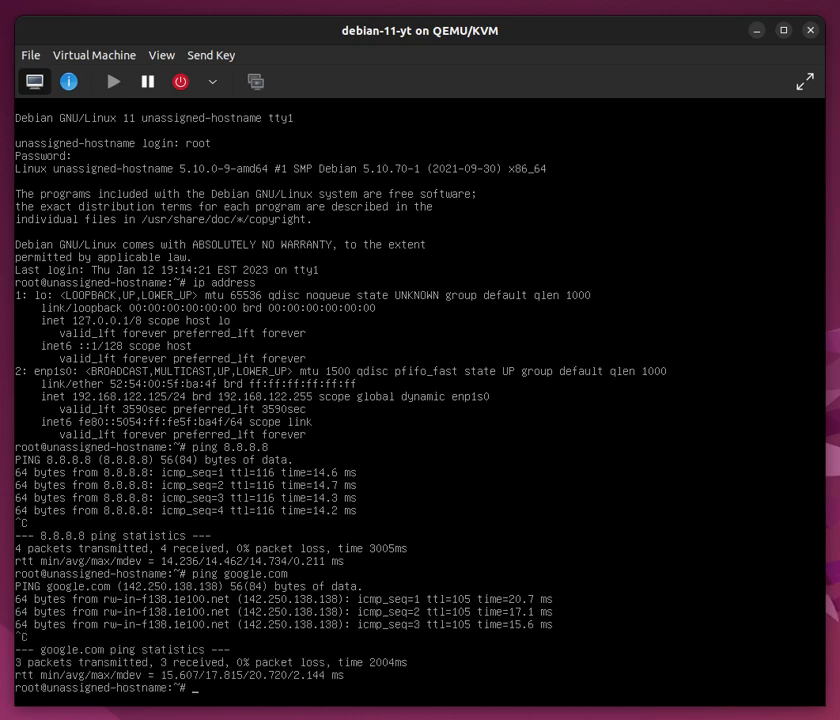
type("cat")
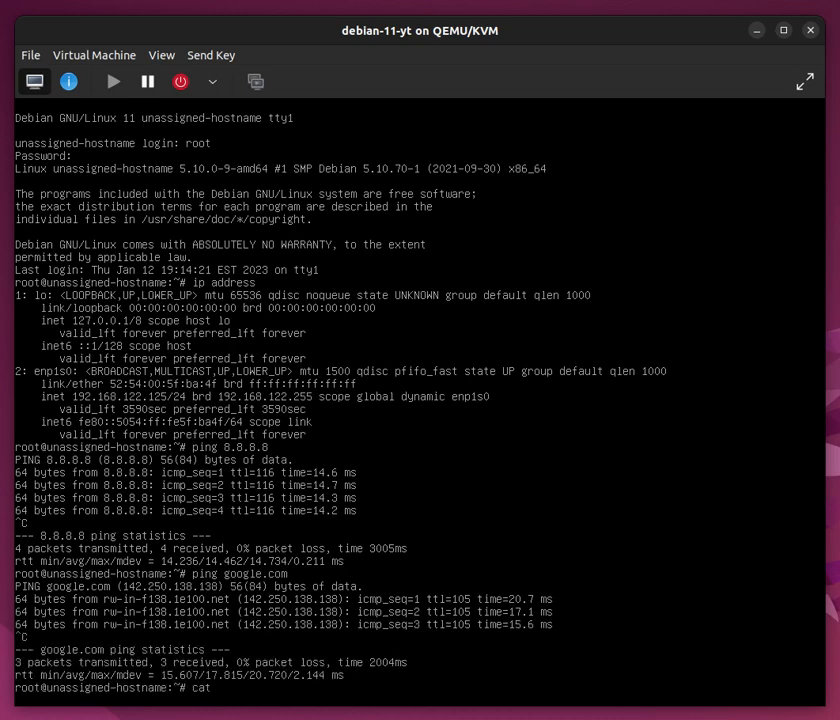
type("/etc/")
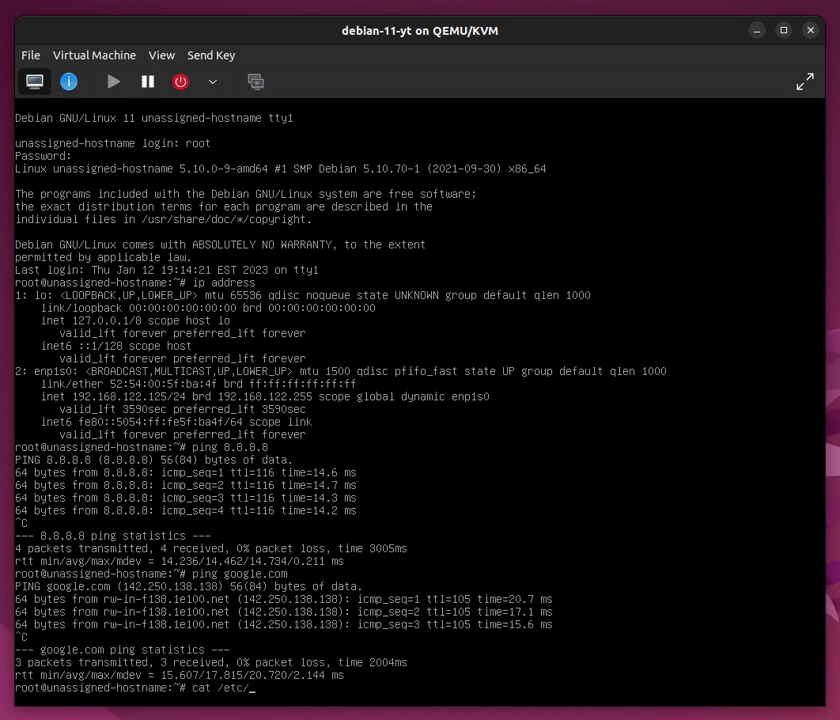